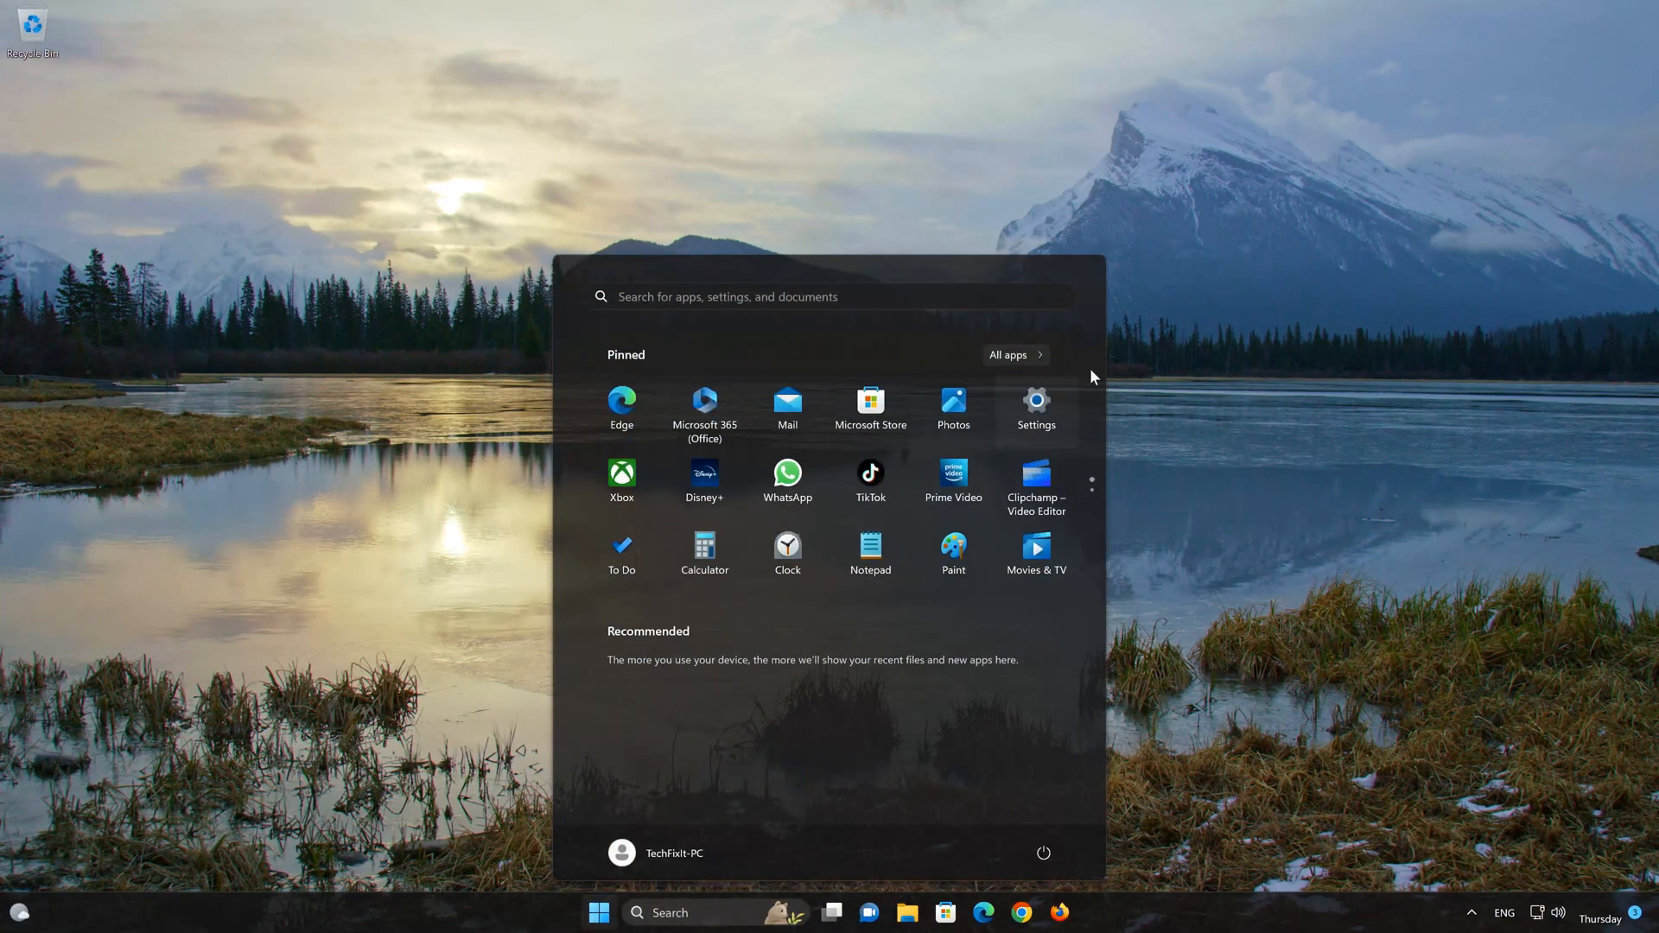
# - Navigate Settings to Apps > Installed apps and show the Camera app's three-dot options
pyautogui.click(1035, 401)
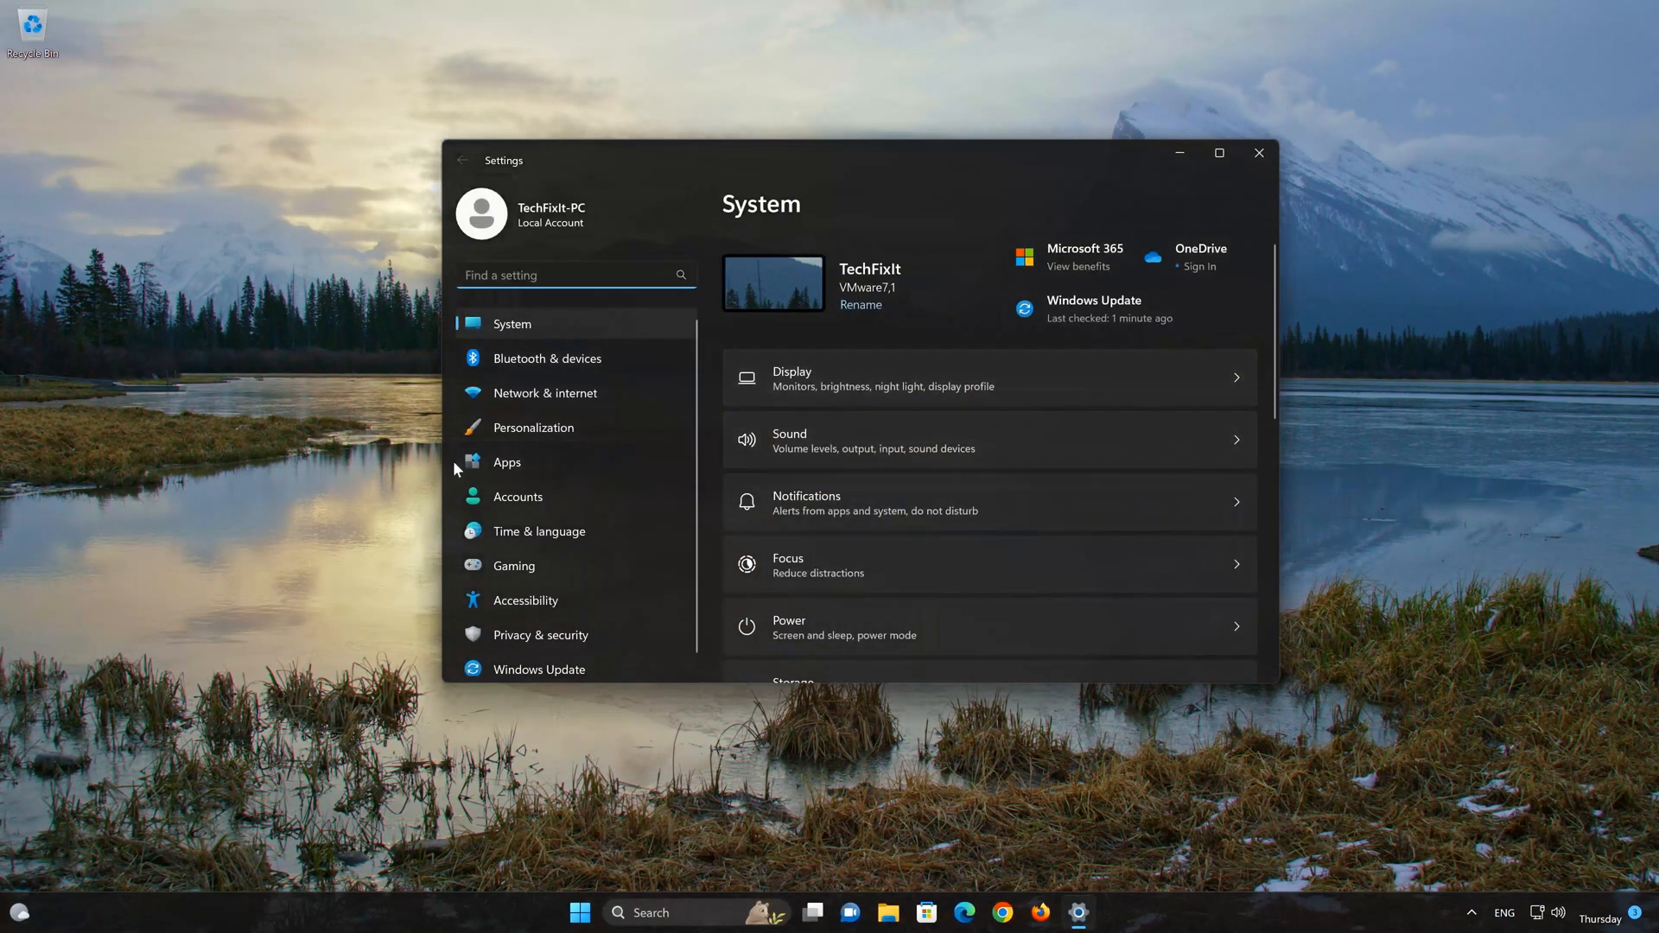
pyautogui.click(507, 461)
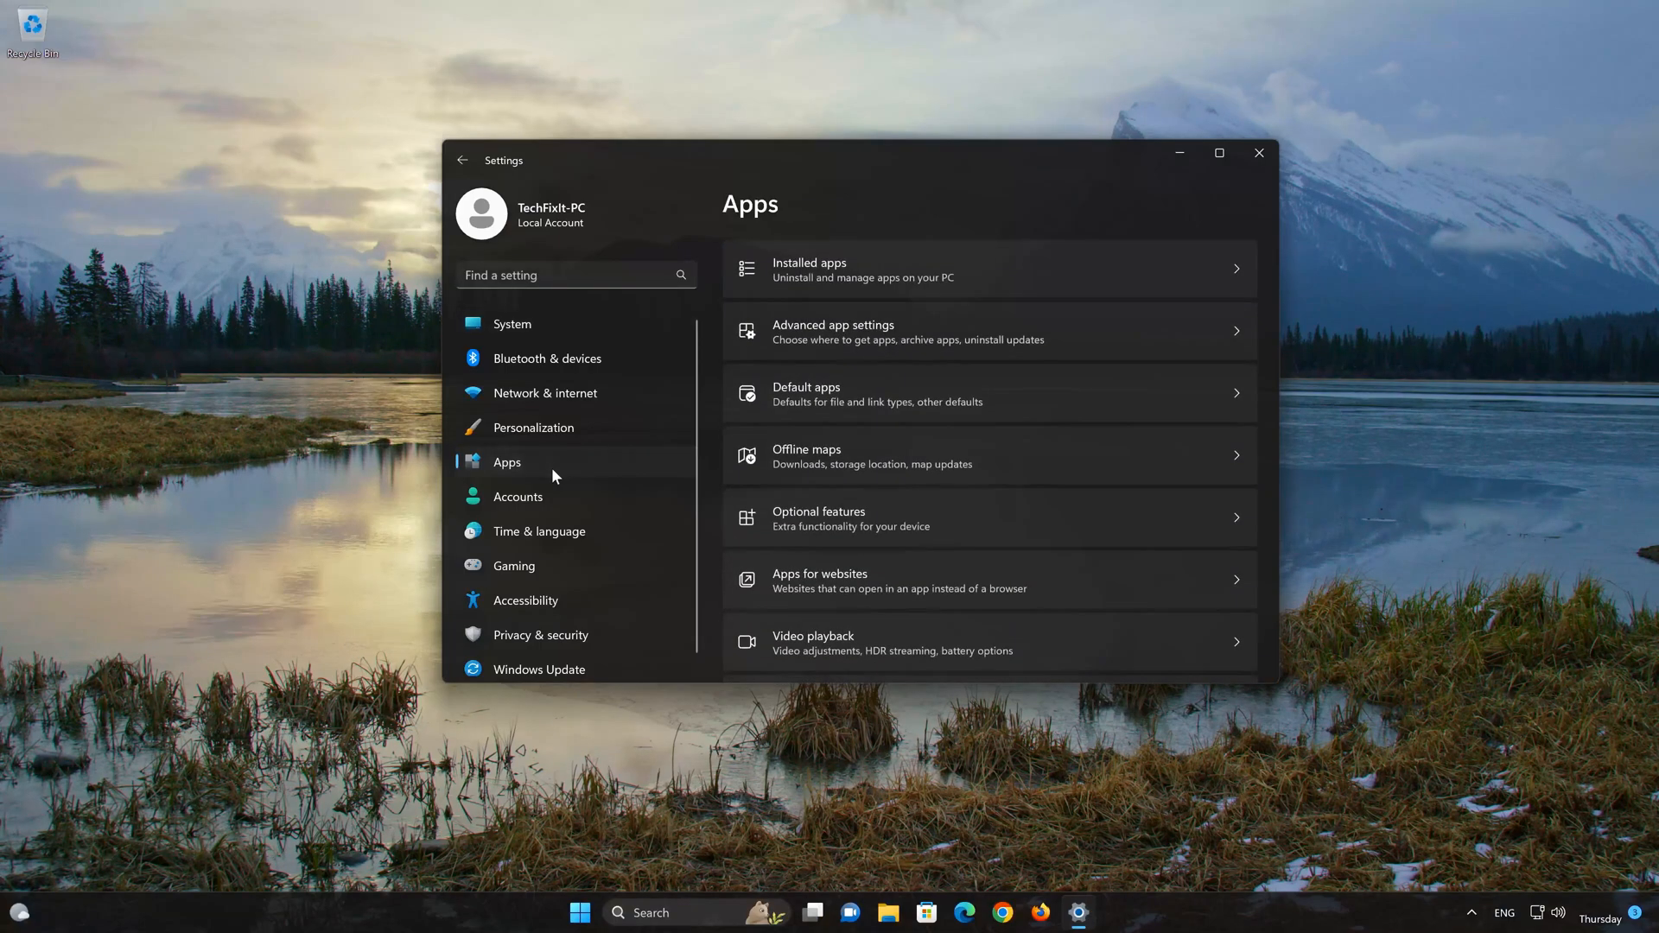
pyautogui.moveTo(902, 276)
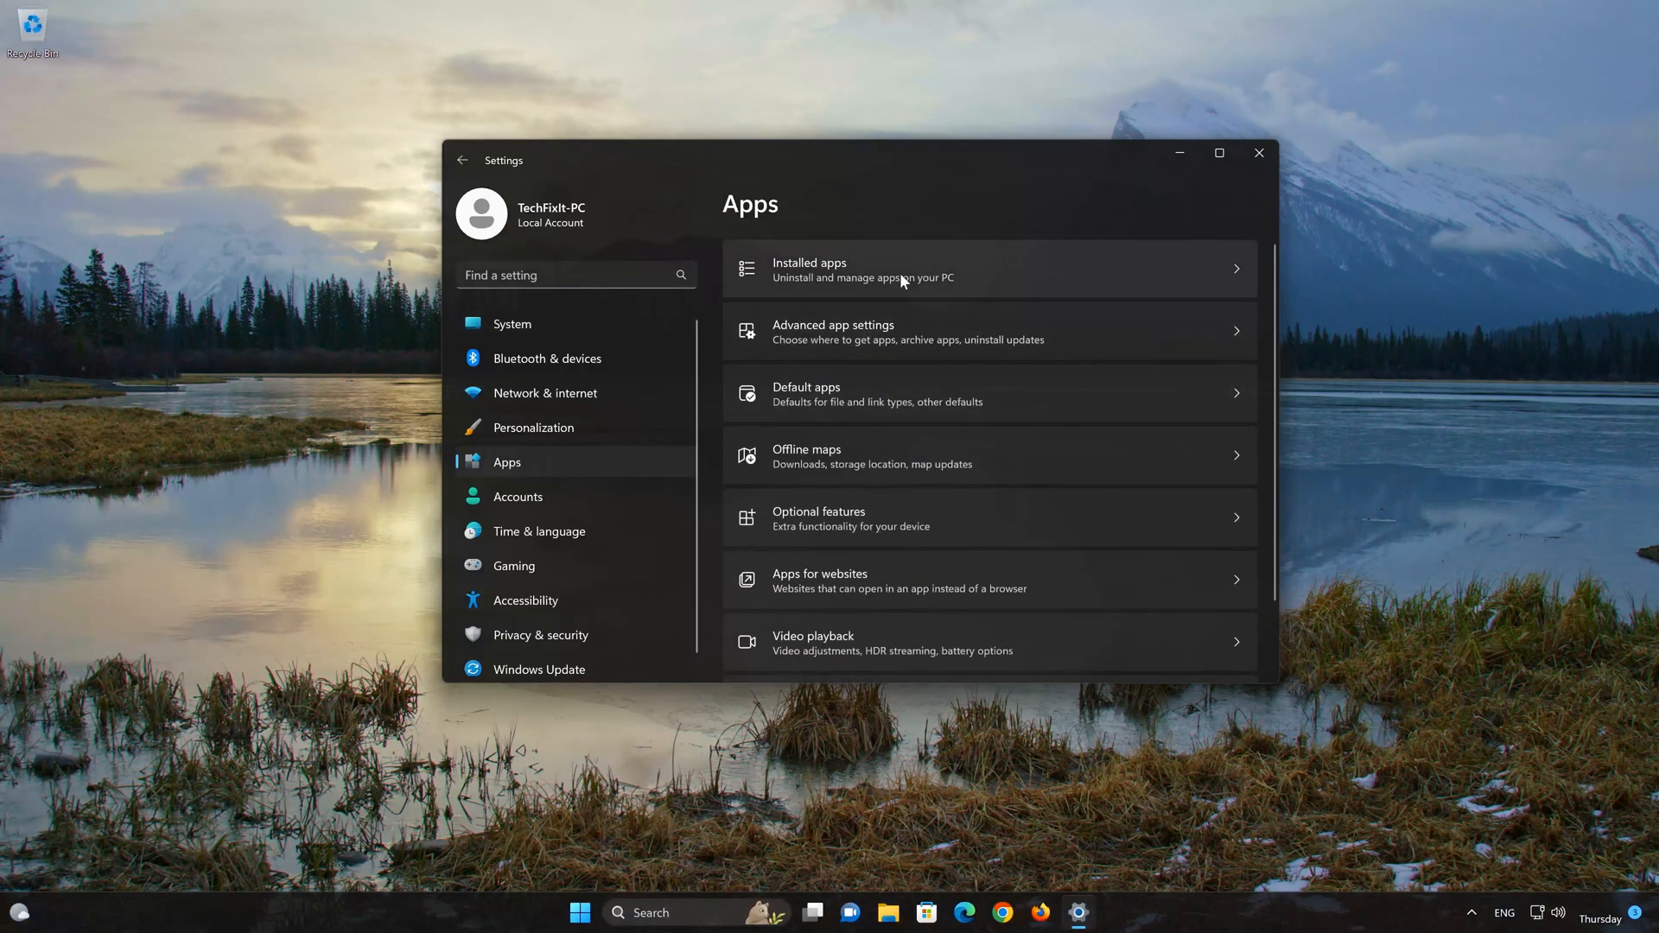
pyautogui.click(899, 270)
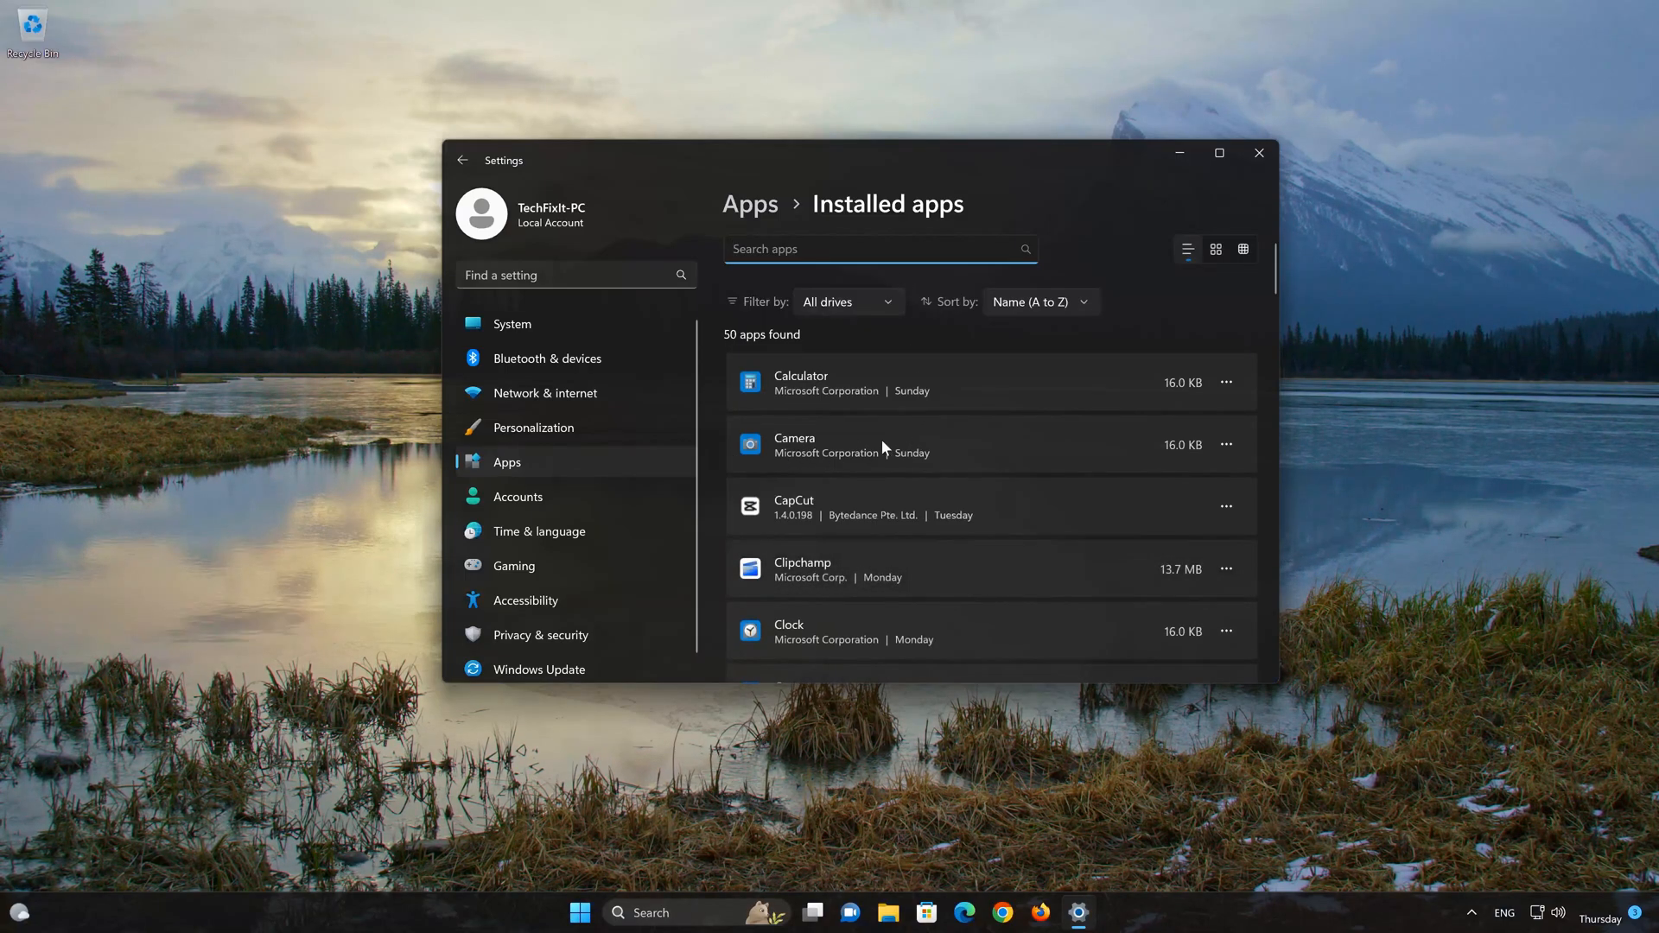
pyautogui.moveTo(1227, 444)
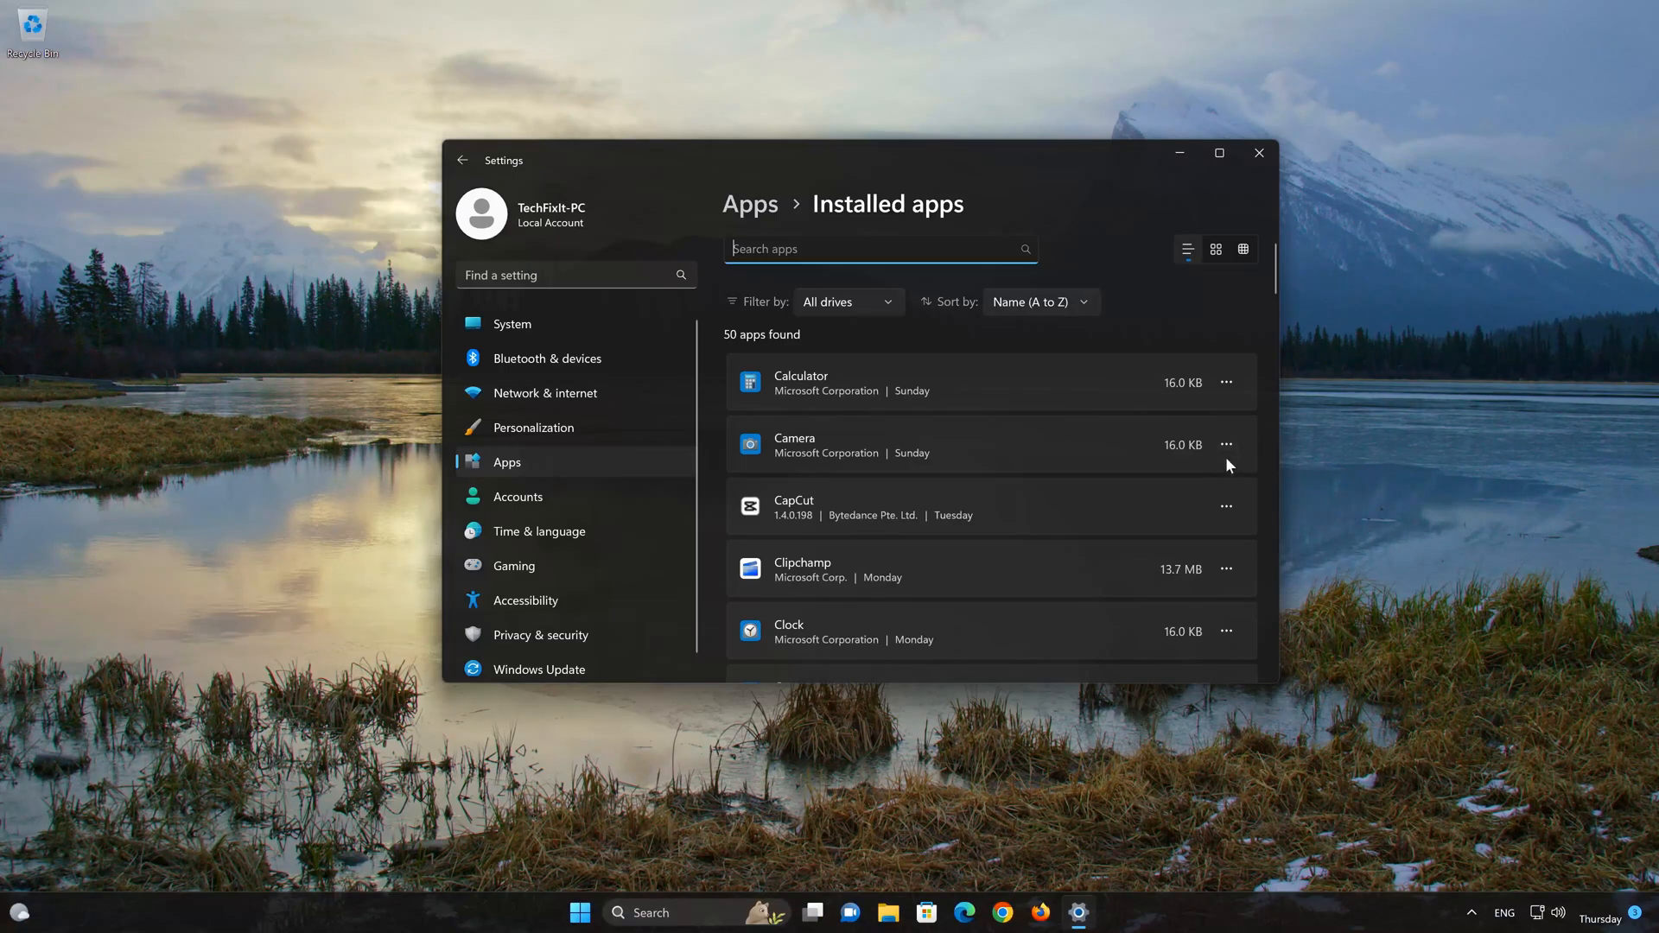
pyautogui.click(1227, 444)
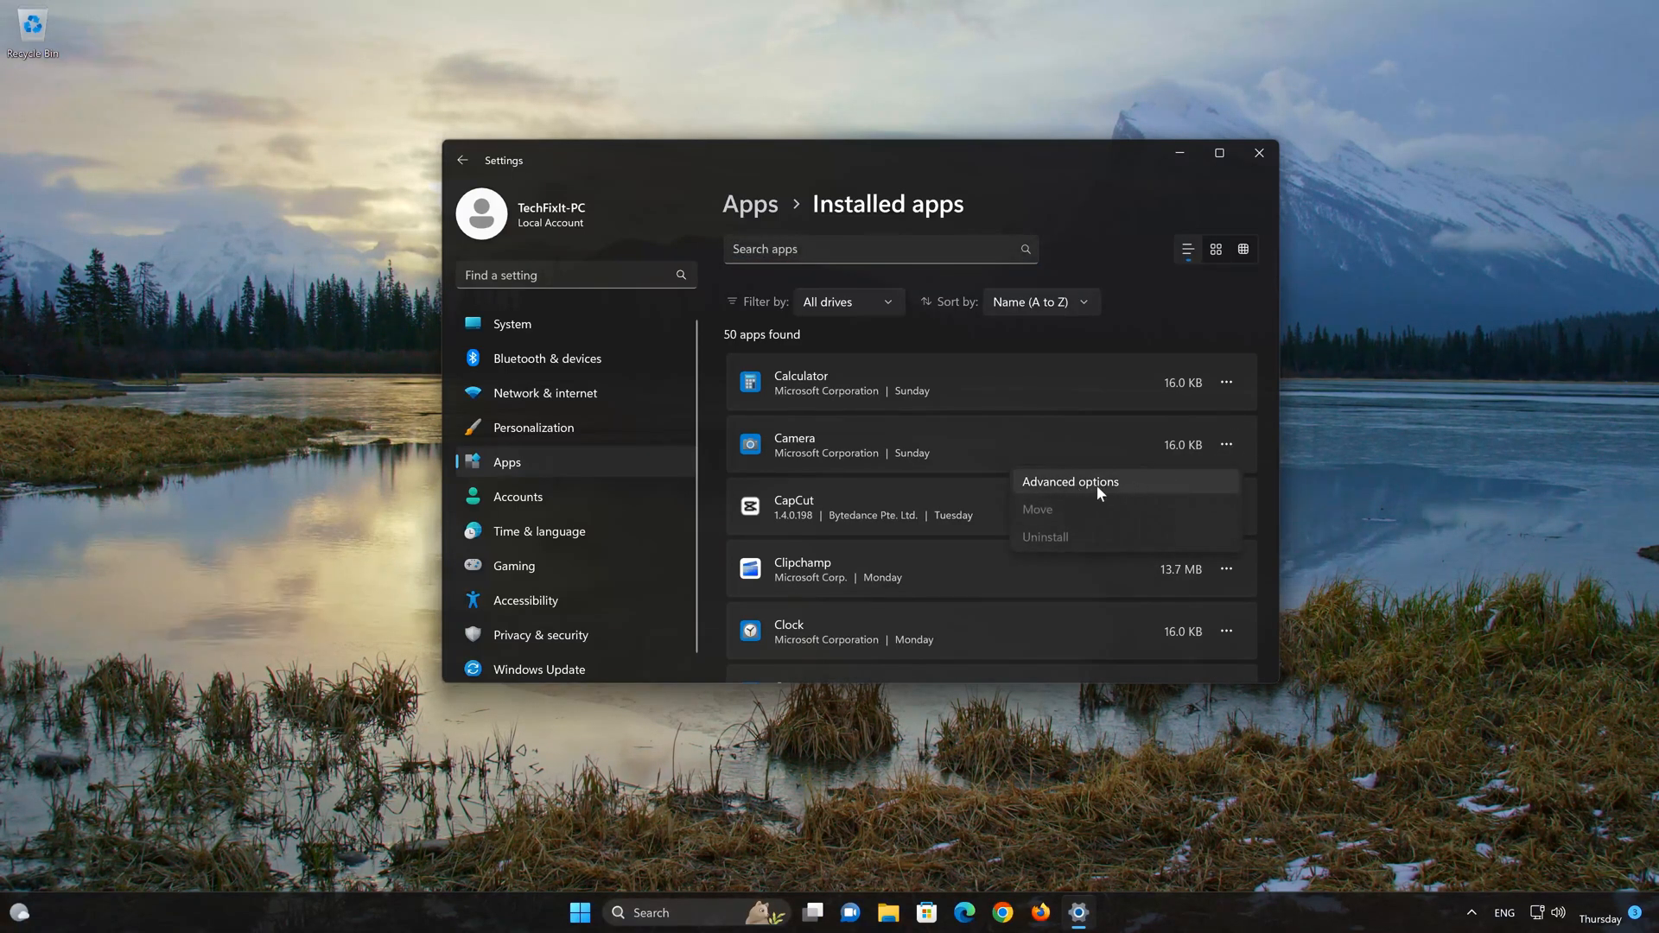
# - In Camera's Advanced options, run Repair from the Reset section
pyautogui.click(1068, 482)
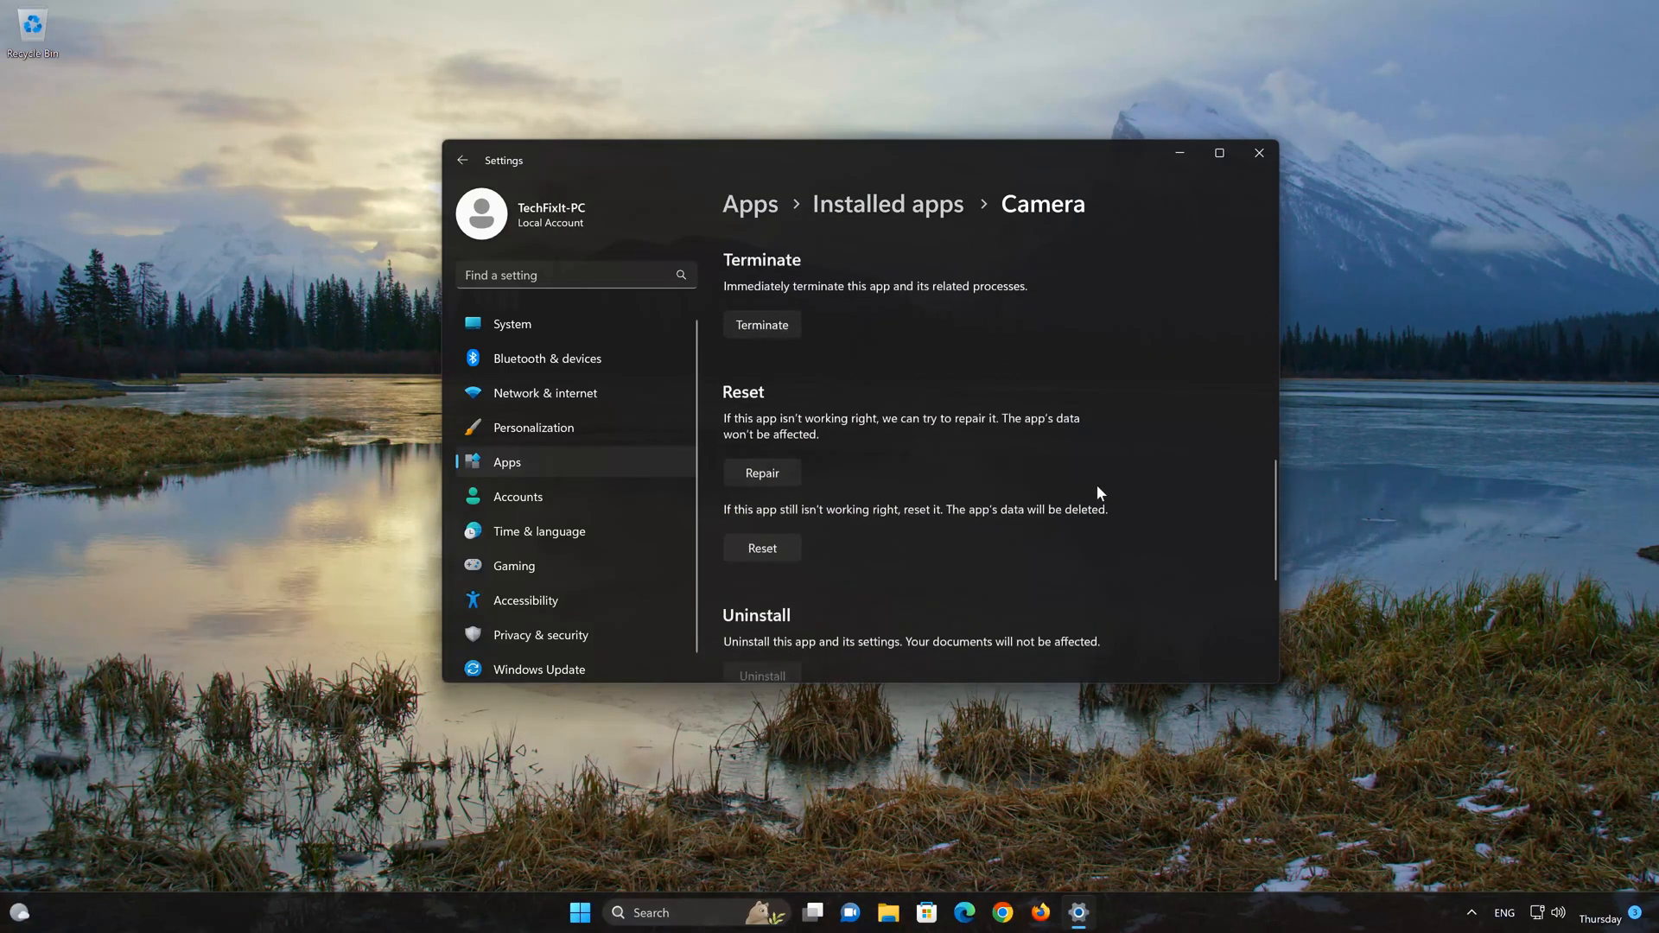
pyautogui.scroll(-3)
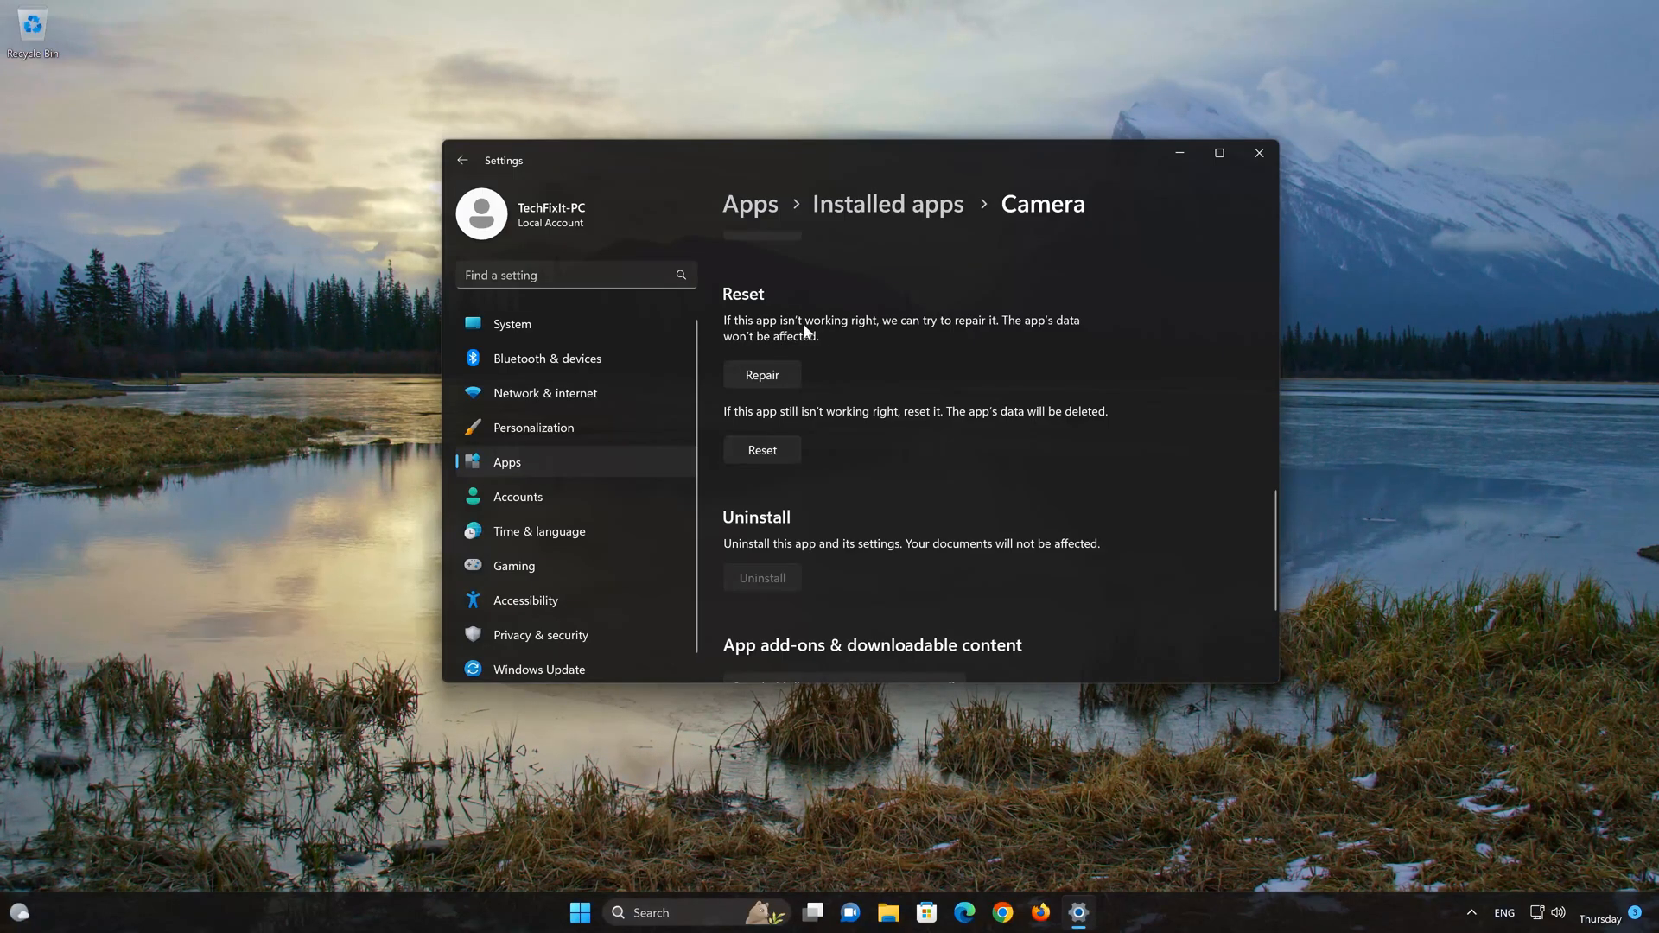
pyautogui.moveTo(983, 349)
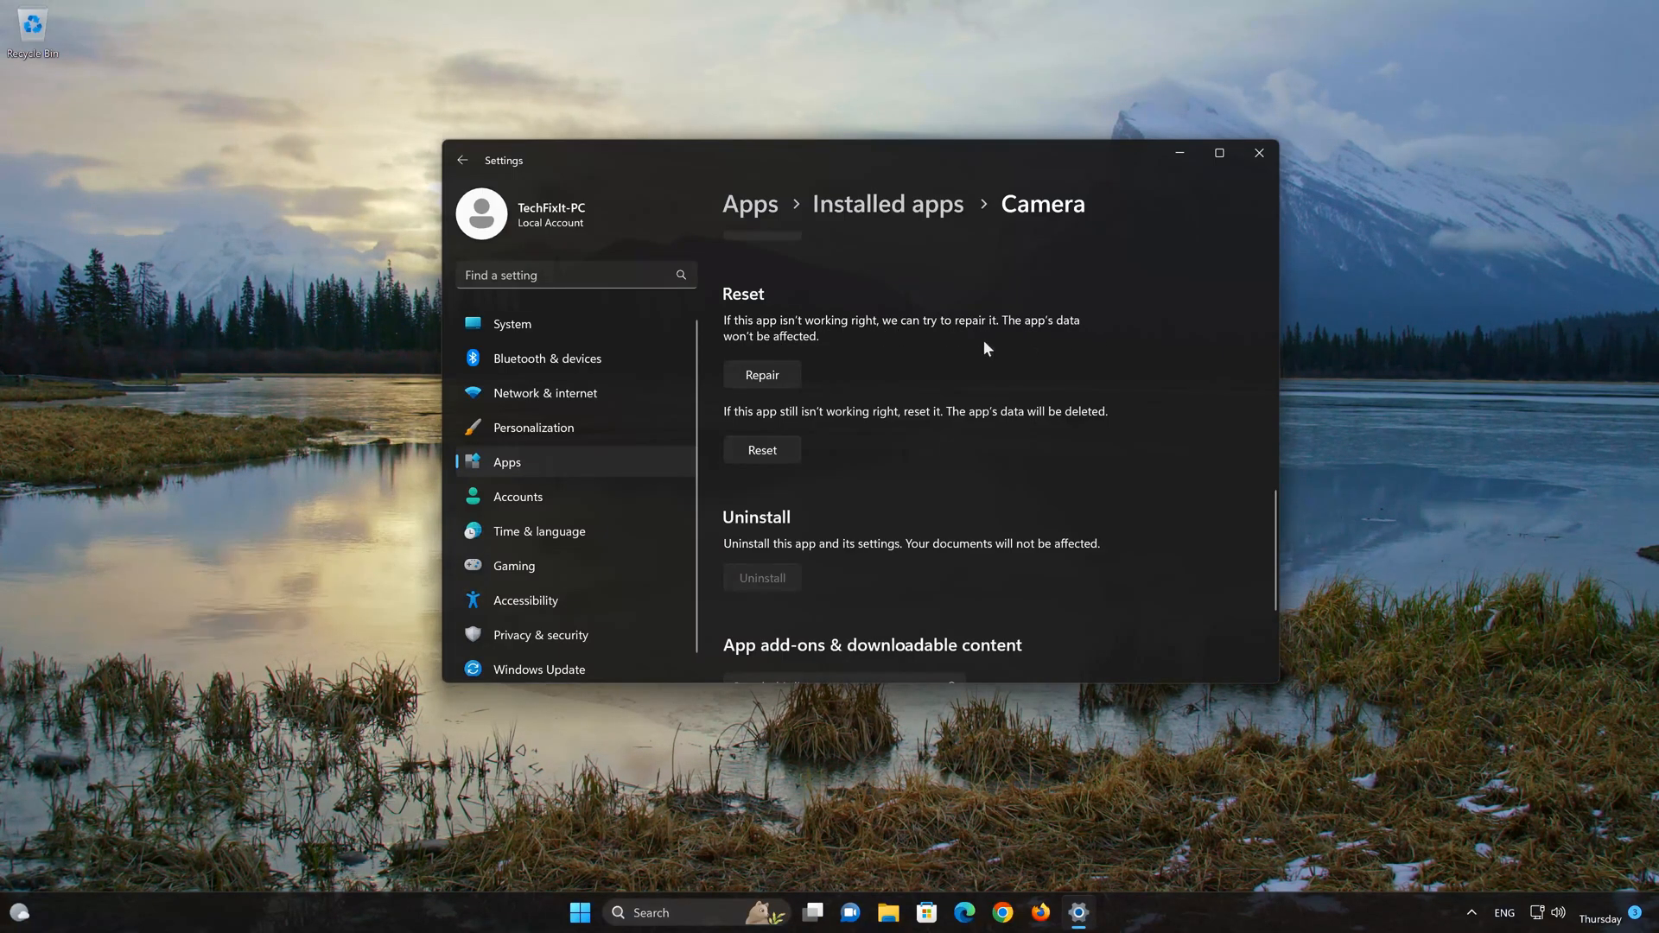
pyautogui.moveTo(808, 349)
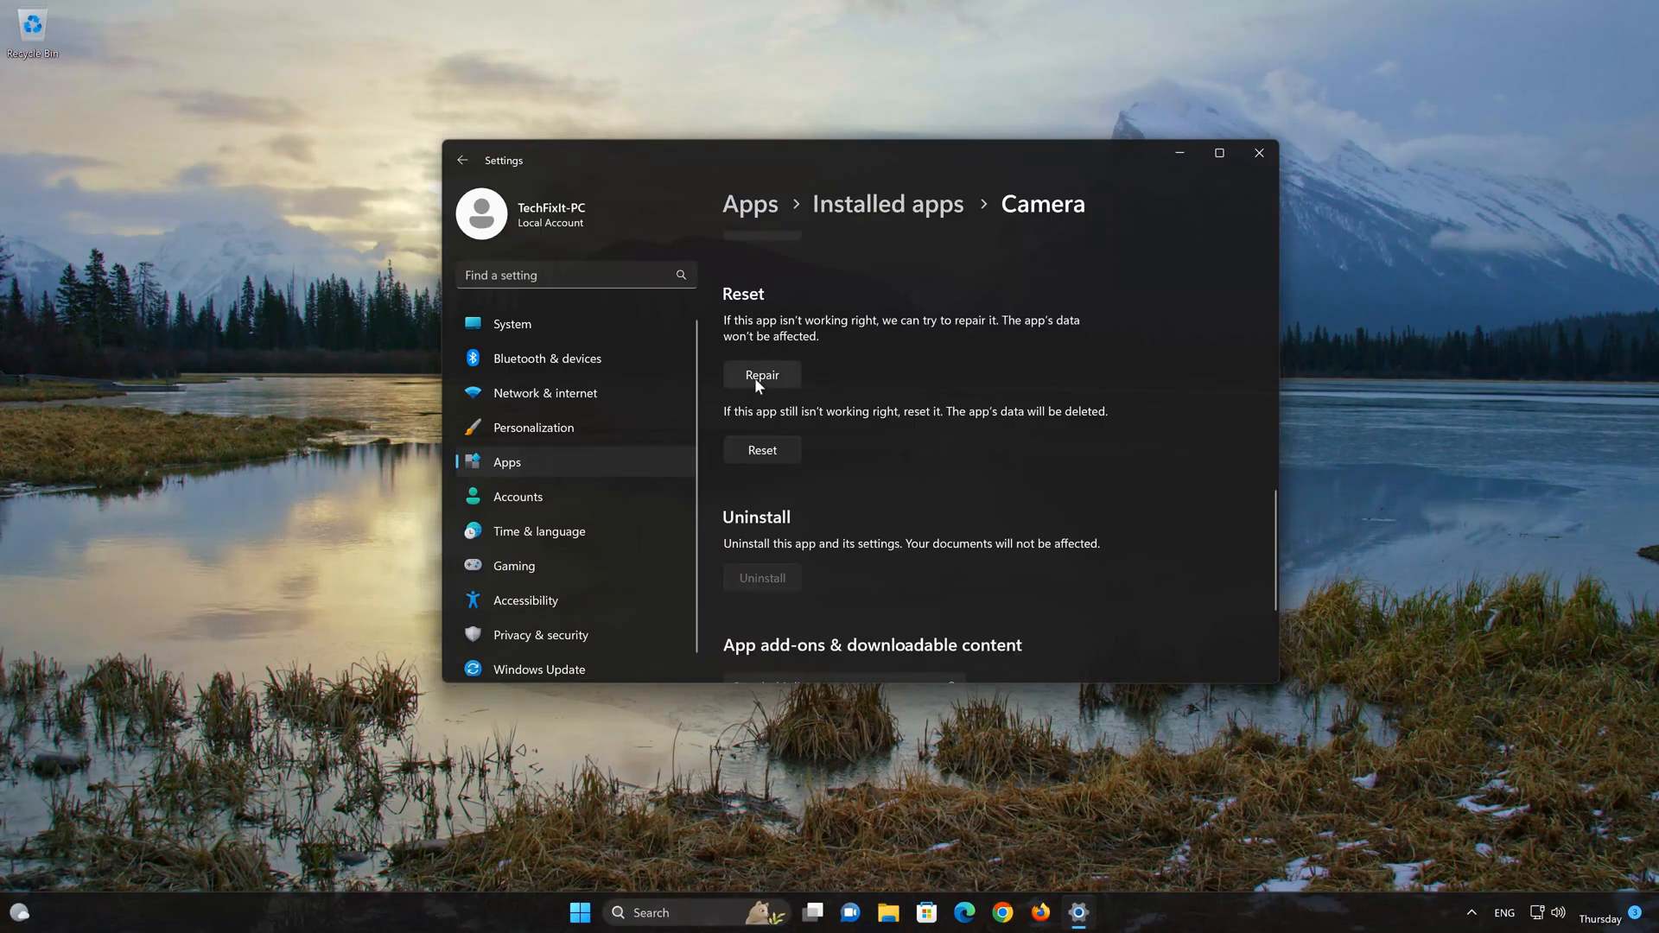
pyautogui.click(761, 375)
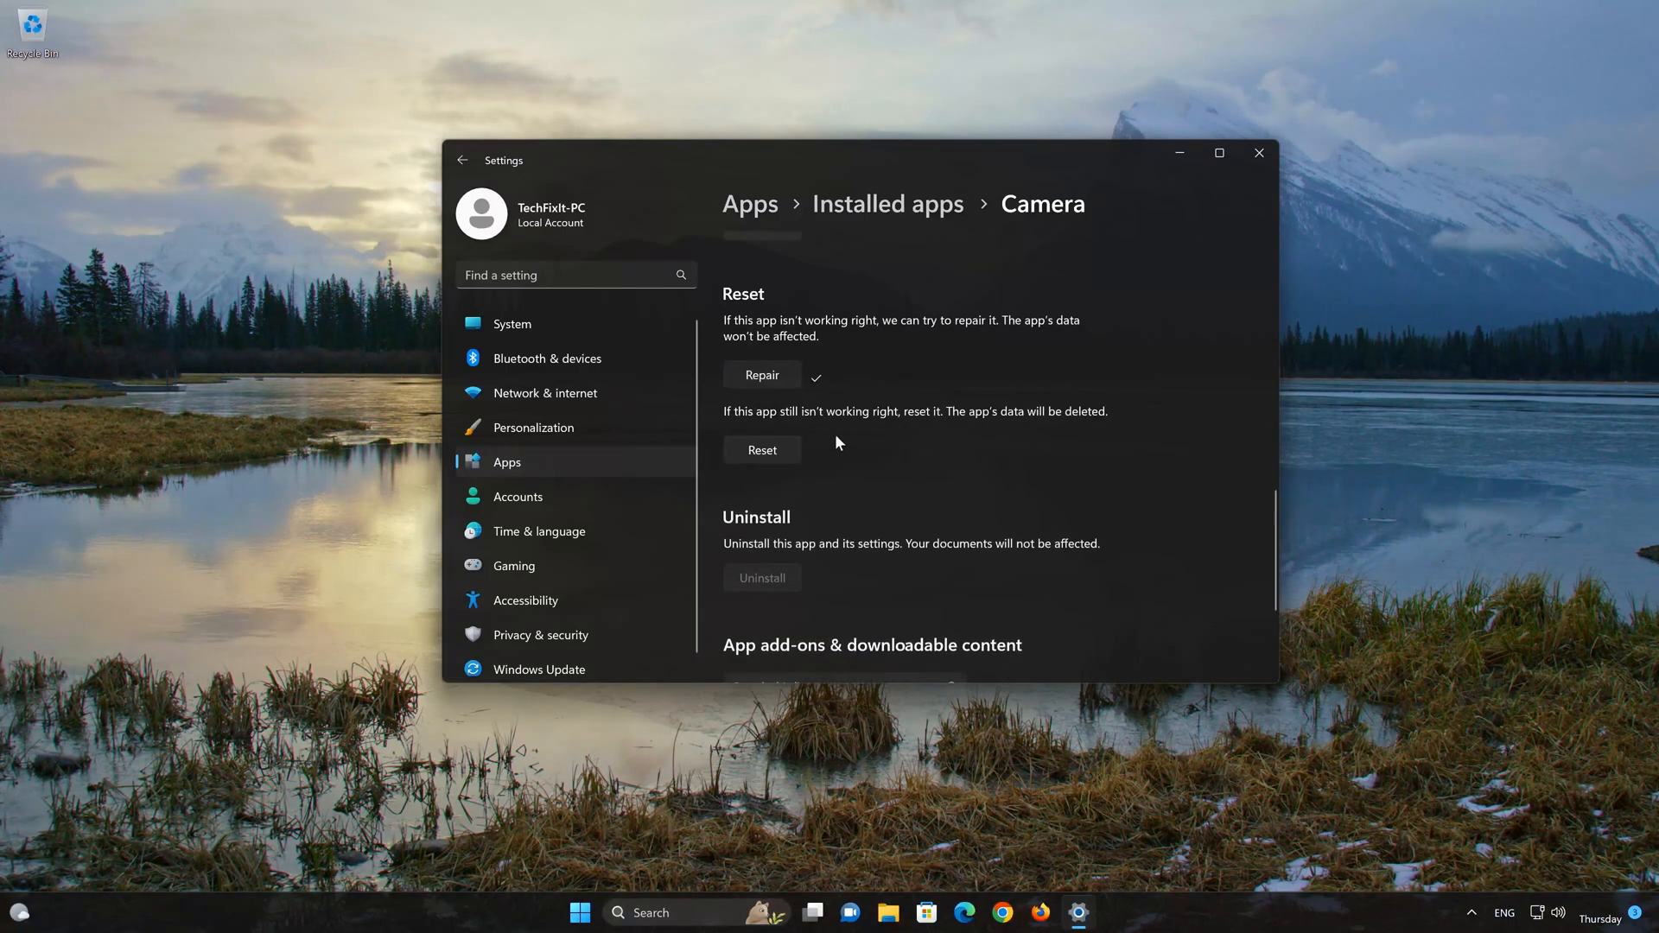
pyautogui.moveTo(962, 427)
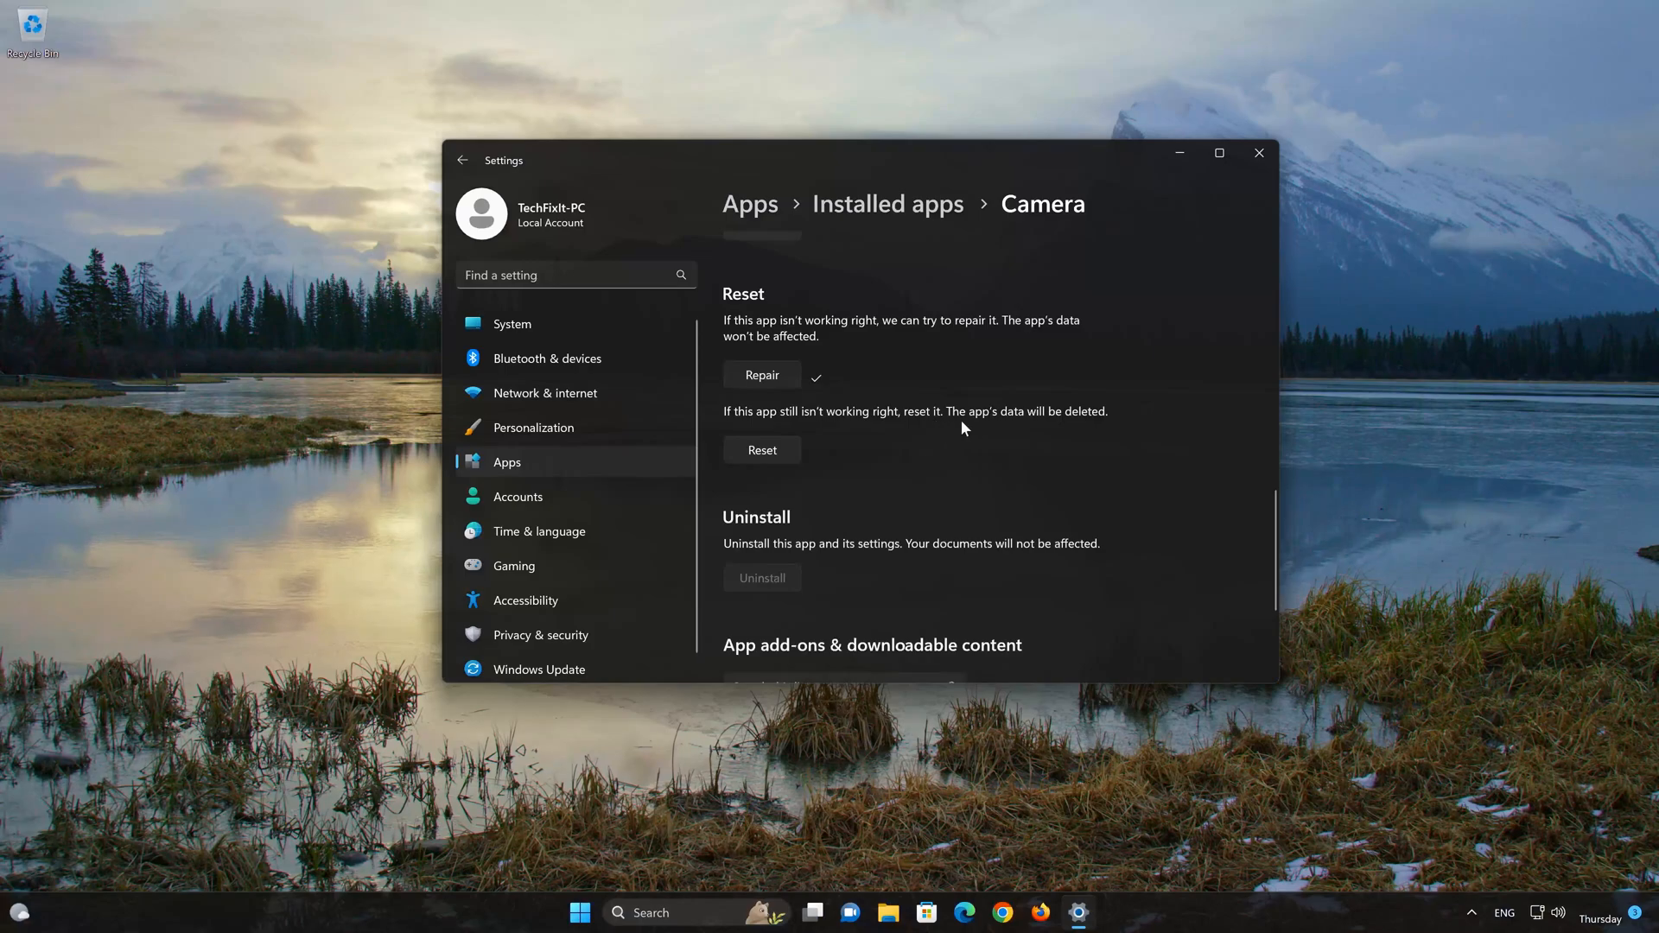
pyautogui.moveTo(757, 436)
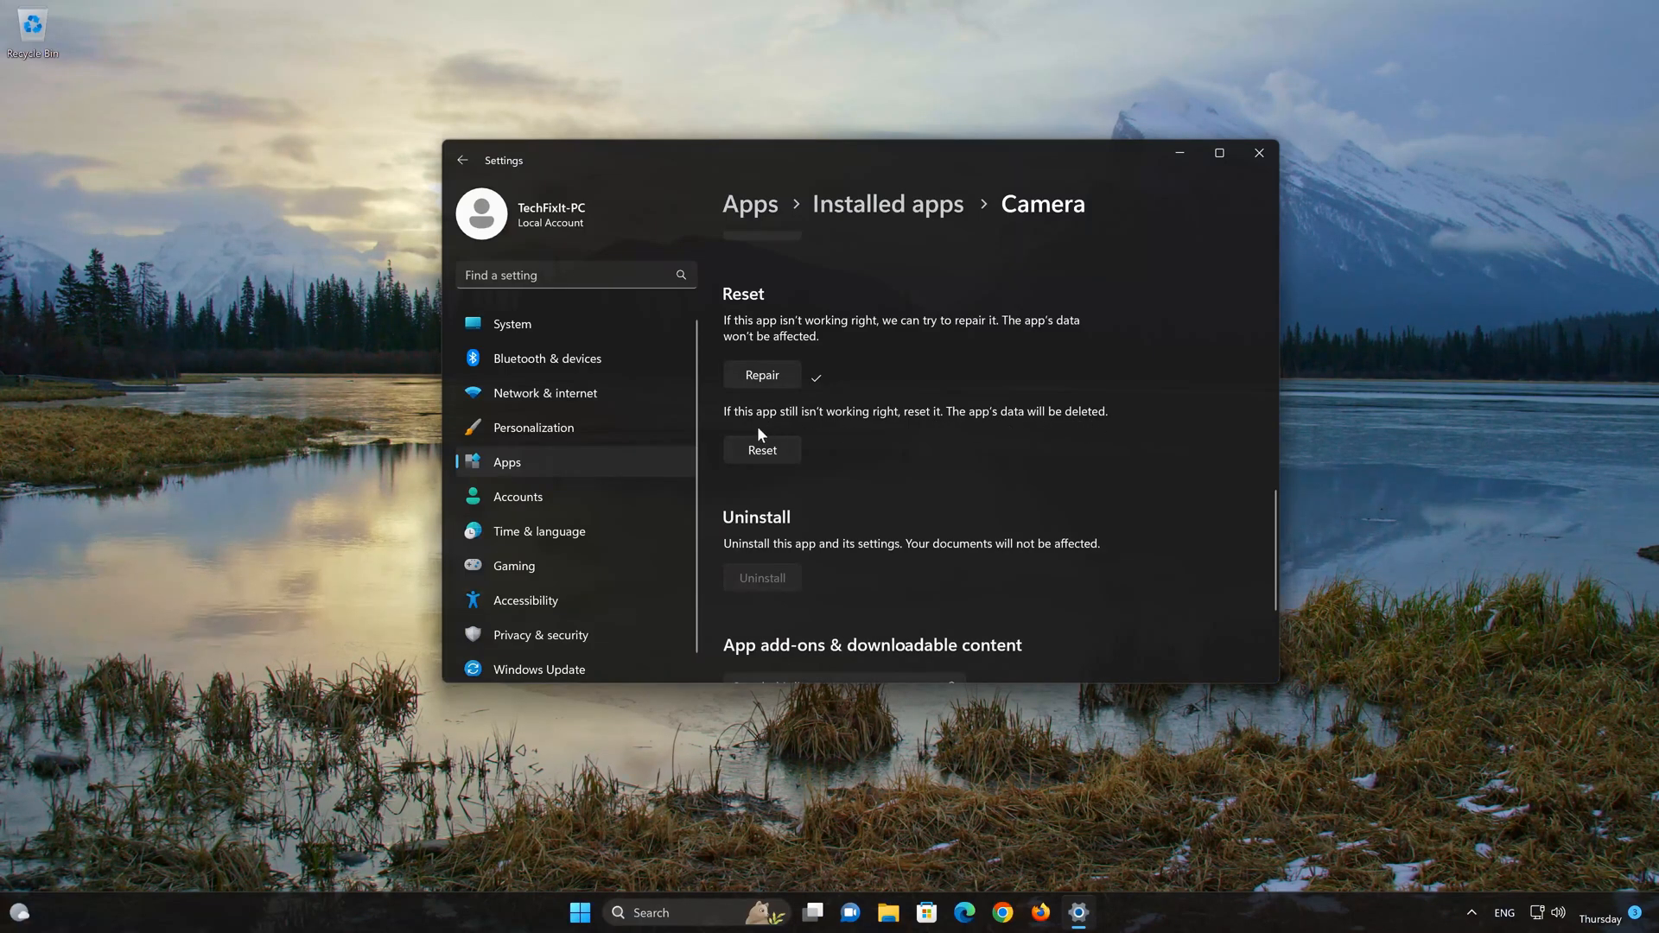
pyautogui.moveTo(760, 449)
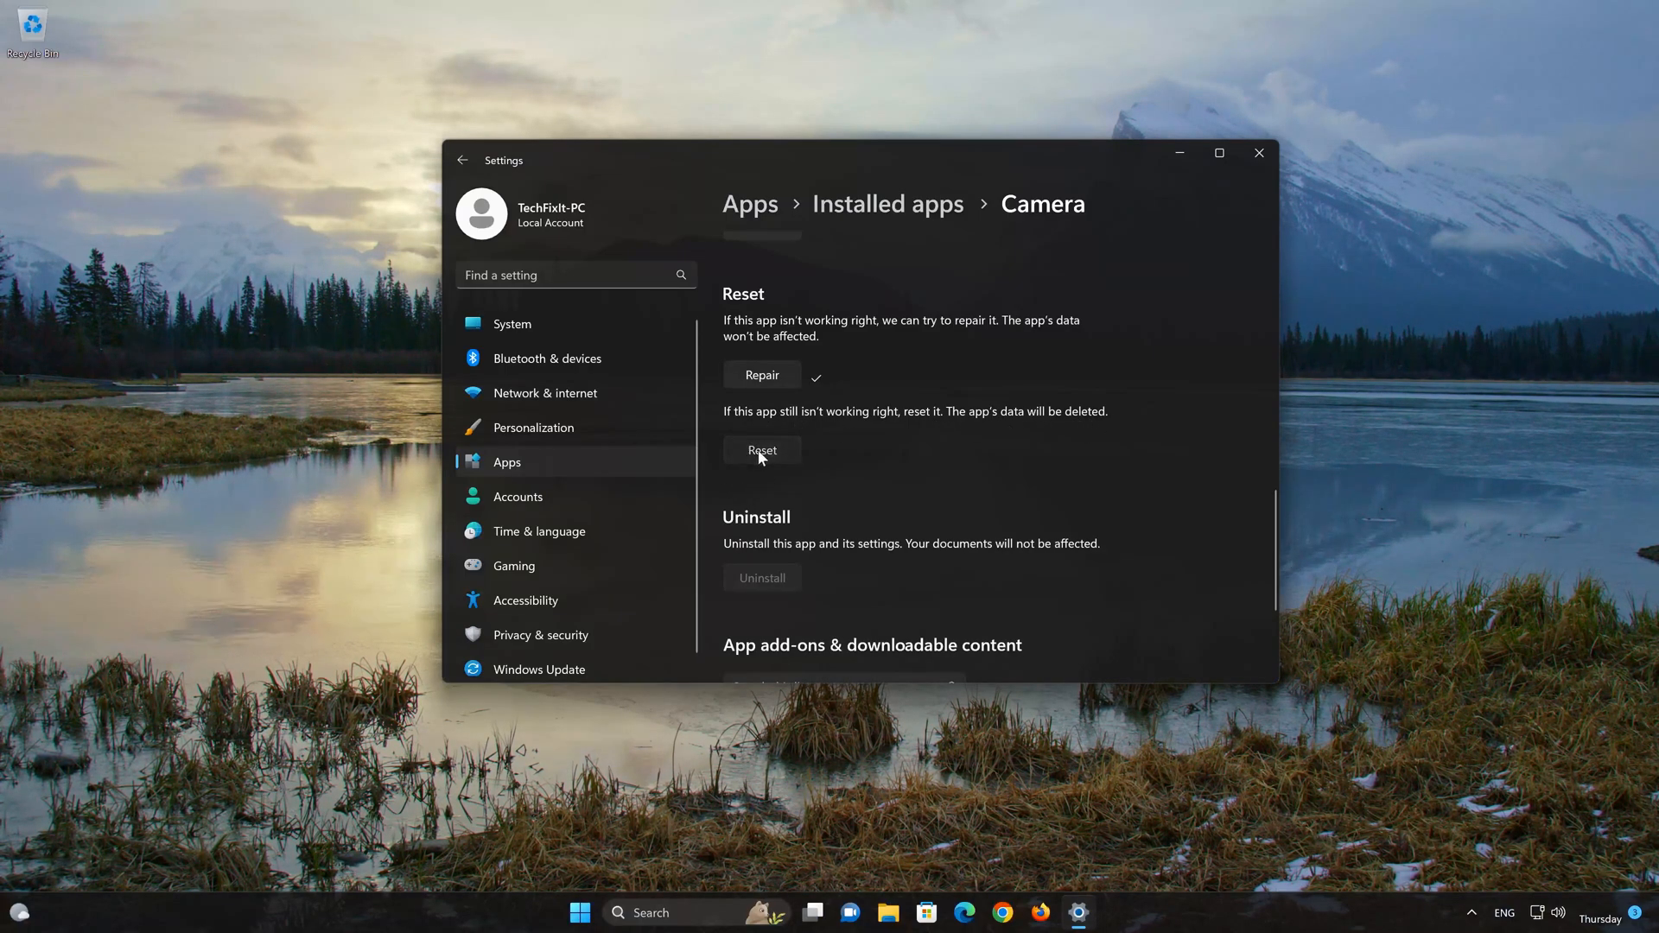
# - Reset the Camera app with confirmation of data deletion, then close Settings
pyautogui.click(760, 449)
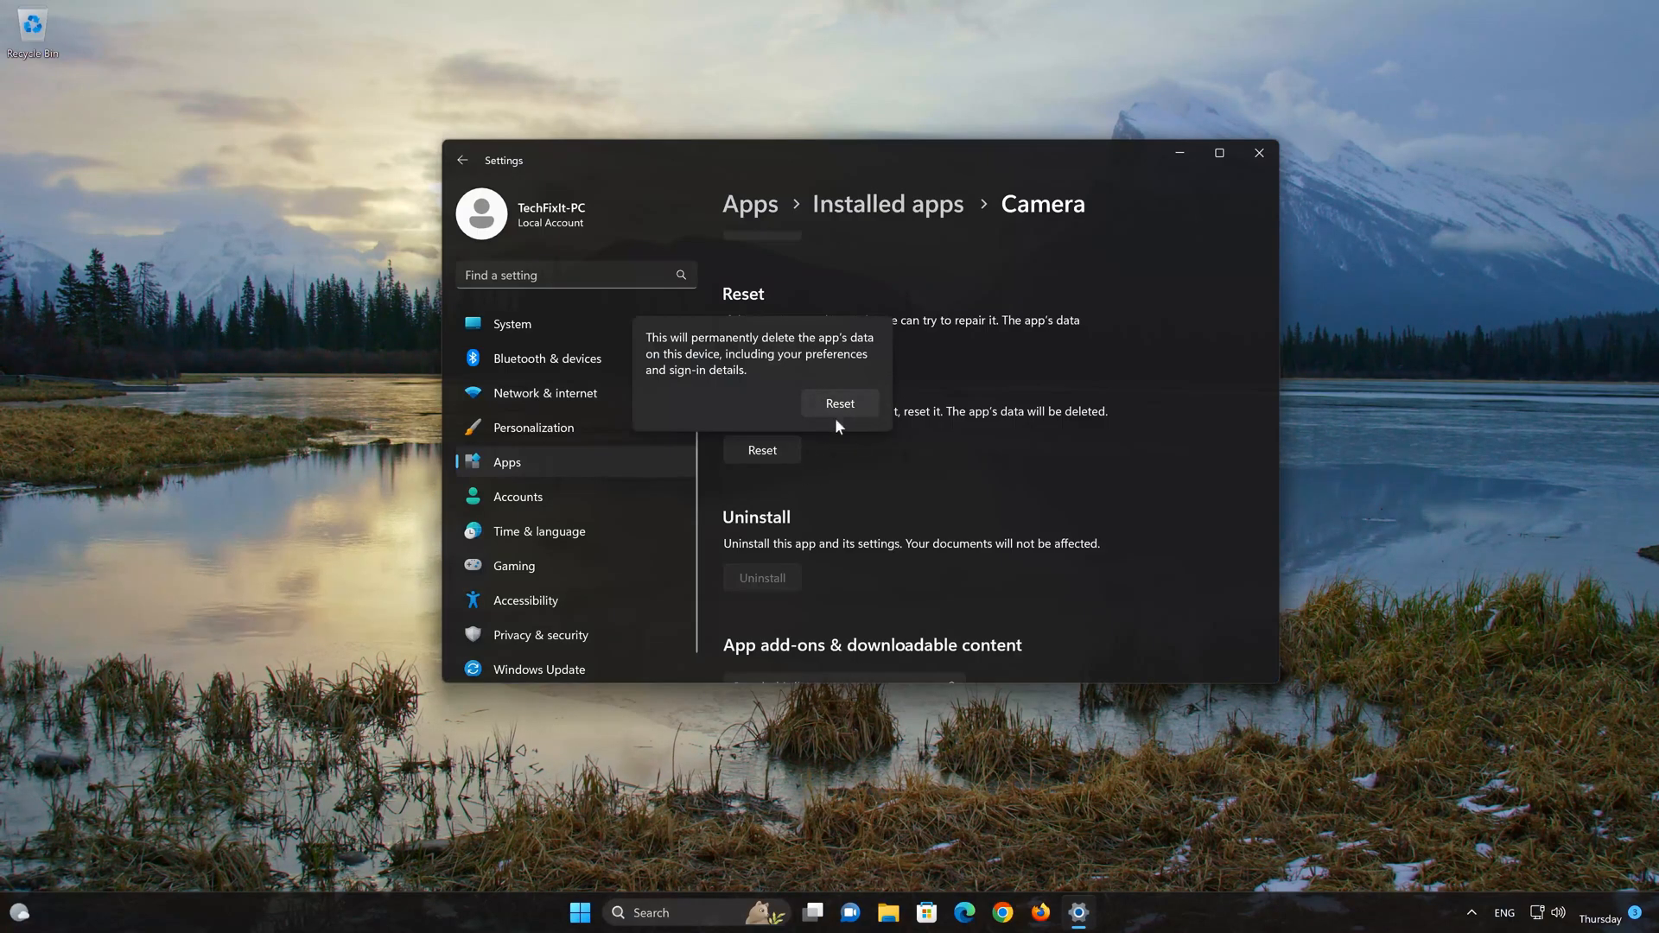
pyautogui.click(840, 402)
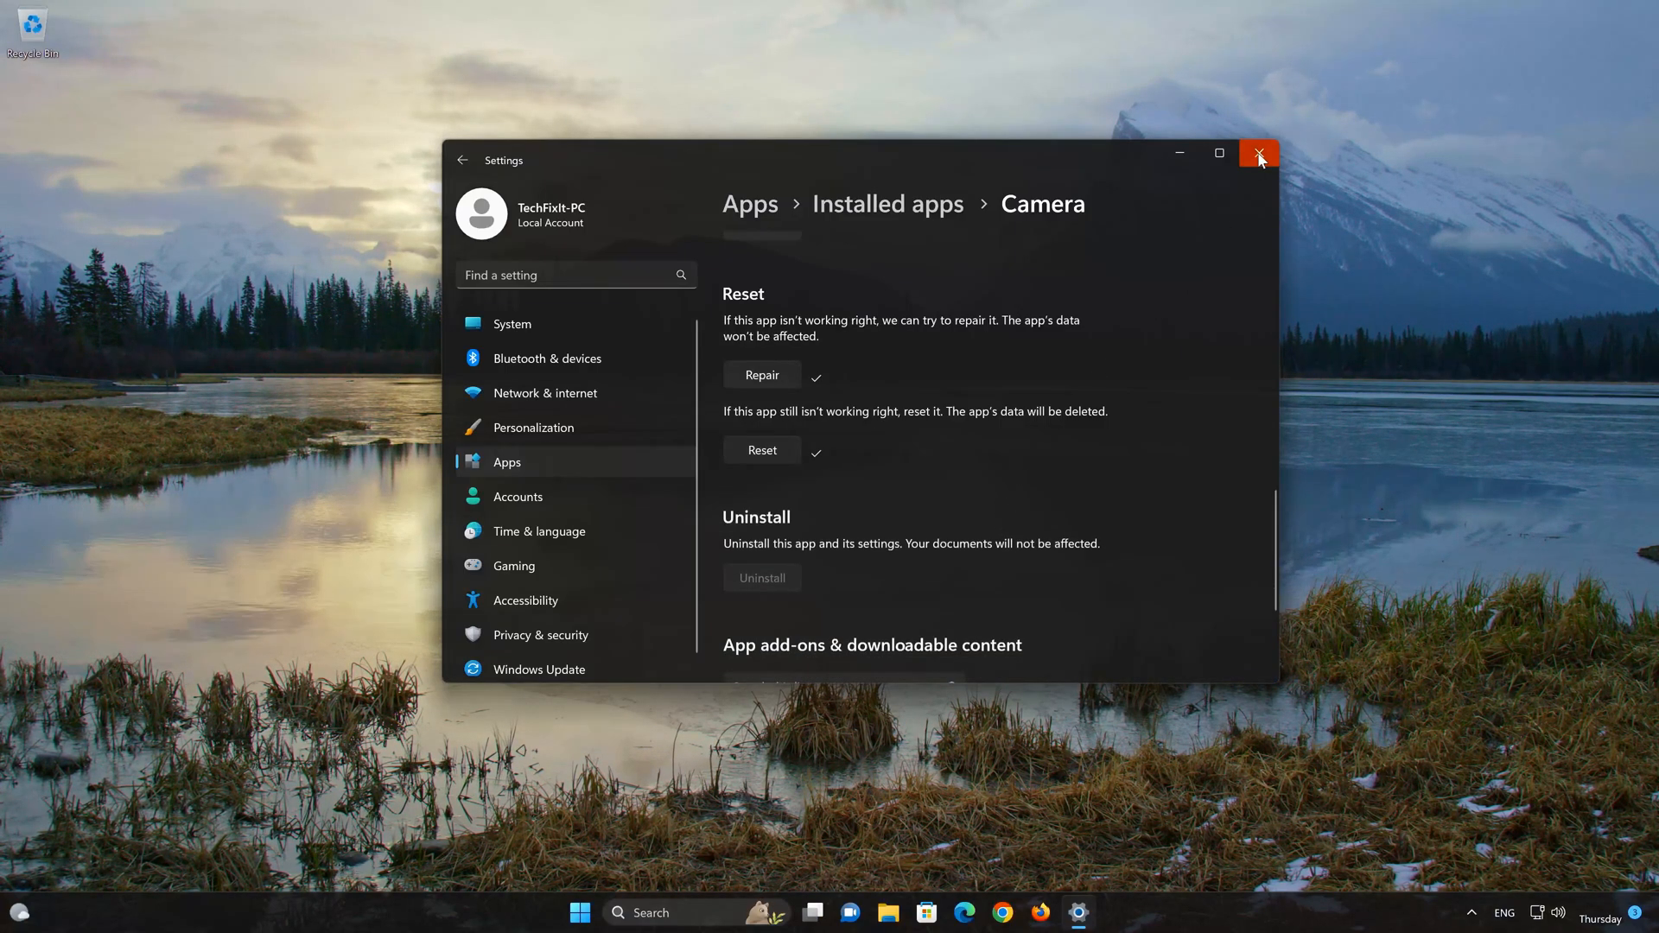
pyautogui.click(1258, 152)
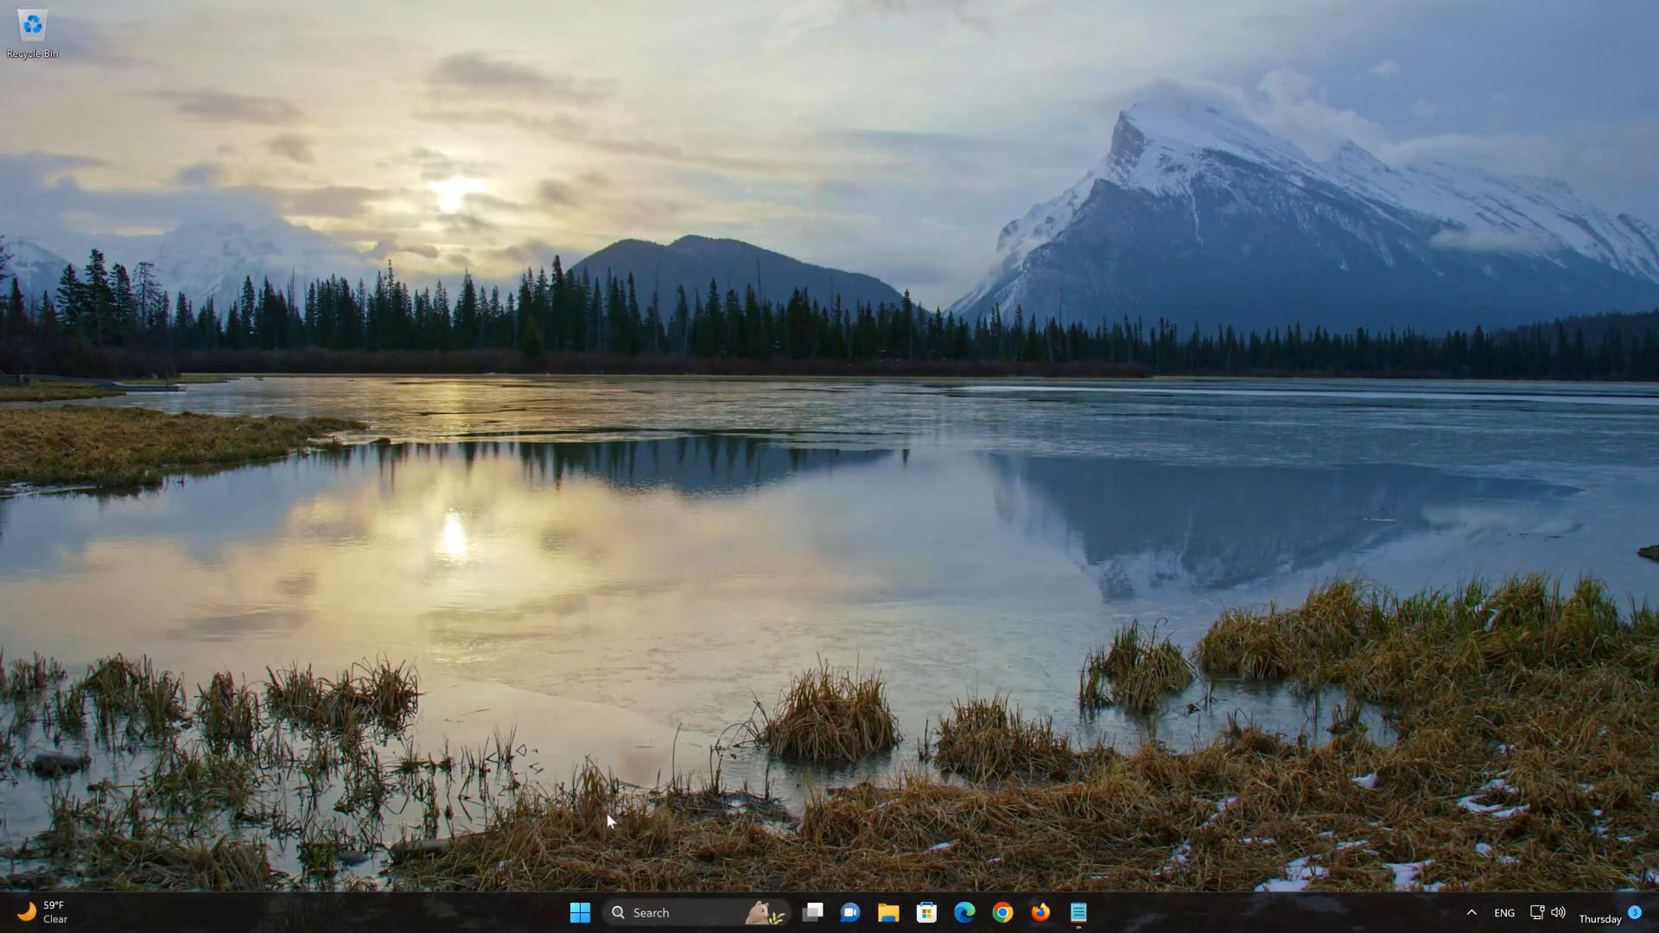
# - Search 'powershell' in Start and run it as administrator, approving UAC
pyautogui.click(579, 912)
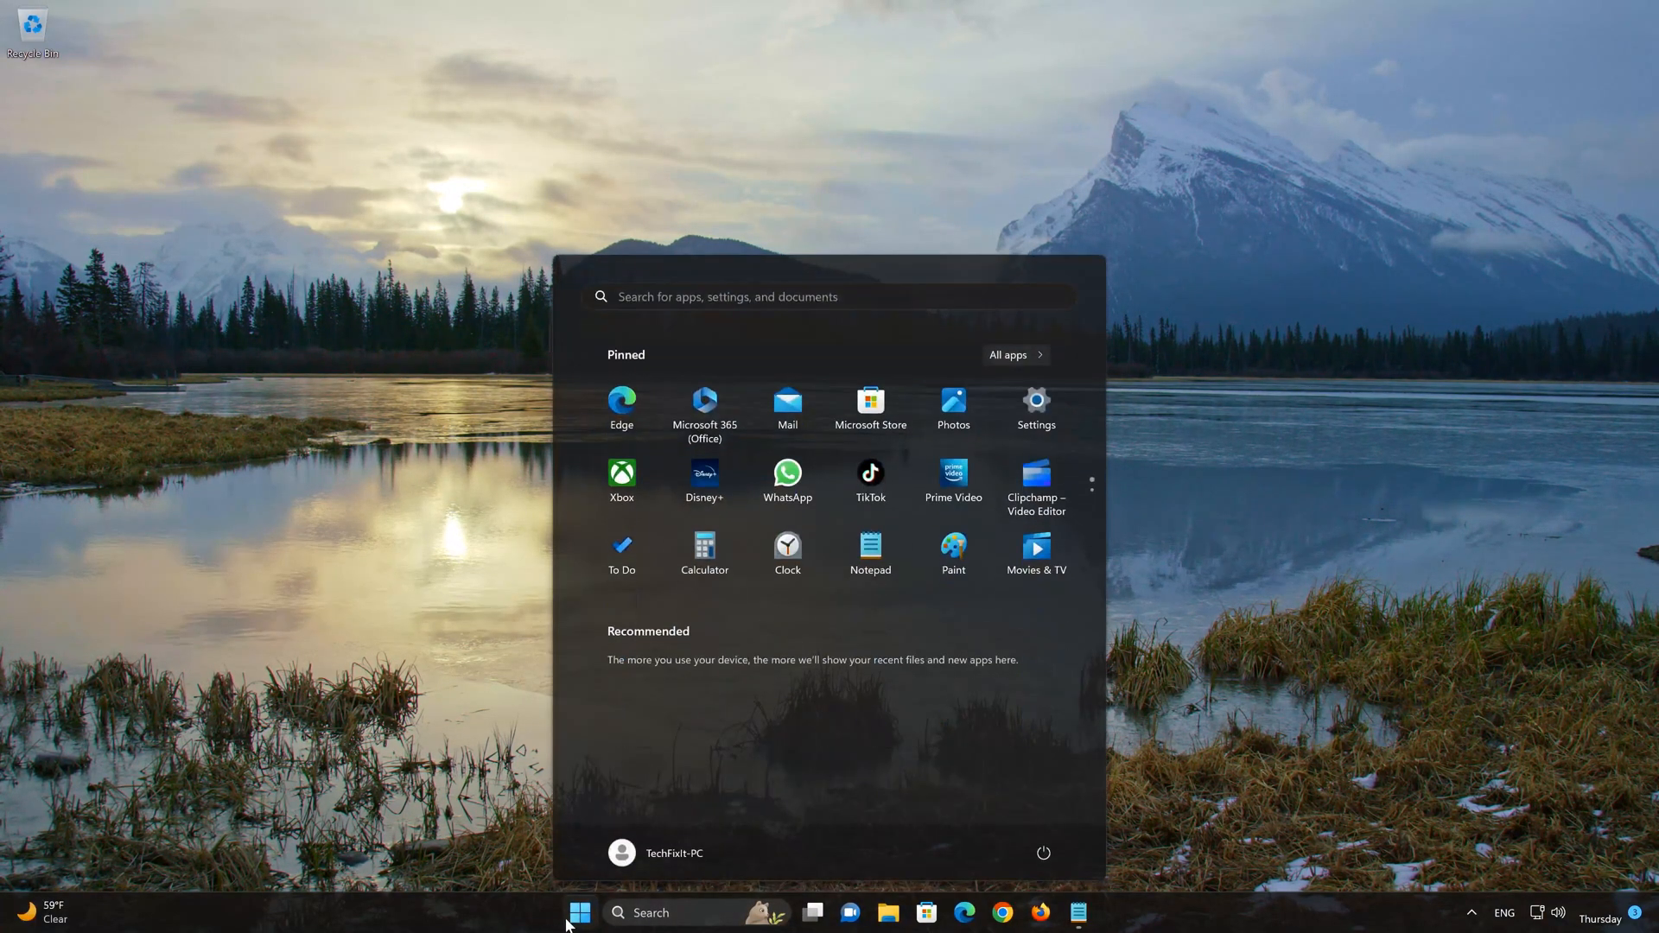
pyautogui.write('powershell')
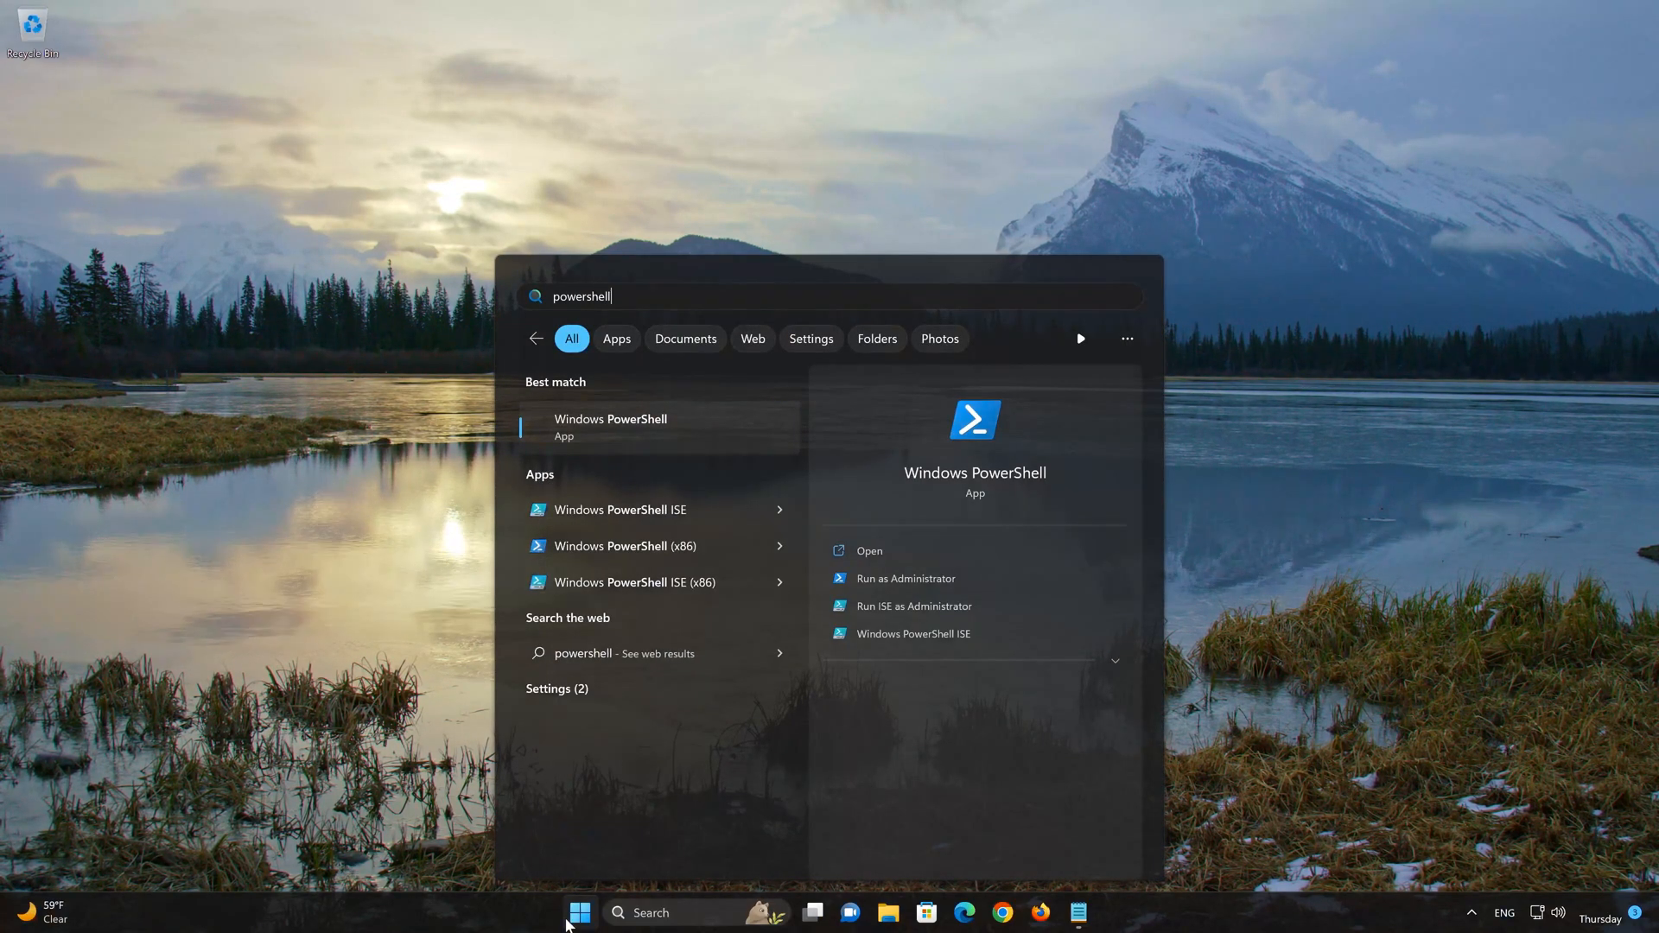
pyautogui.moveTo(947, 577)
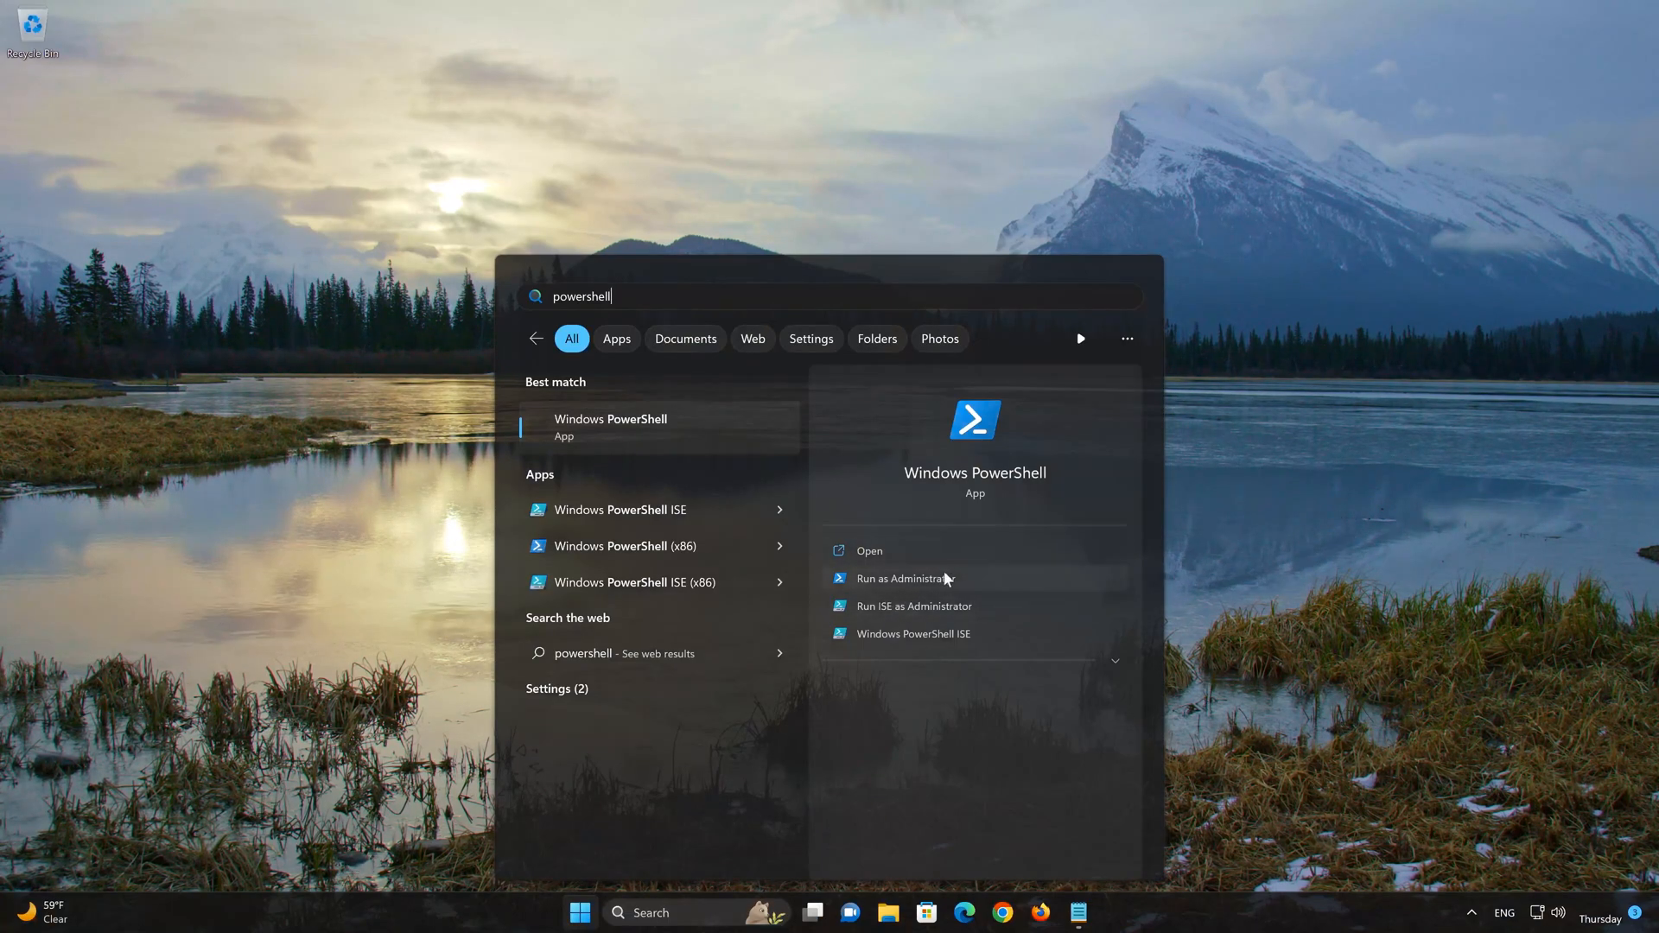
pyautogui.click(911, 577)
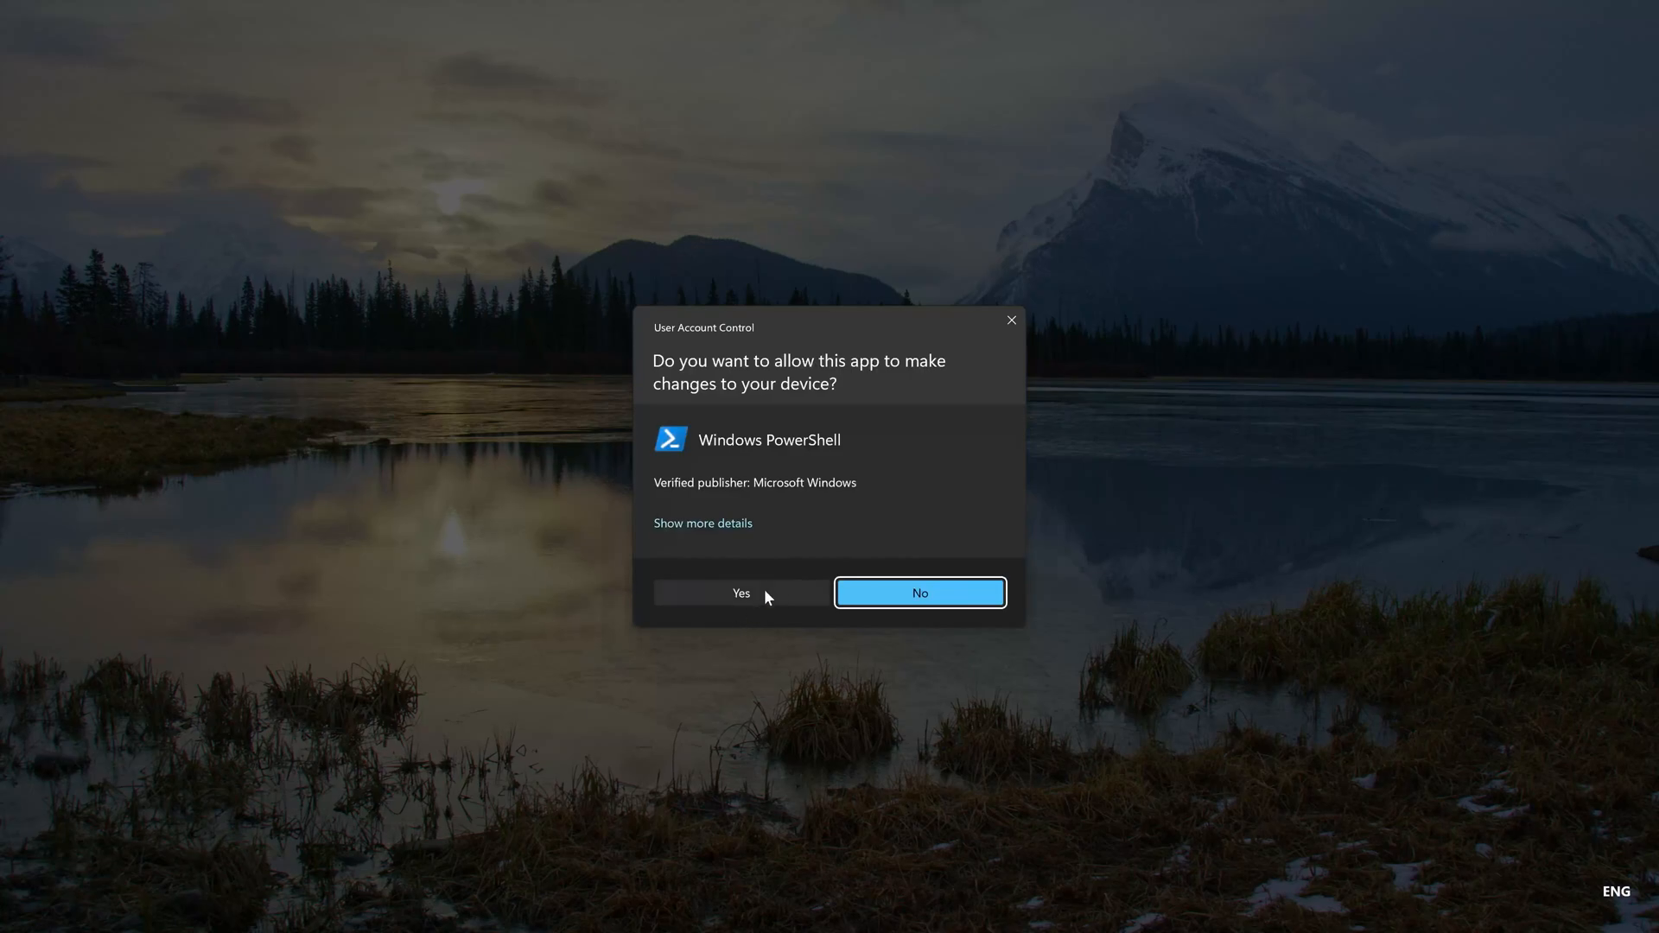
pyautogui.click(739, 593)
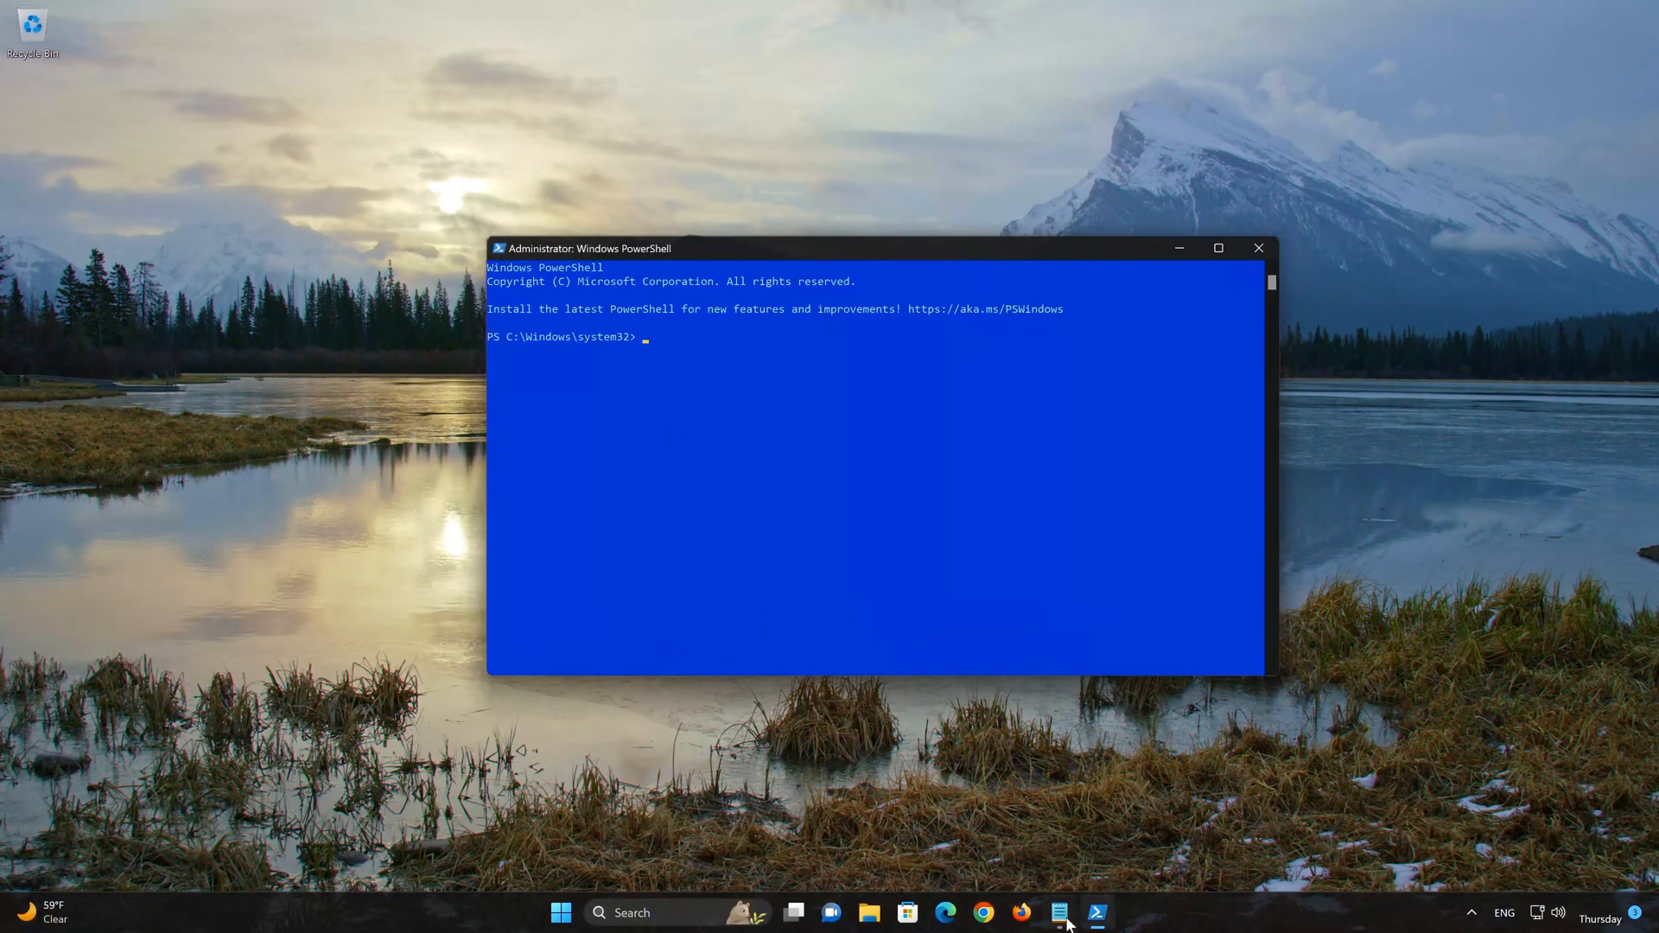
# - Copy Get-AppxPackage from the Notepad notes and run it to list installed packages
pyautogui.click(1058, 912)
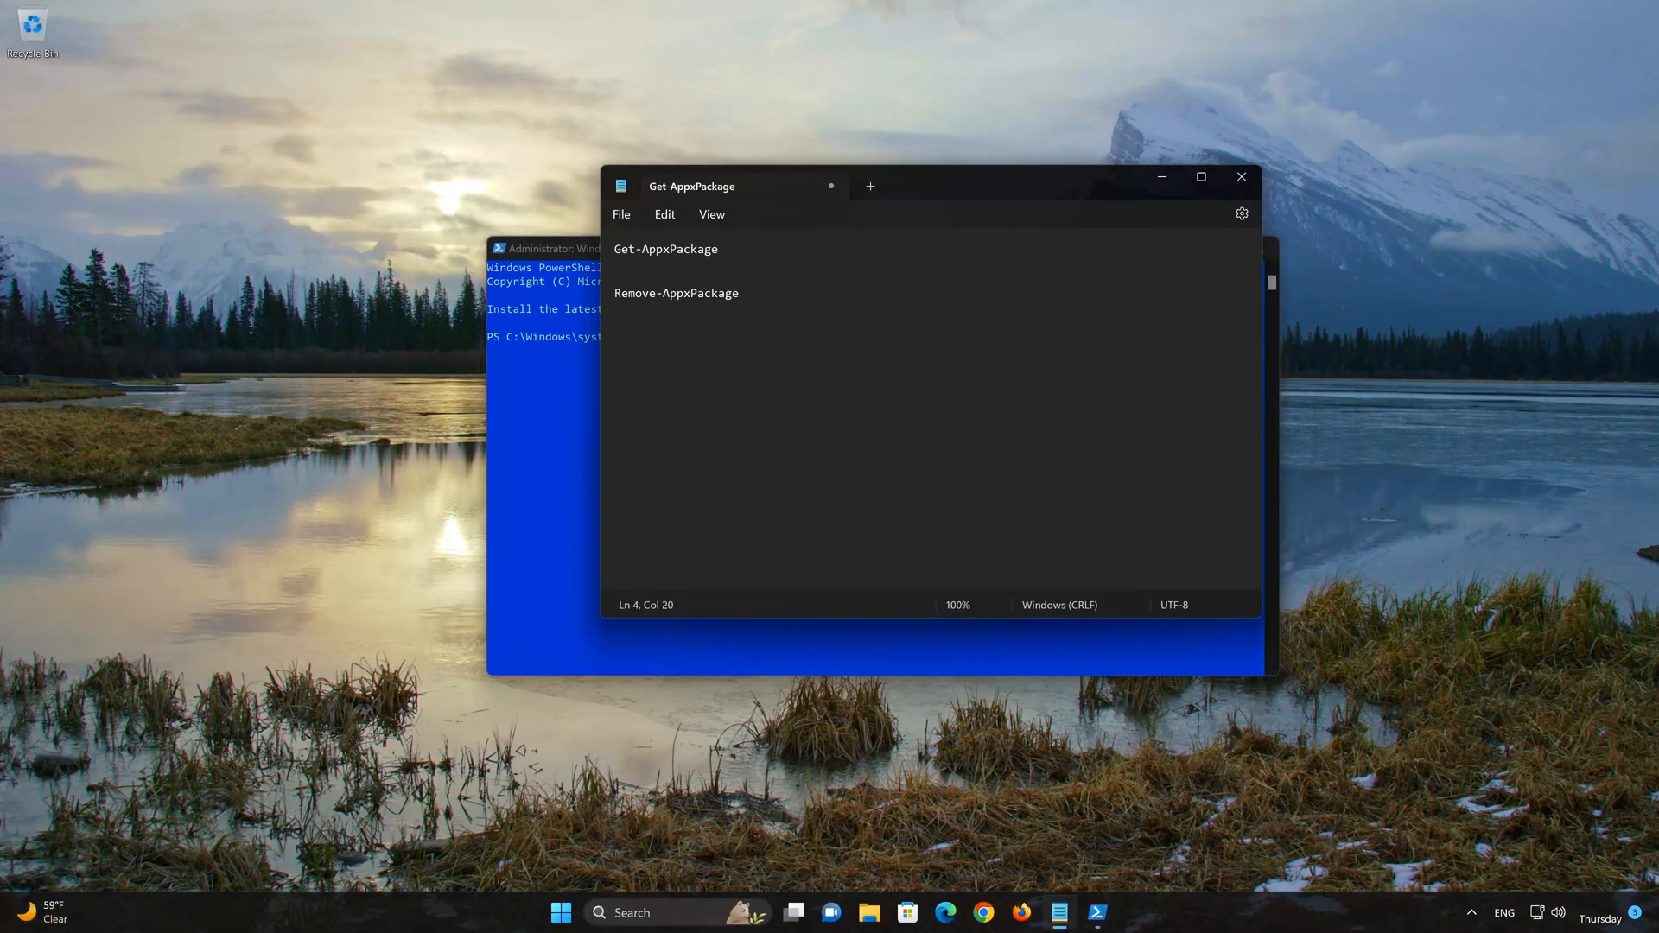
pyautogui.moveTo(640, 248); pyautogui.dragTo(715, 248)
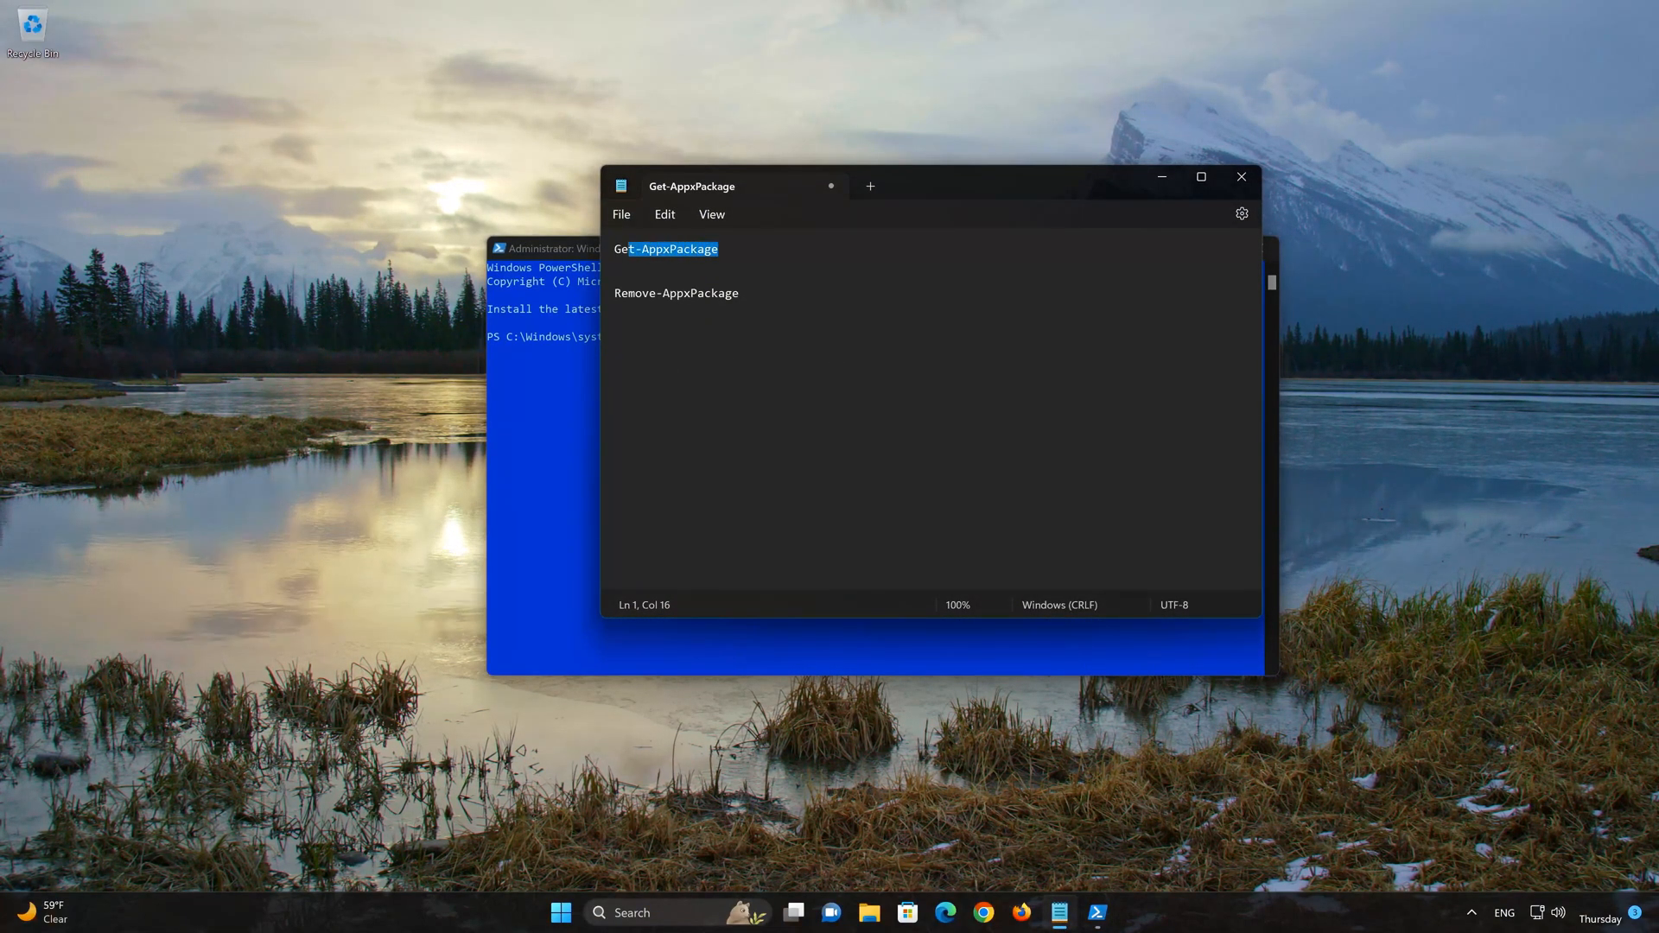
pyautogui.rightClick(667, 249)
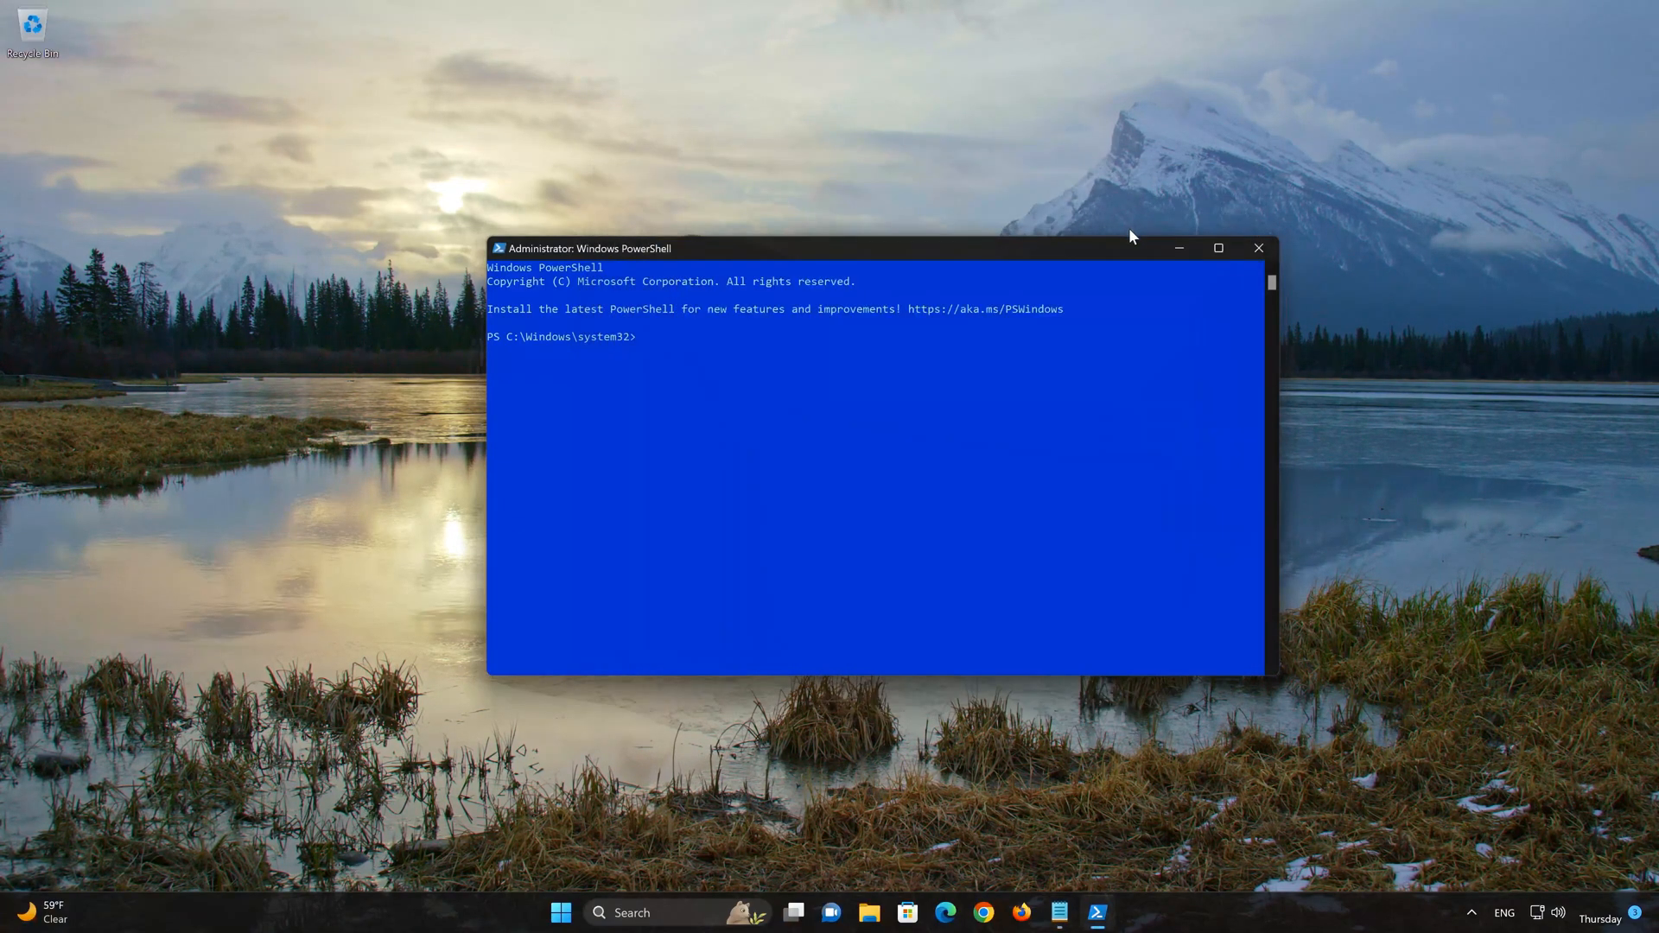
pyautogui.moveTo(794, 350)
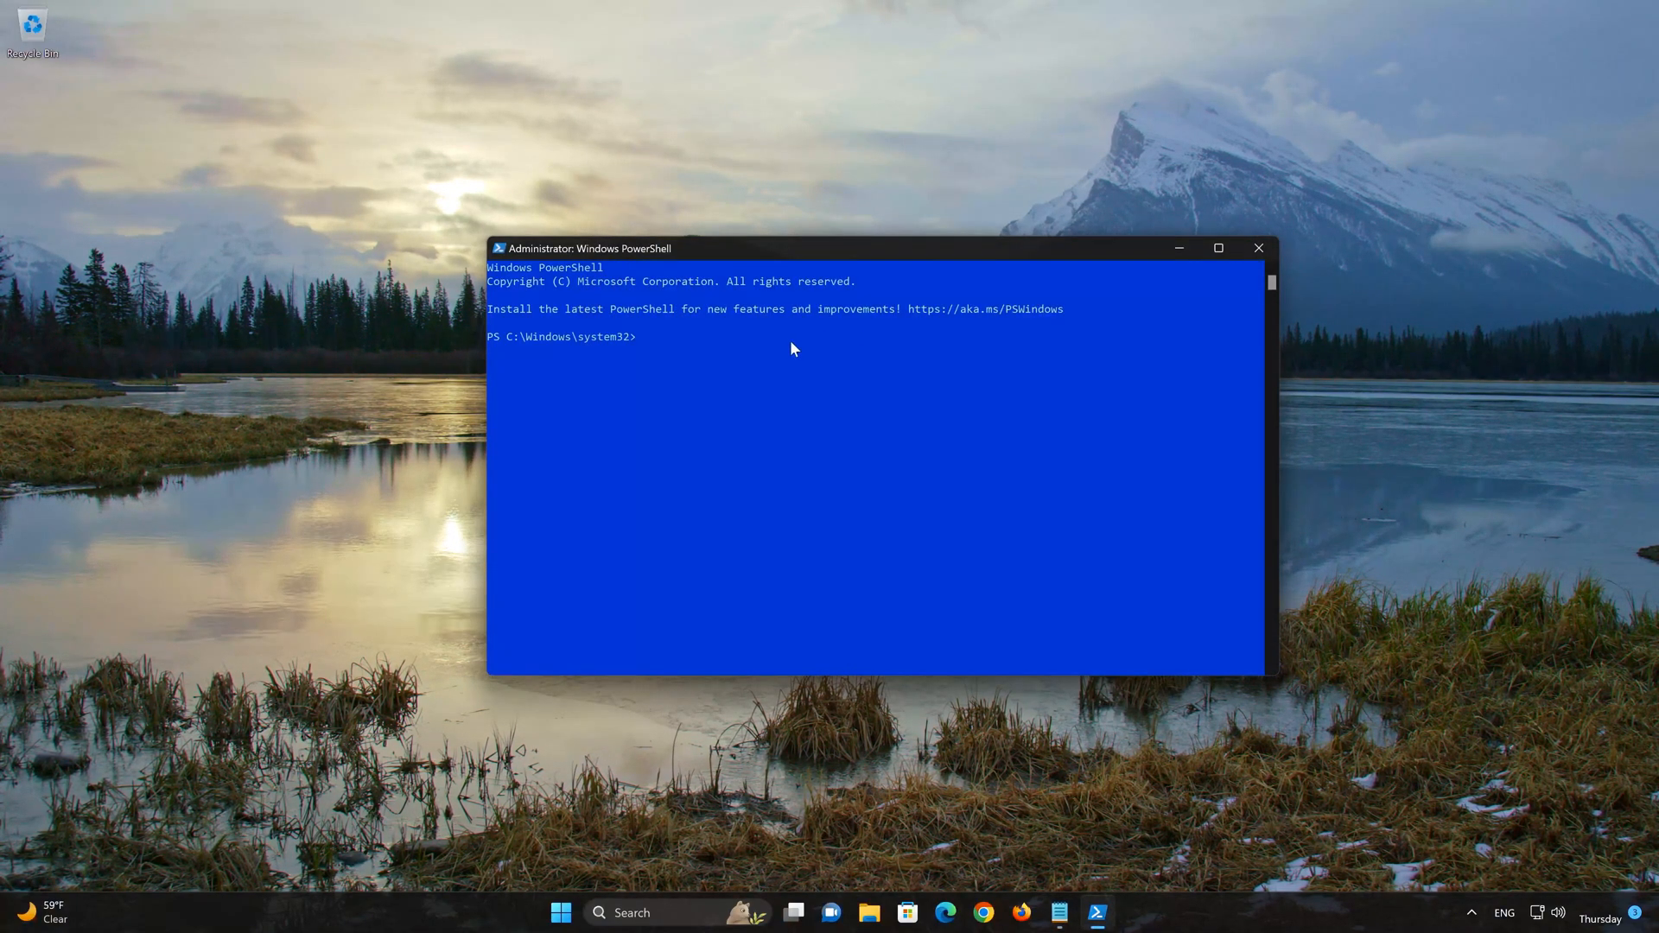
pyautogui.write('Get-AppxPackage')
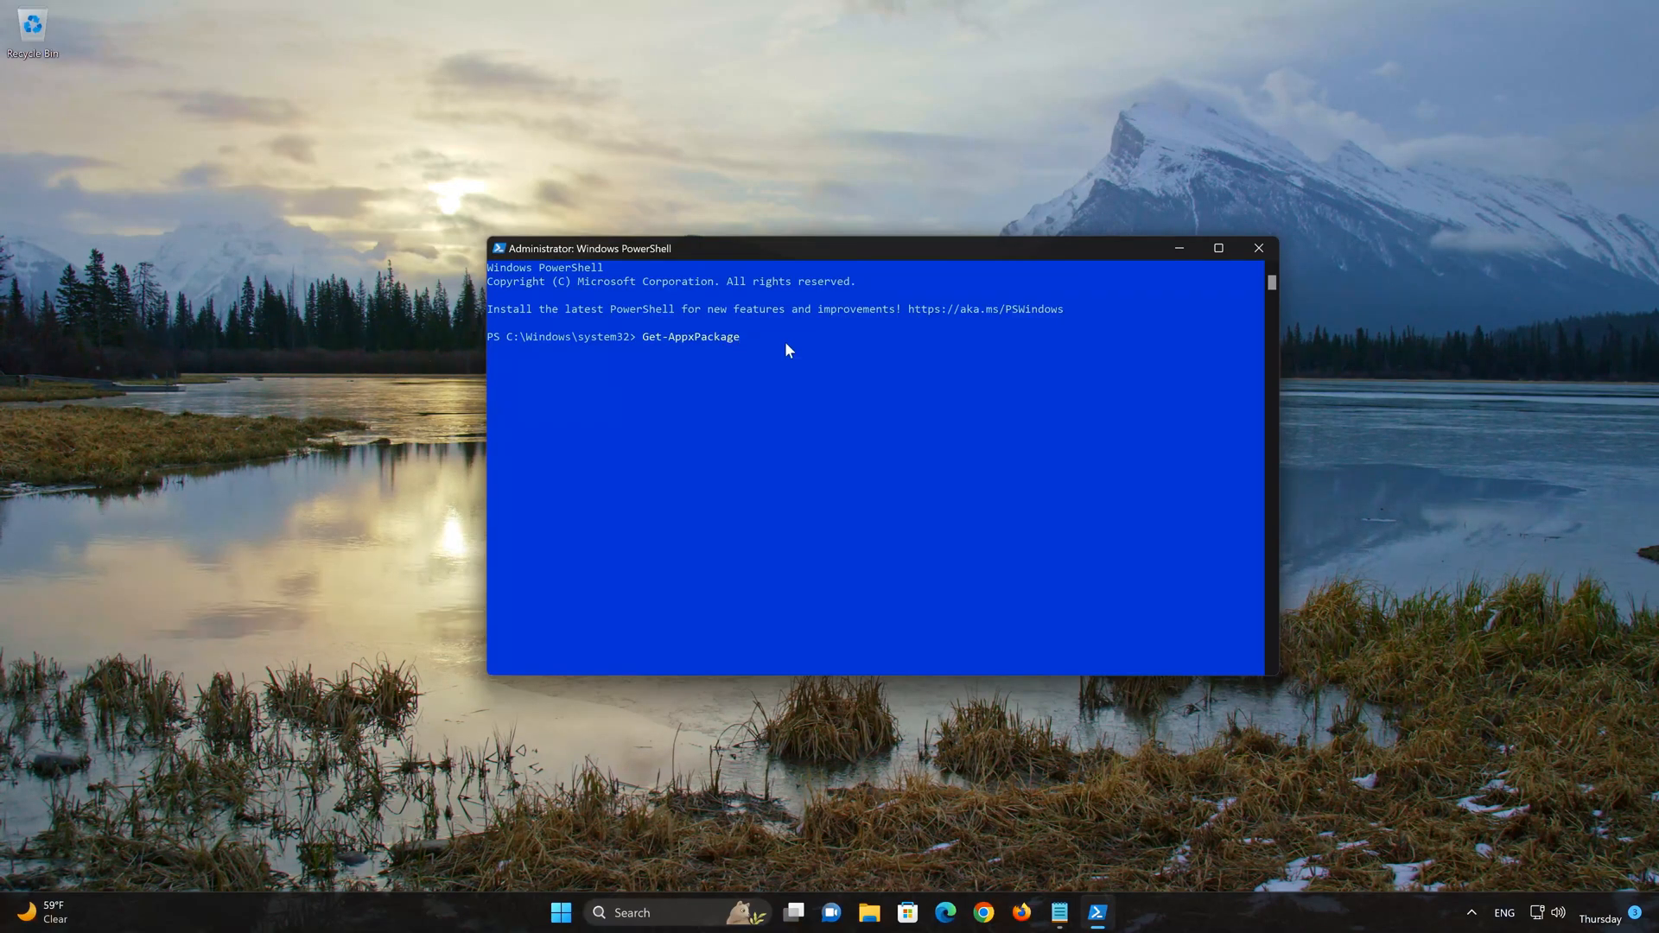
pyautogui.press('Enter')
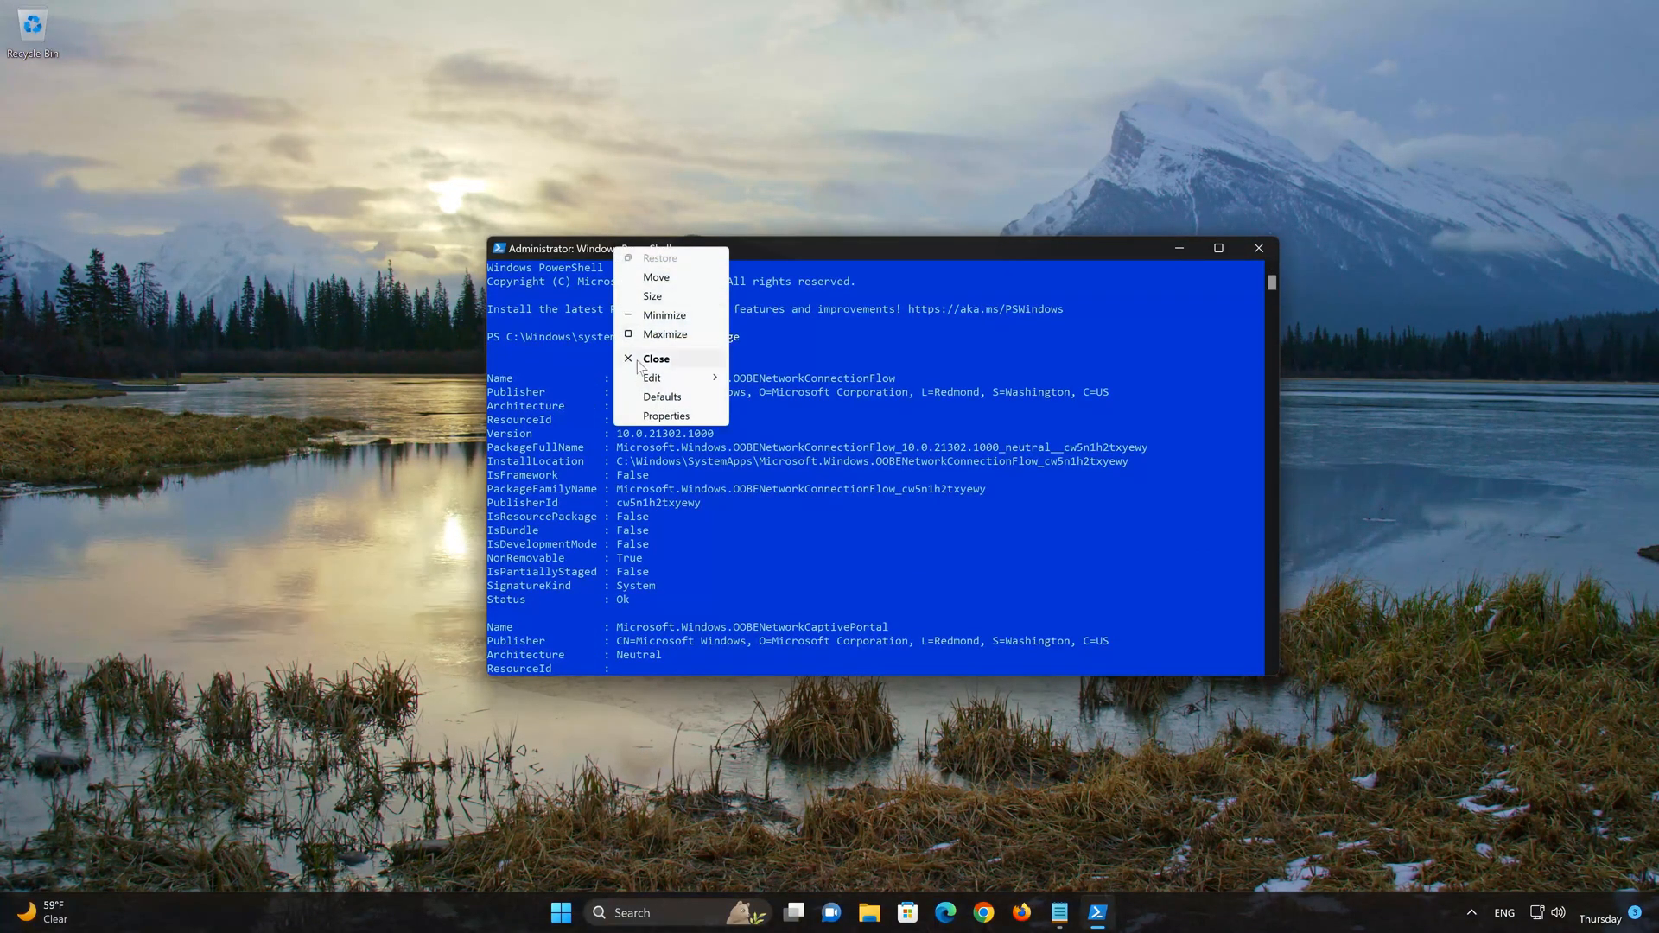
# - Find the 'windowscamera' entry in the output and copy its PackageFullName value
pyautogui.click(652, 379)
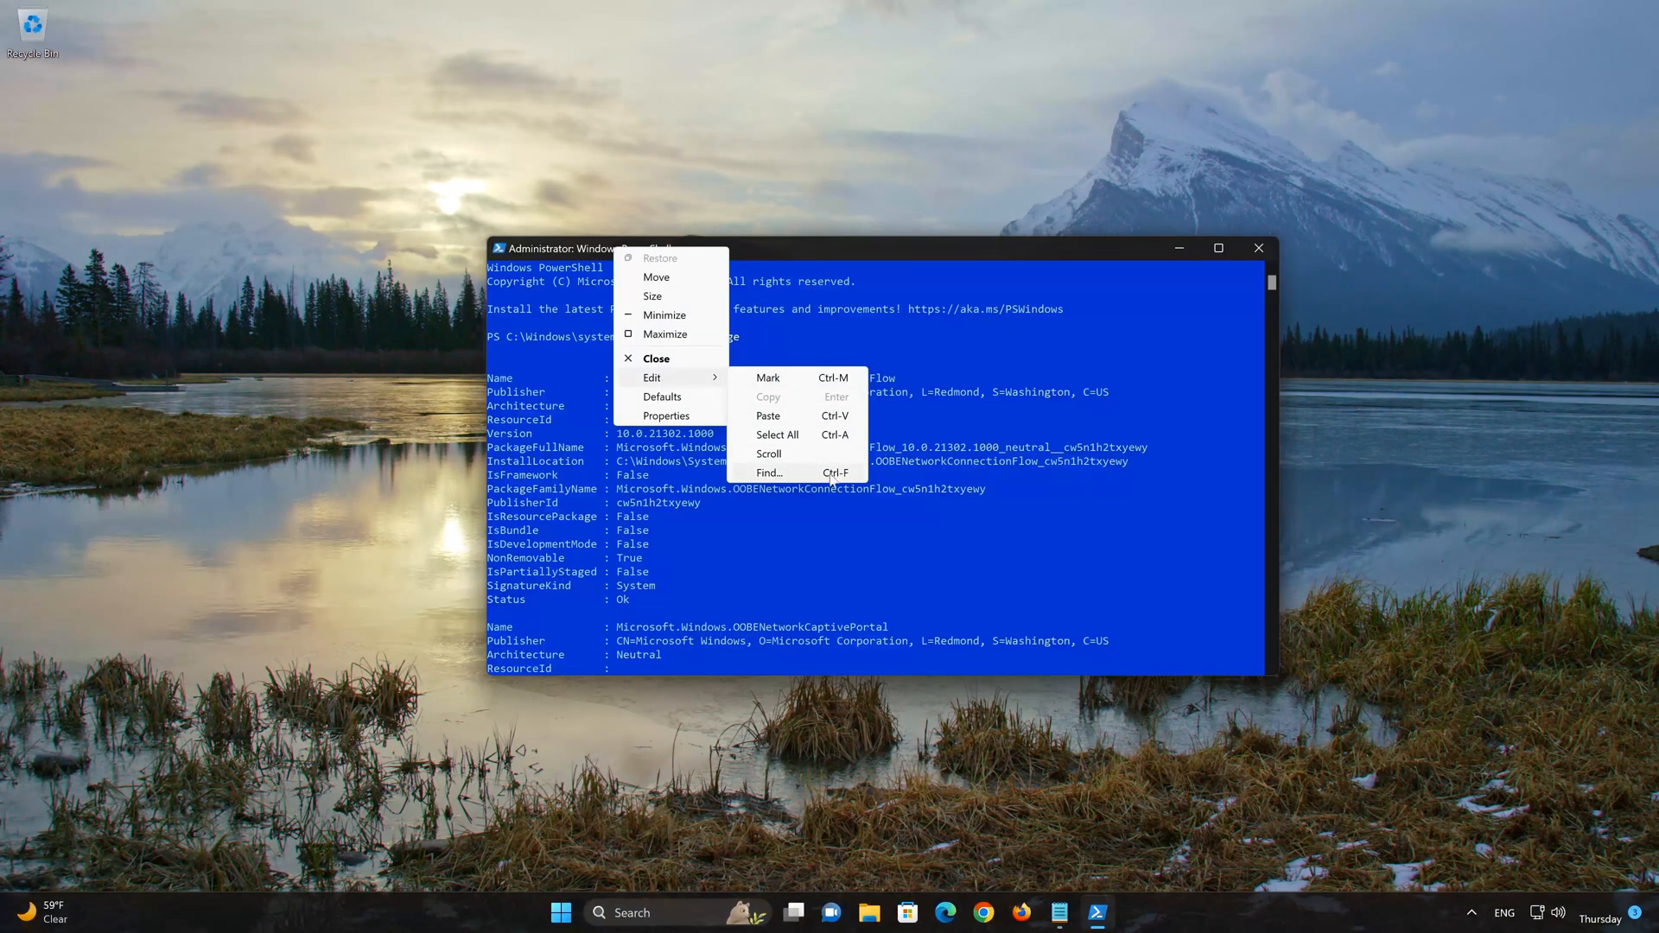
pyautogui.click(768, 472)
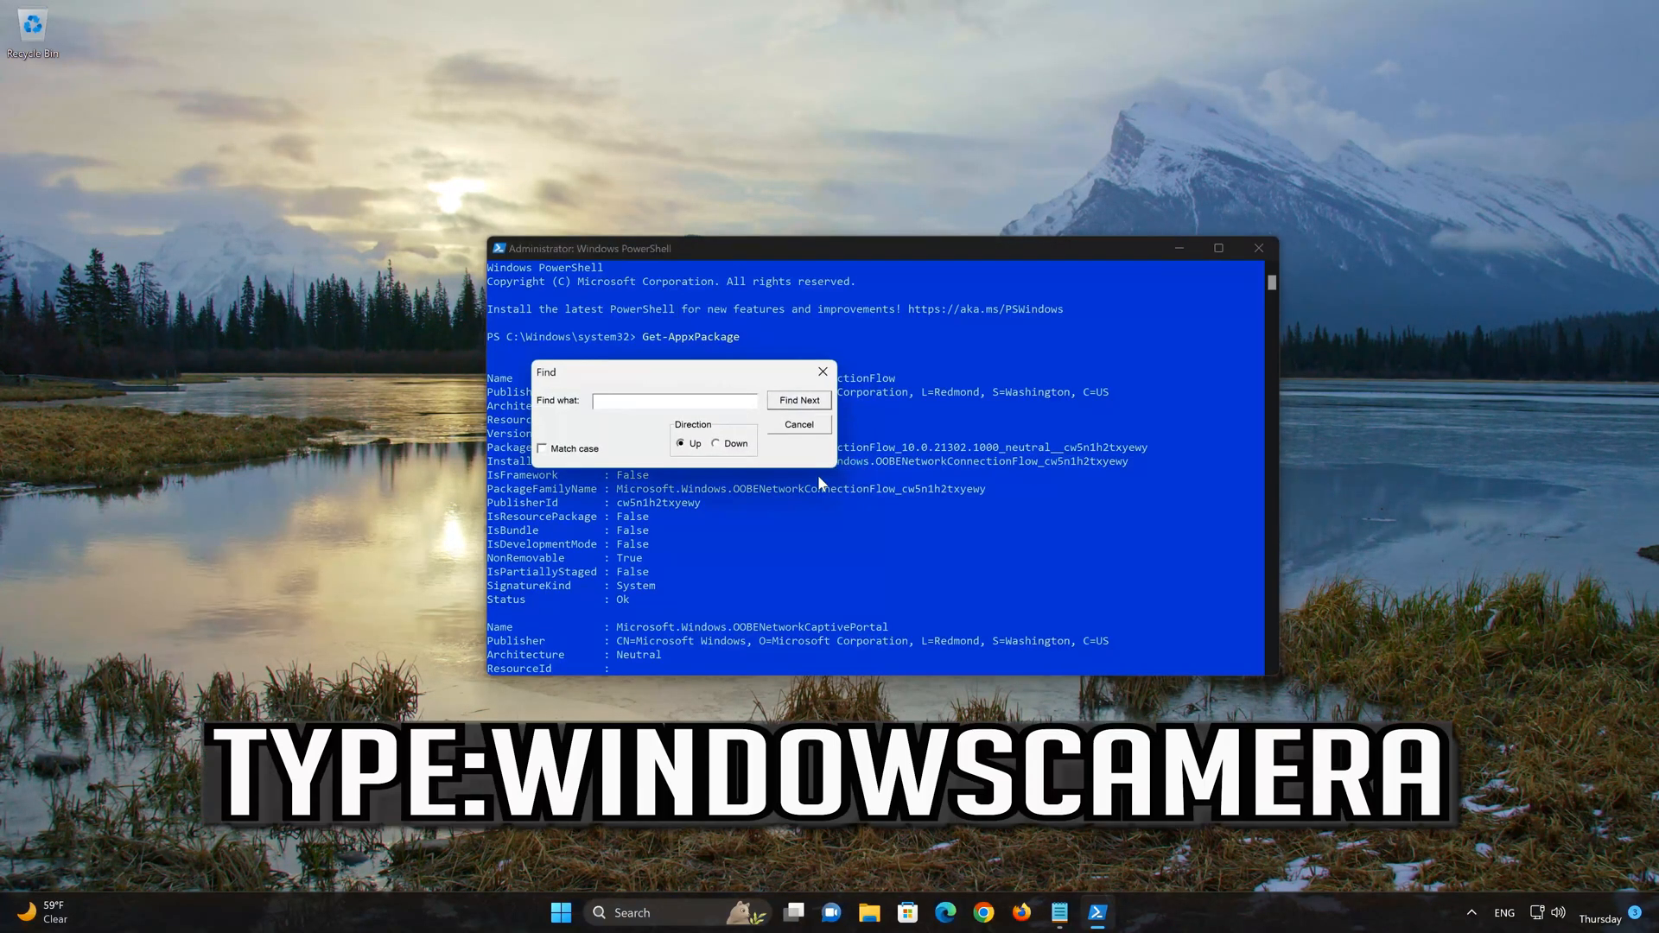
pyautogui.write('windowscamera')
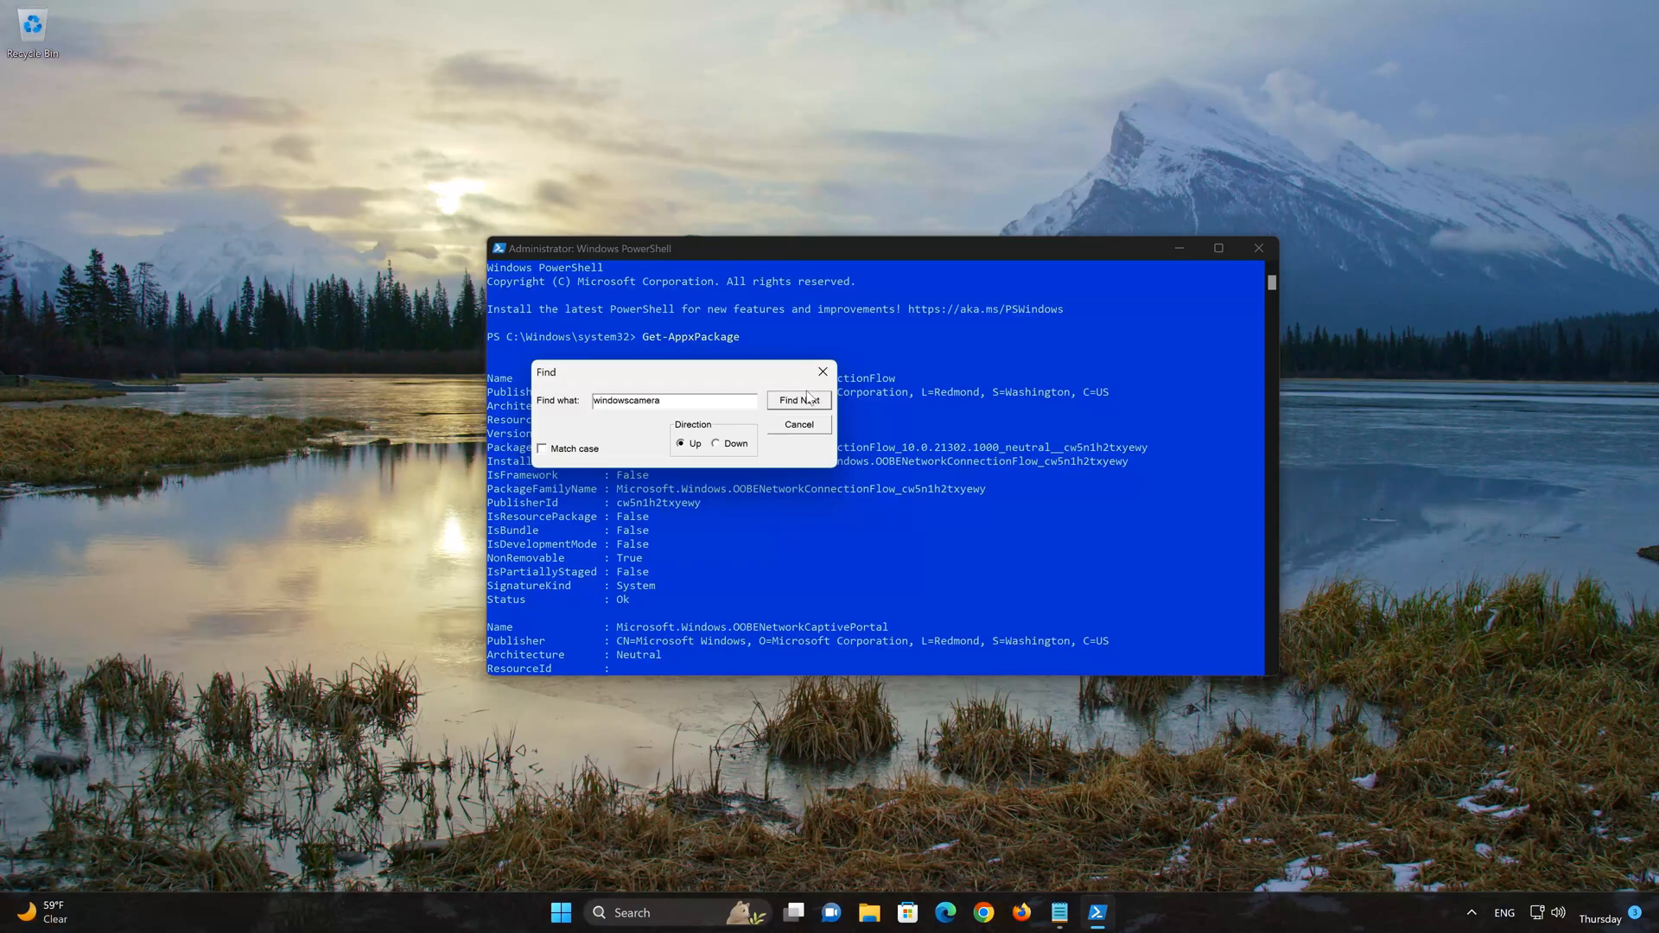
pyautogui.click(799, 399)
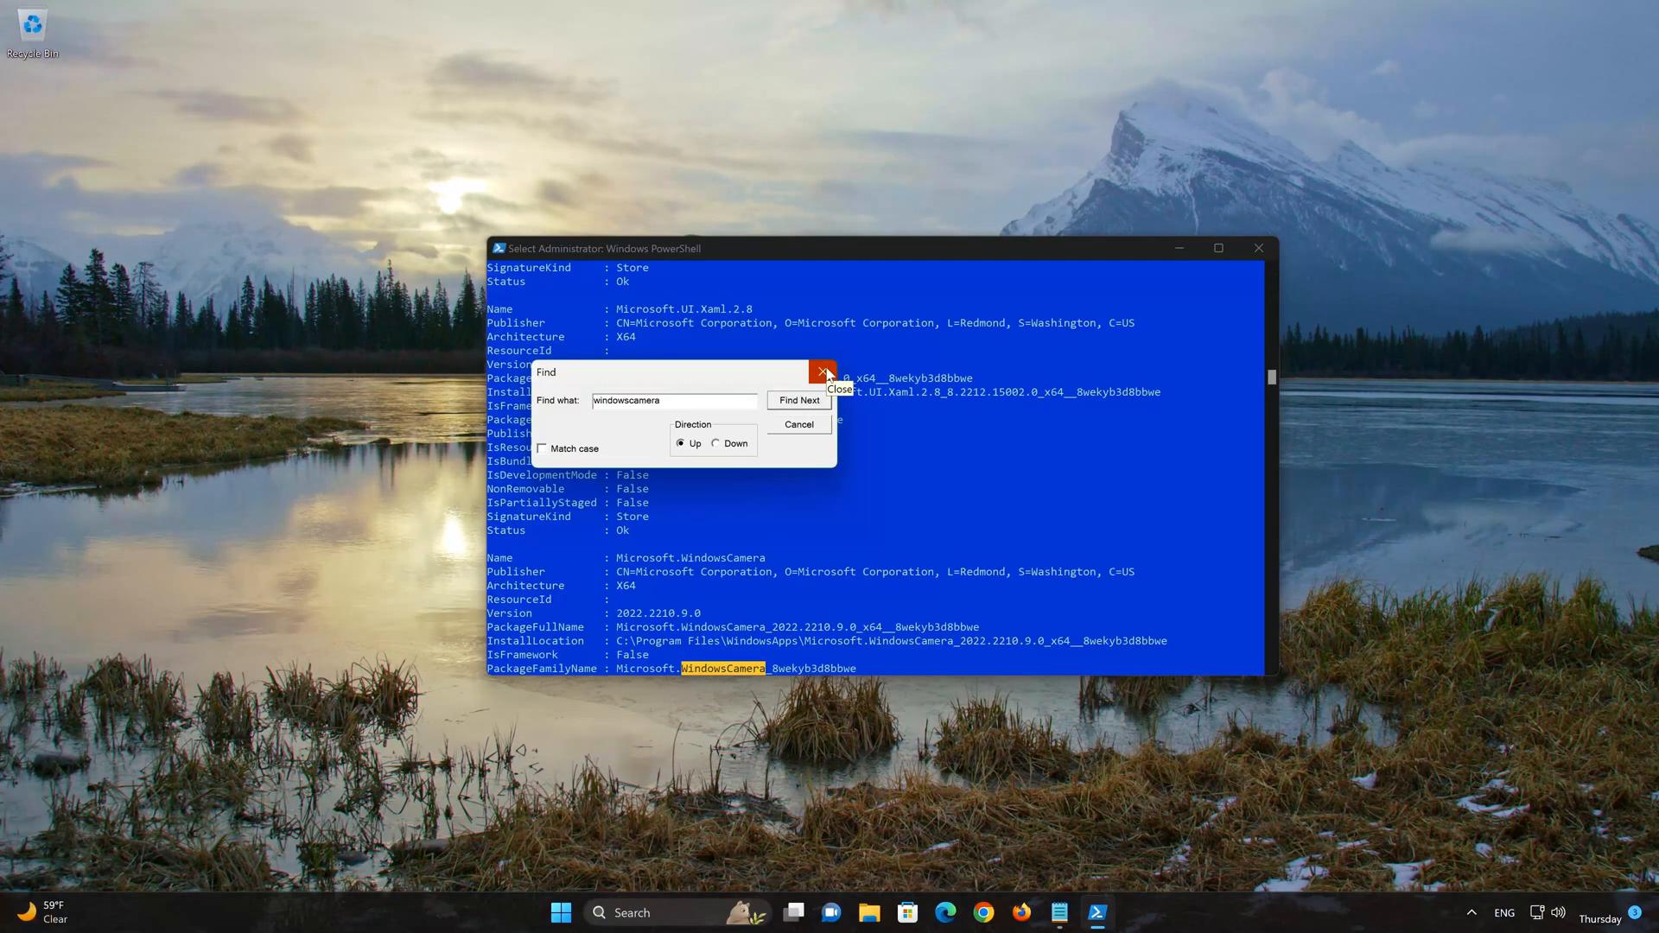
pyautogui.click(823, 372)
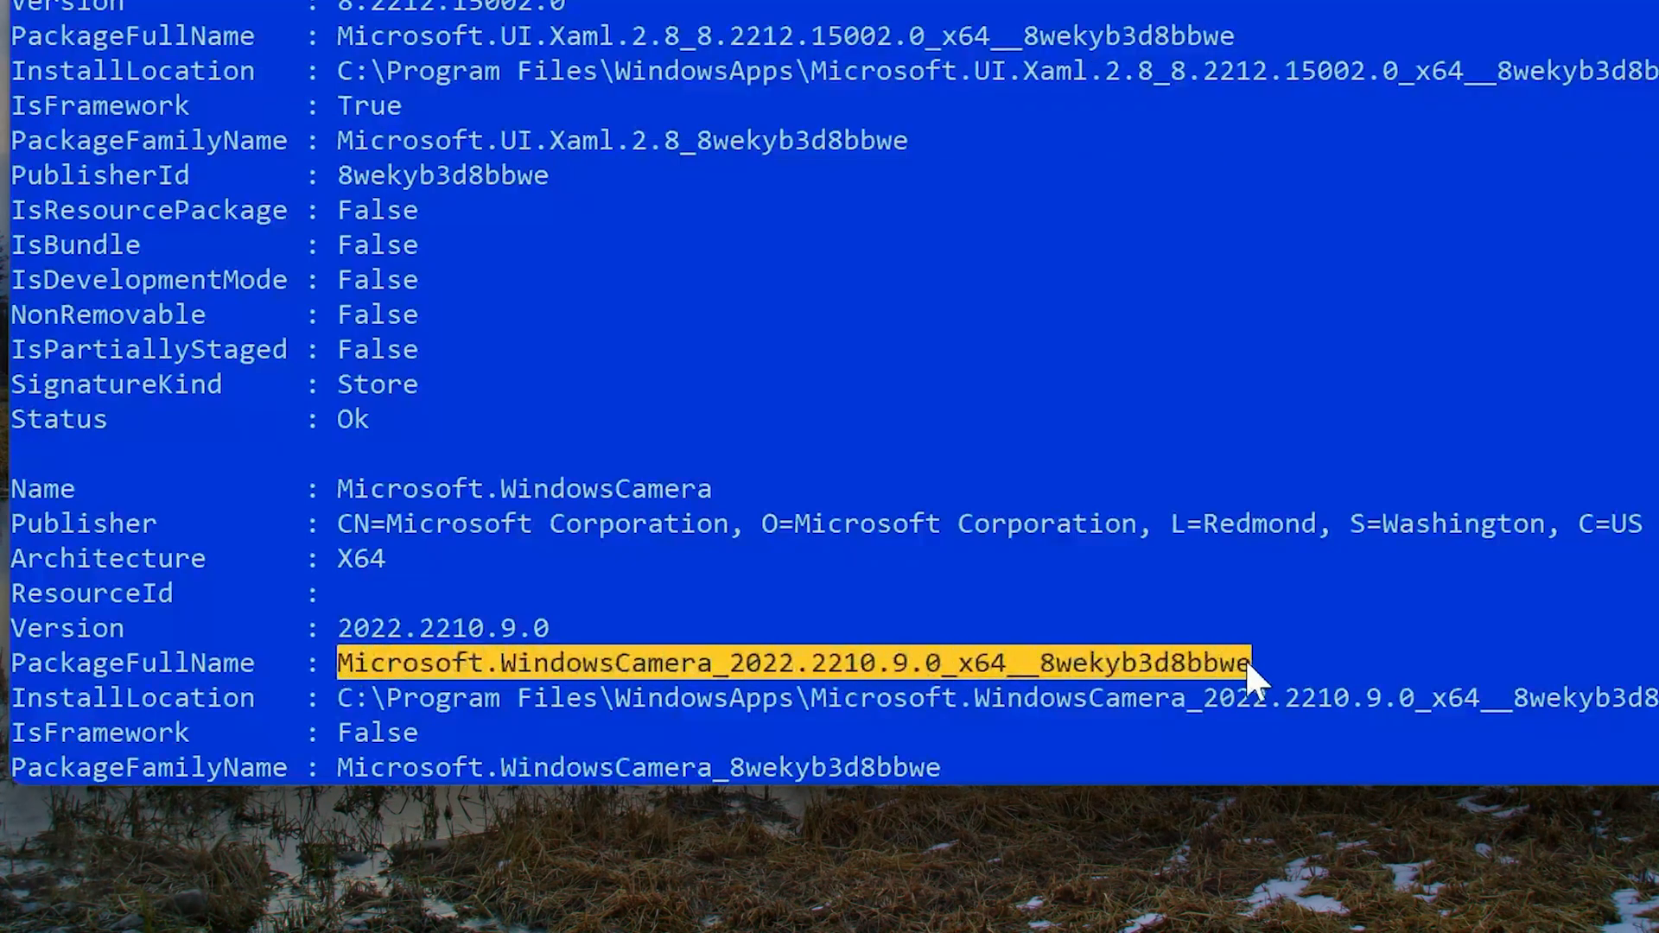
pyautogui.rightClick(593, 247)
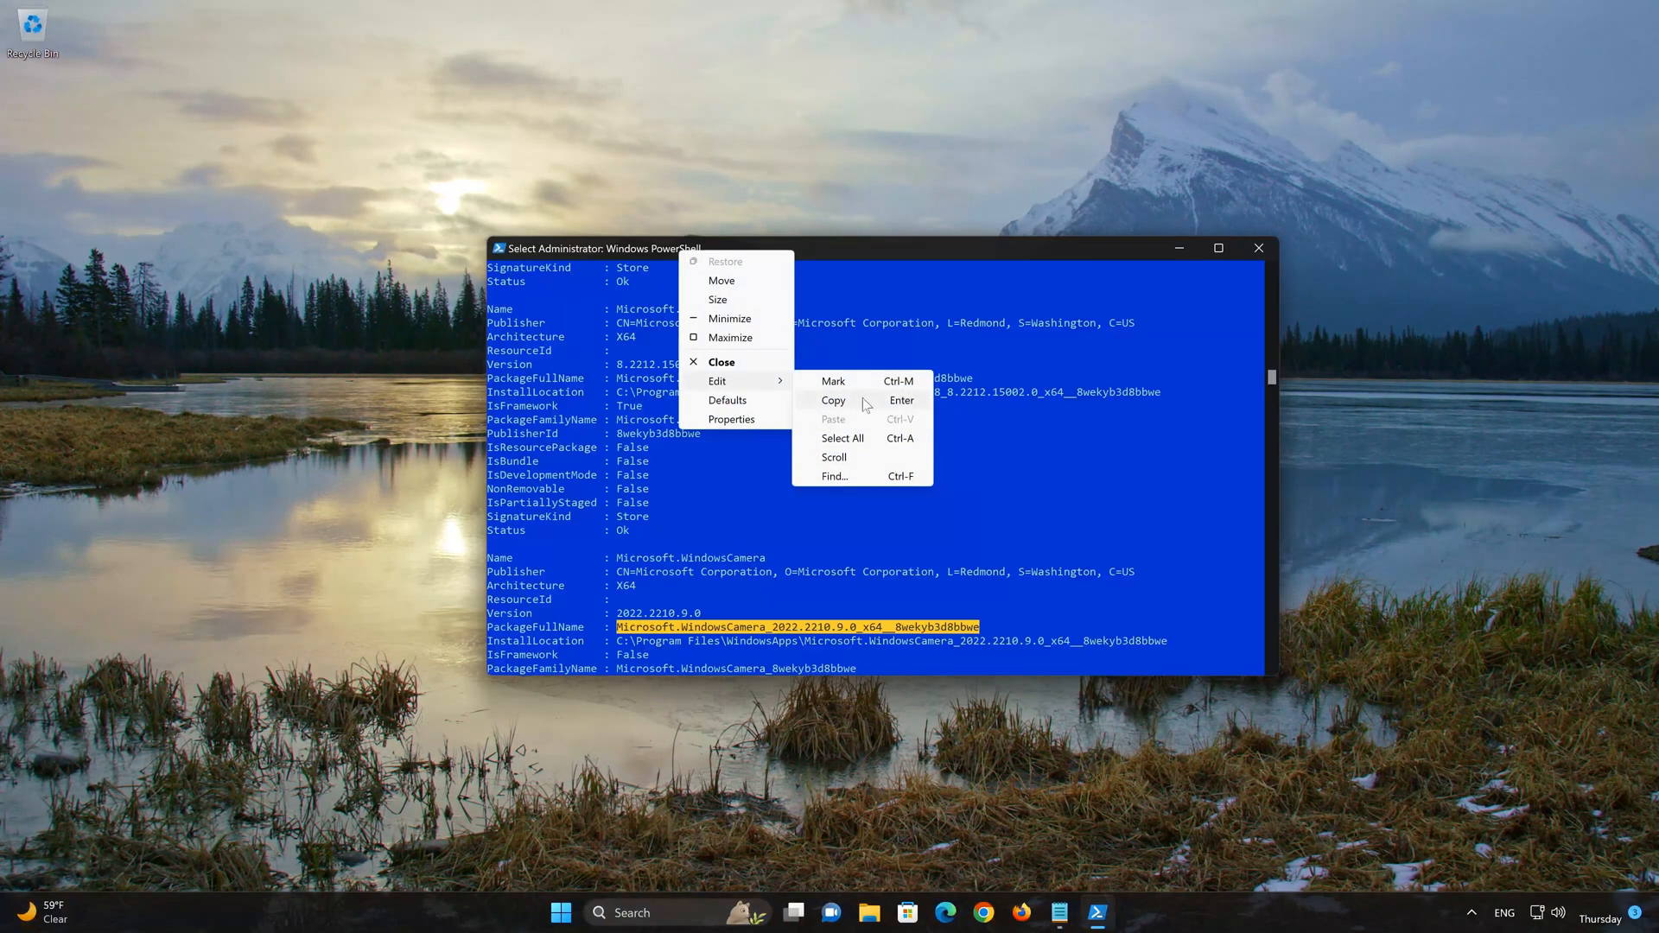
pyautogui.click(833, 399)
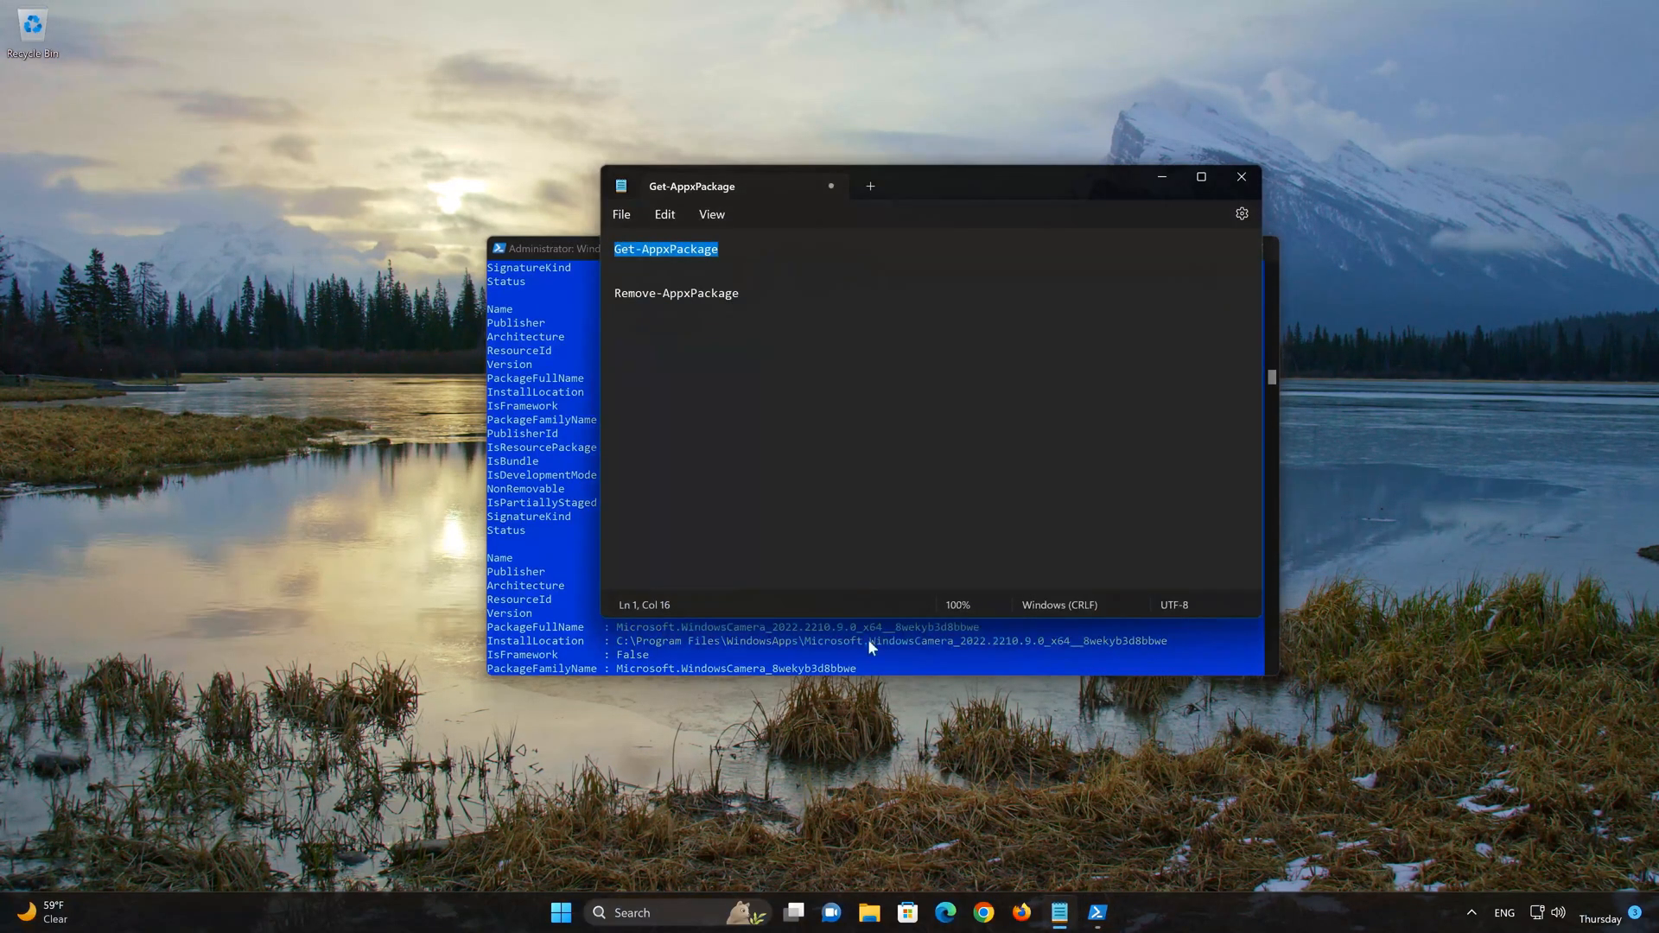
# - Paste the Camera package full name after Remove-AppxPackage in Notepad
pyautogui.rightClick(718, 180)
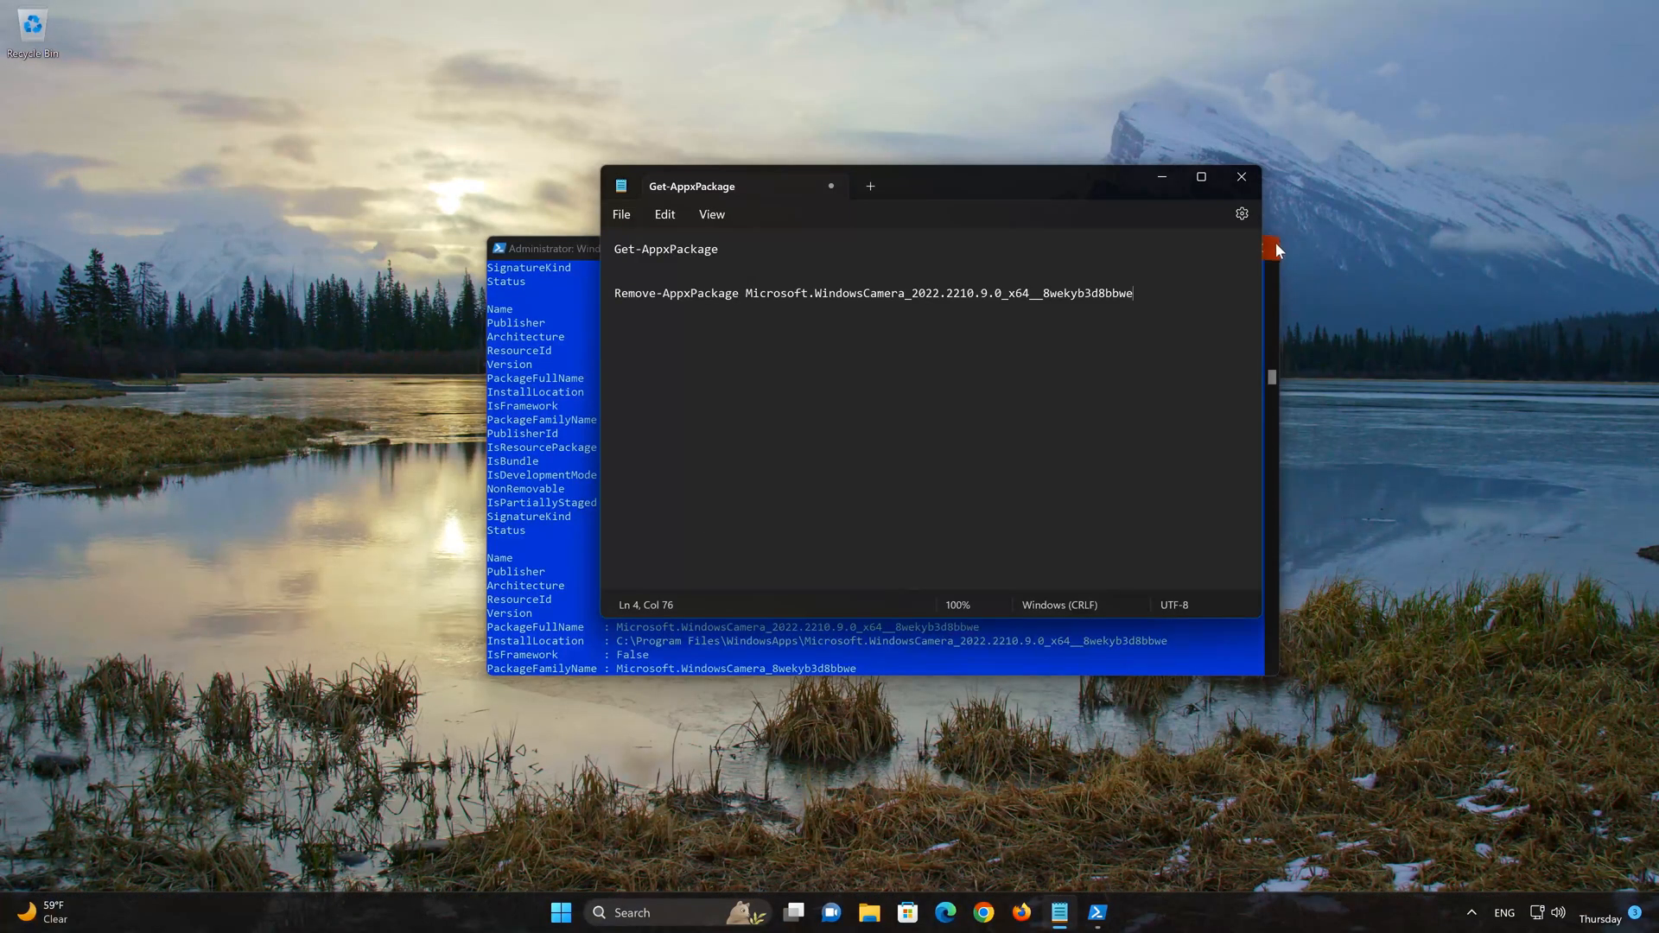
pyautogui.moveTo(1275, 254)
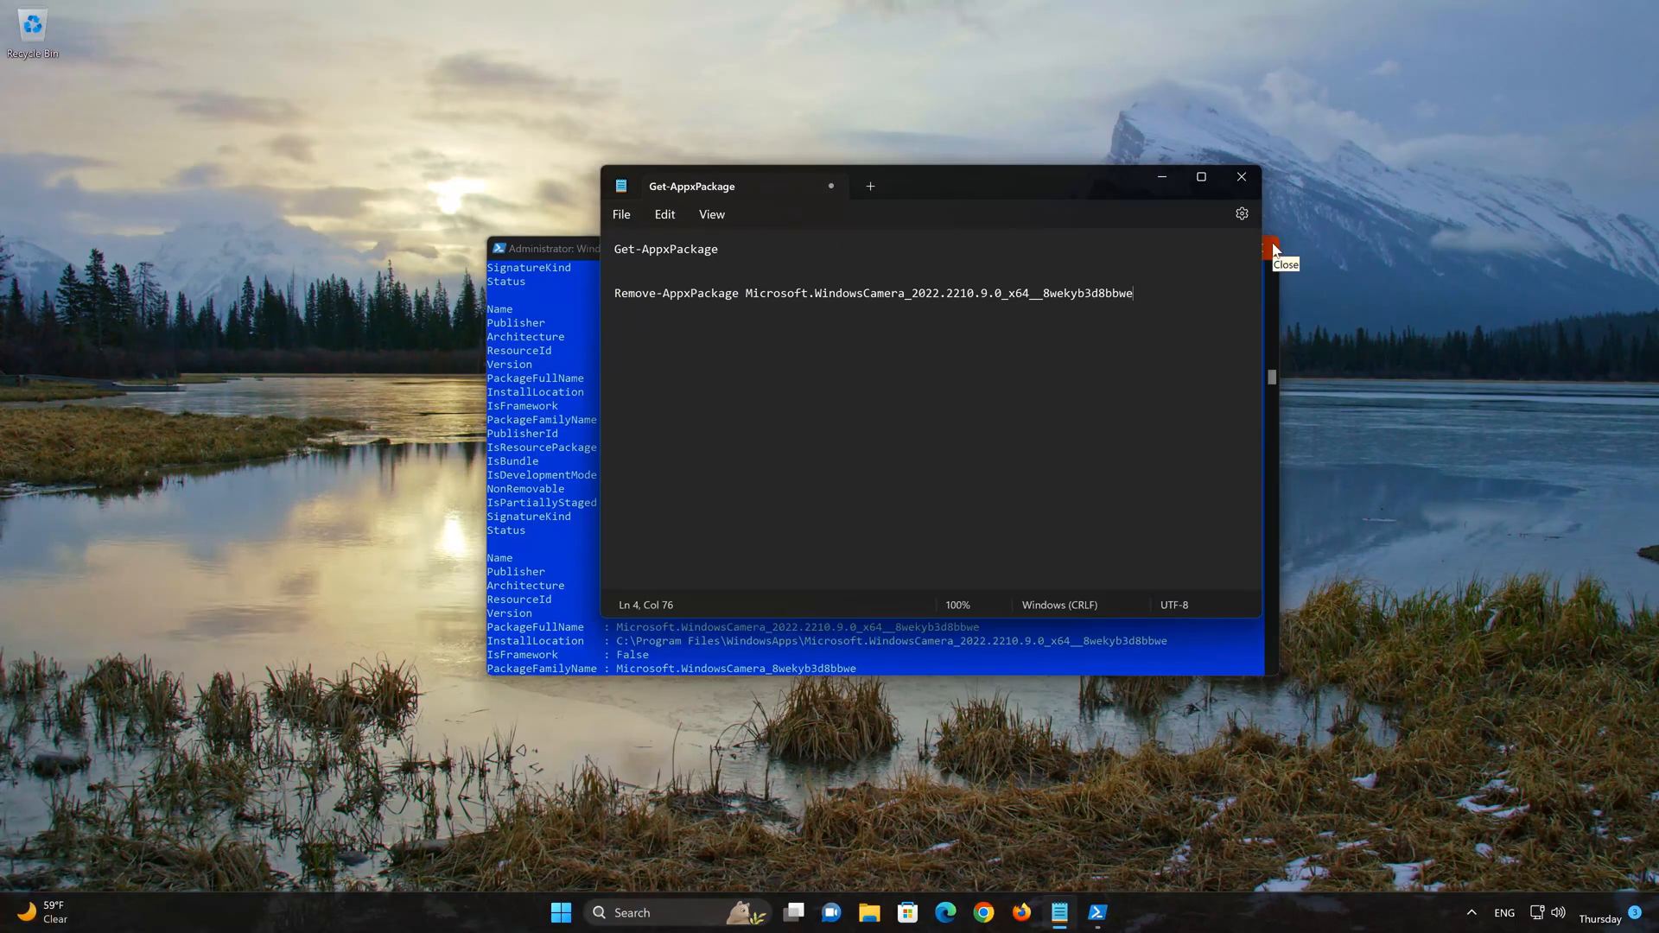
# - Search 'powershell' in Start again and launch a fresh administrator session, approving UAC
pyautogui.click(560, 912)
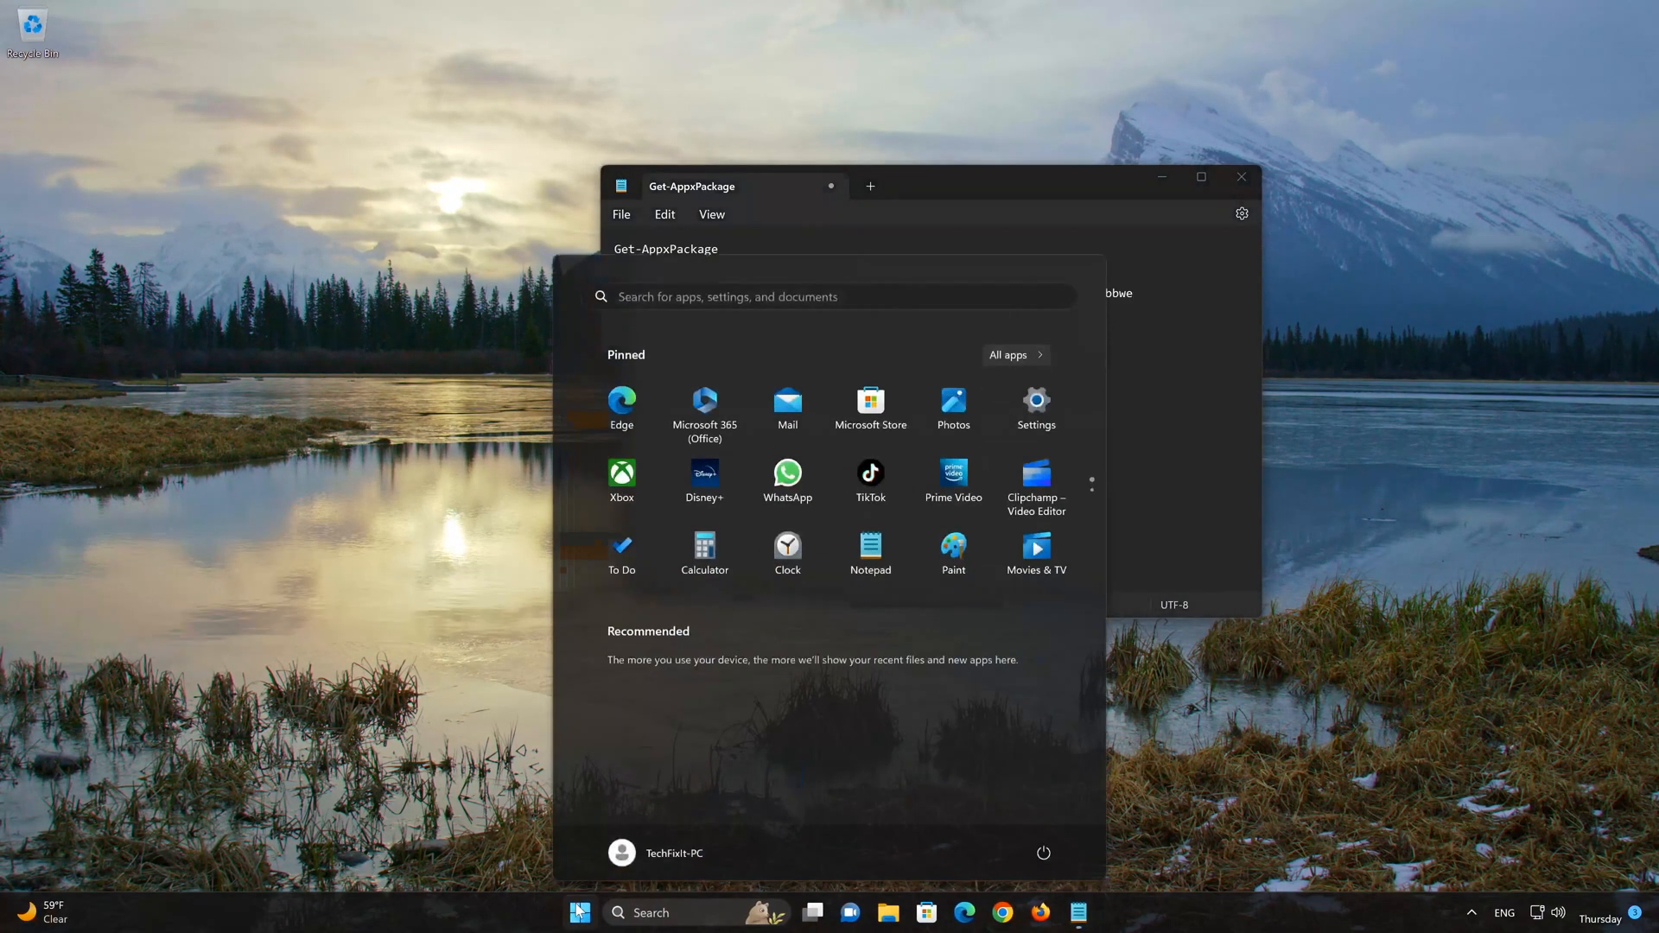
pyautogui.write('powershell')
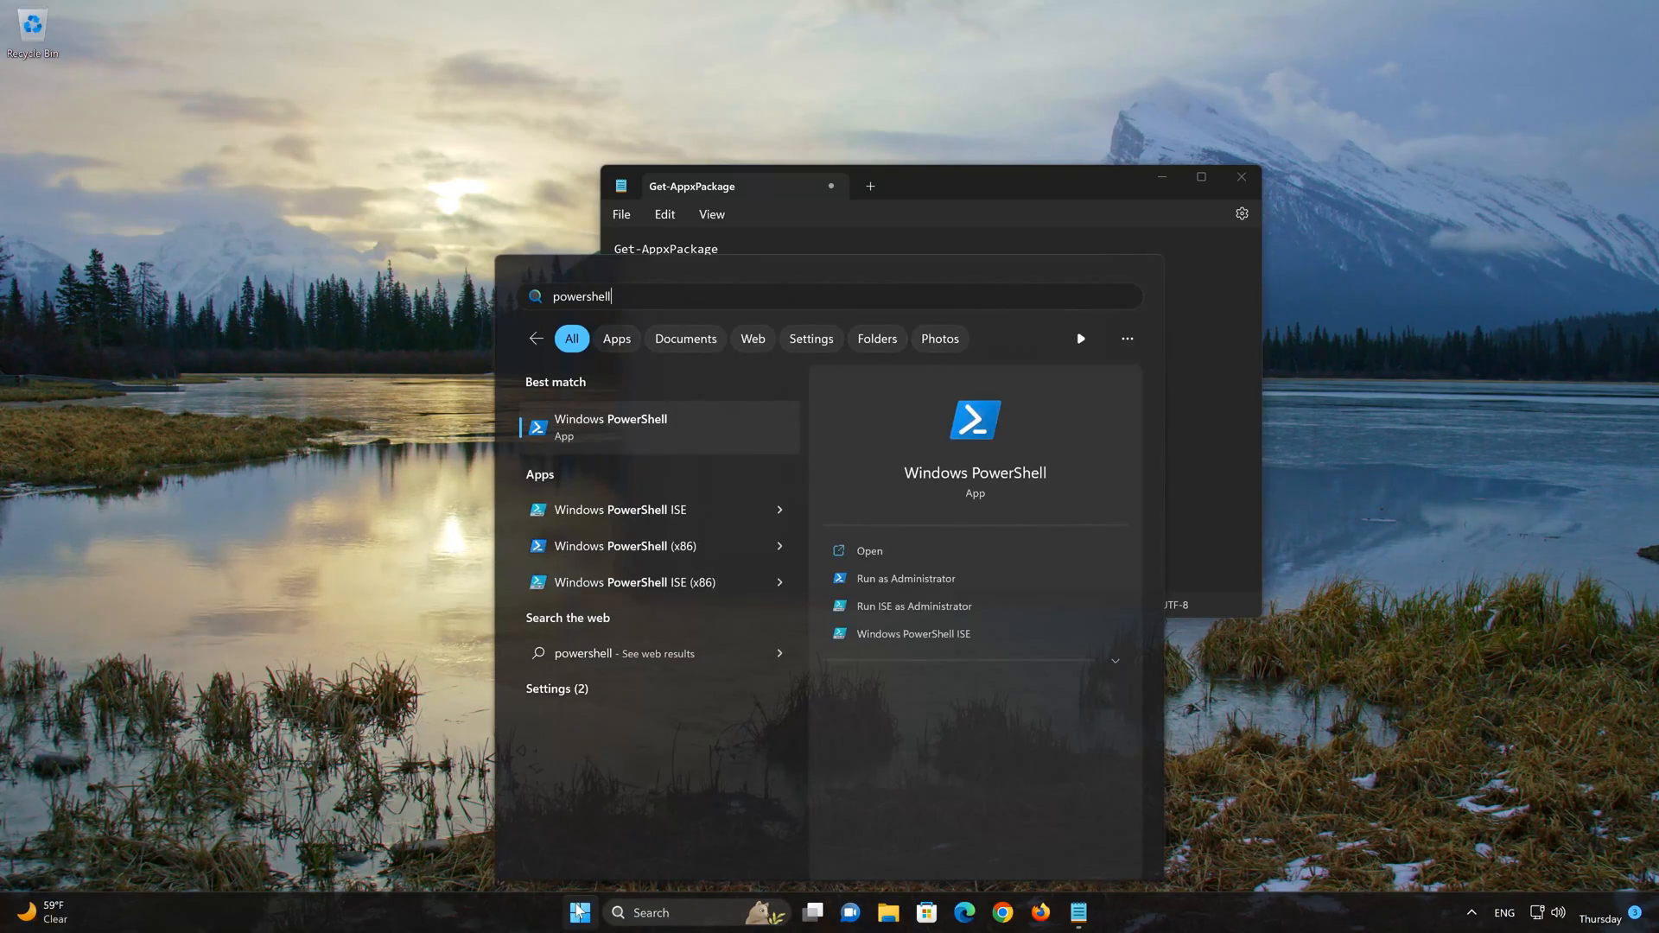
pyautogui.moveTo(950, 578)
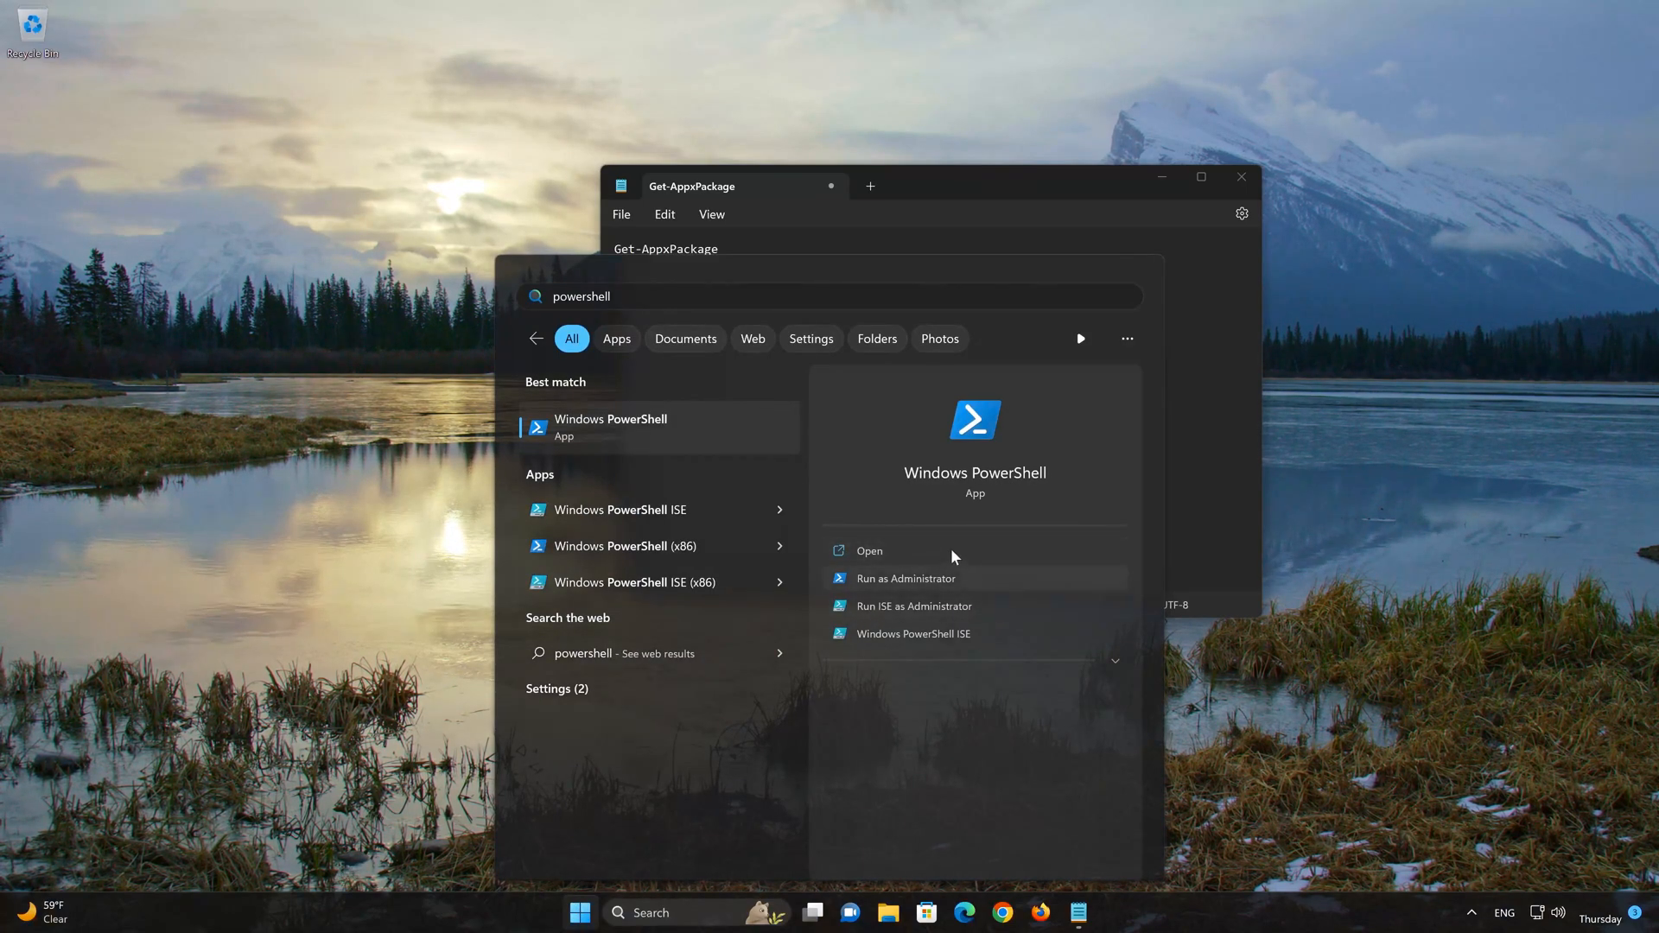
pyautogui.click(907, 577)
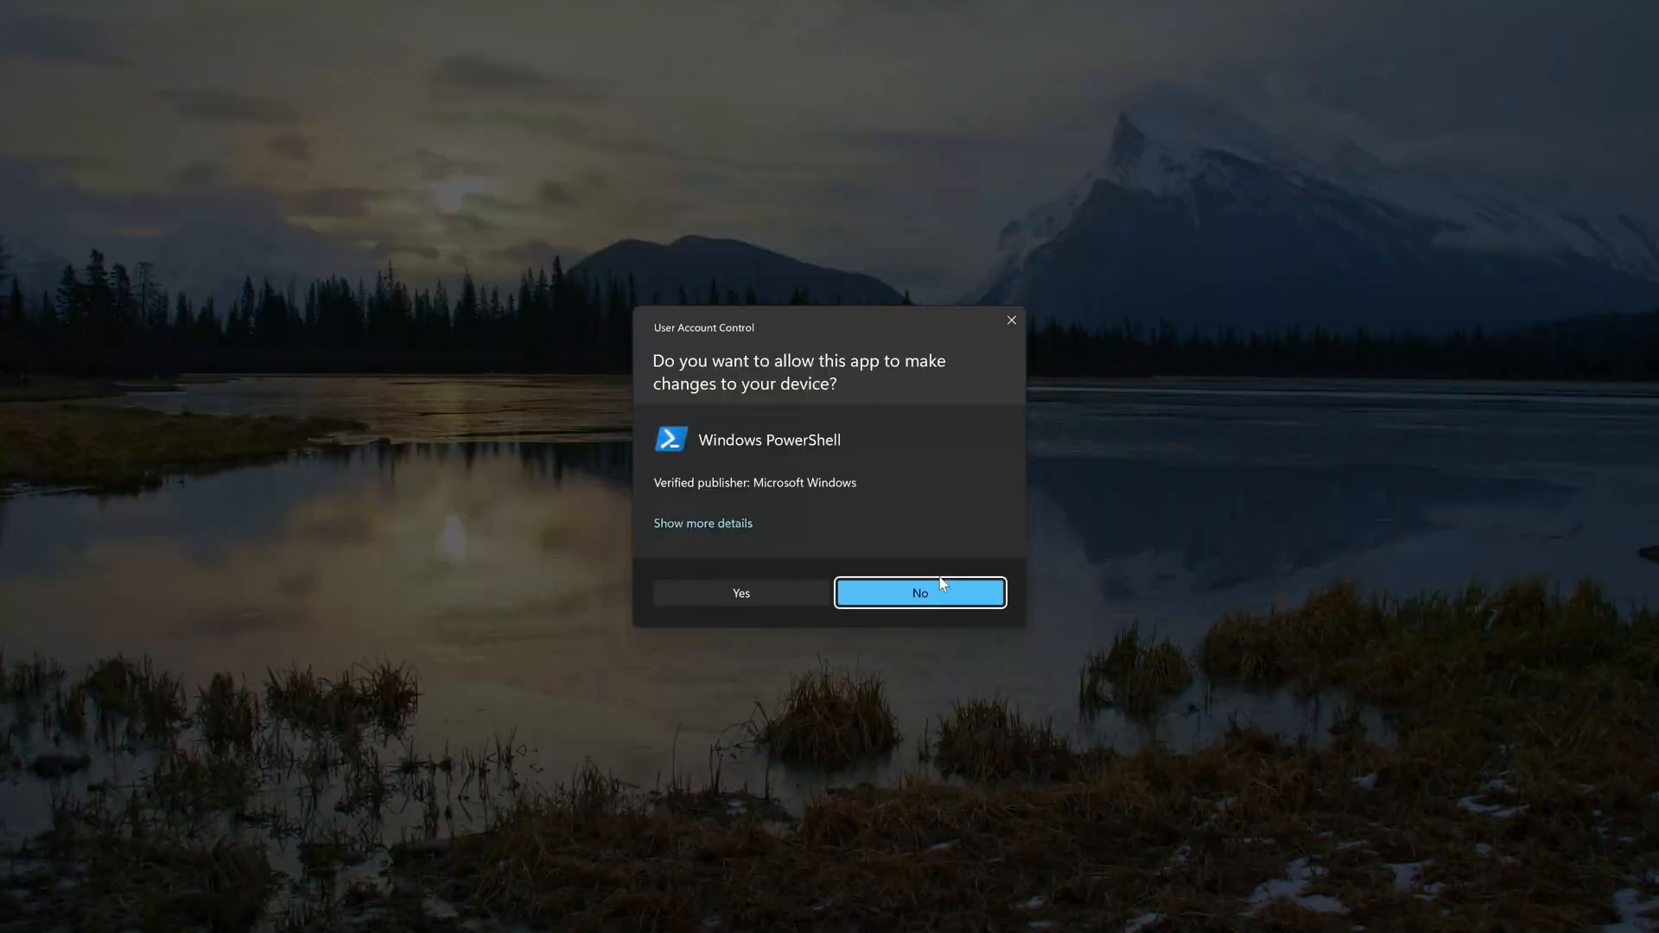
pyautogui.moveTo(783, 595)
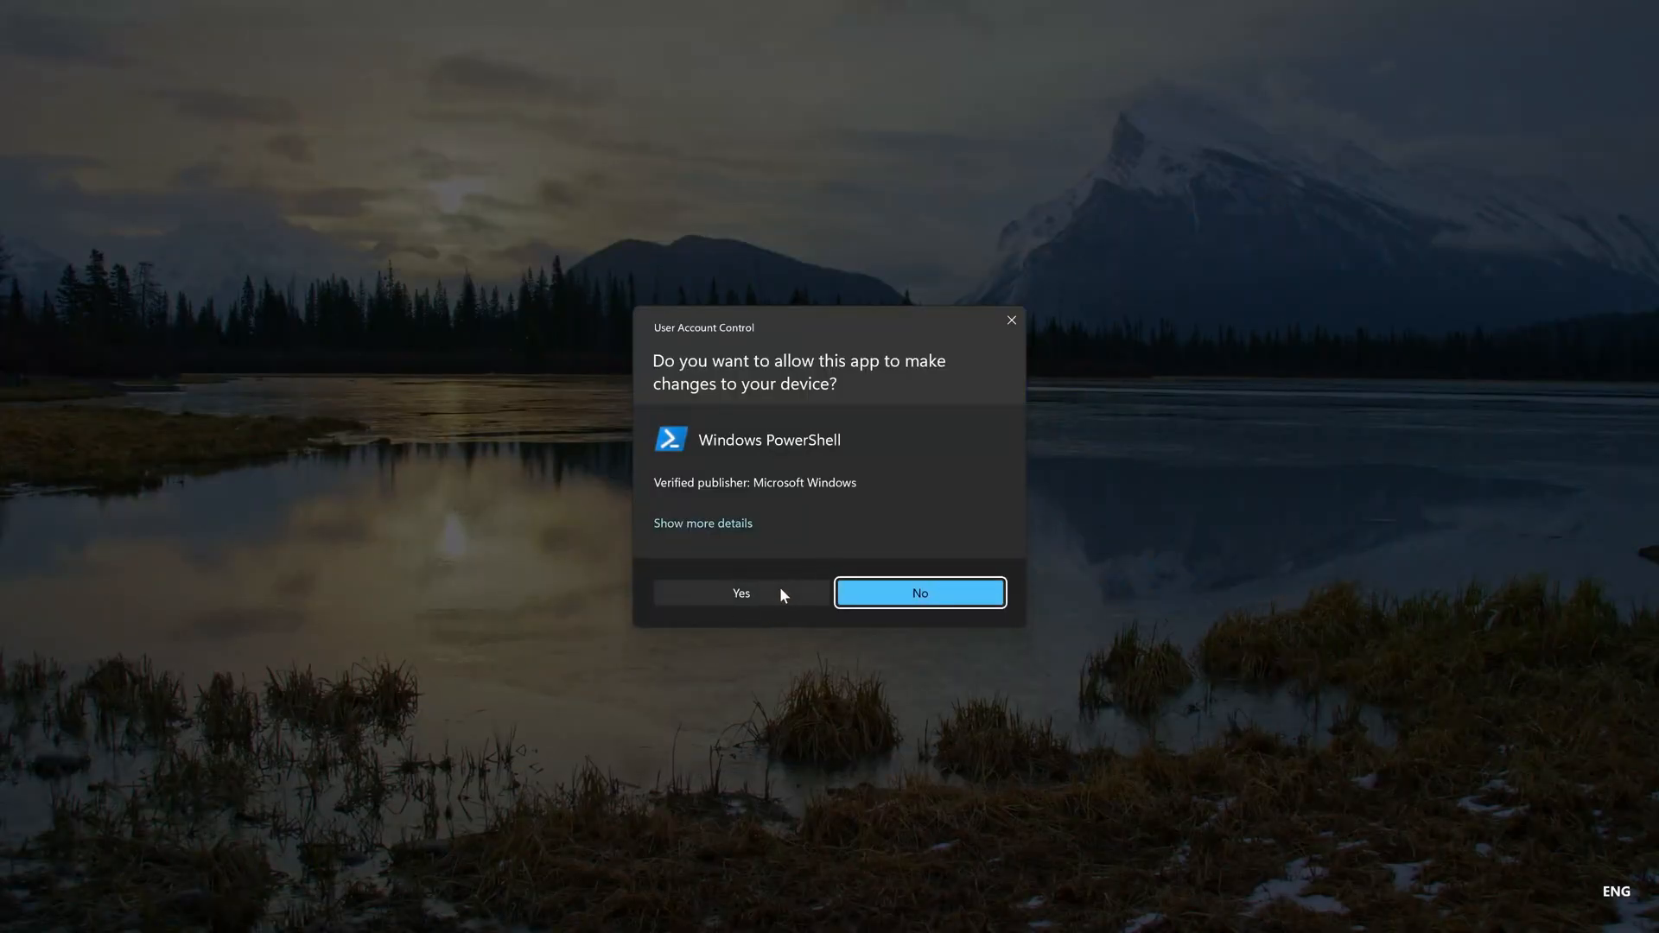
pyautogui.click(740, 593)
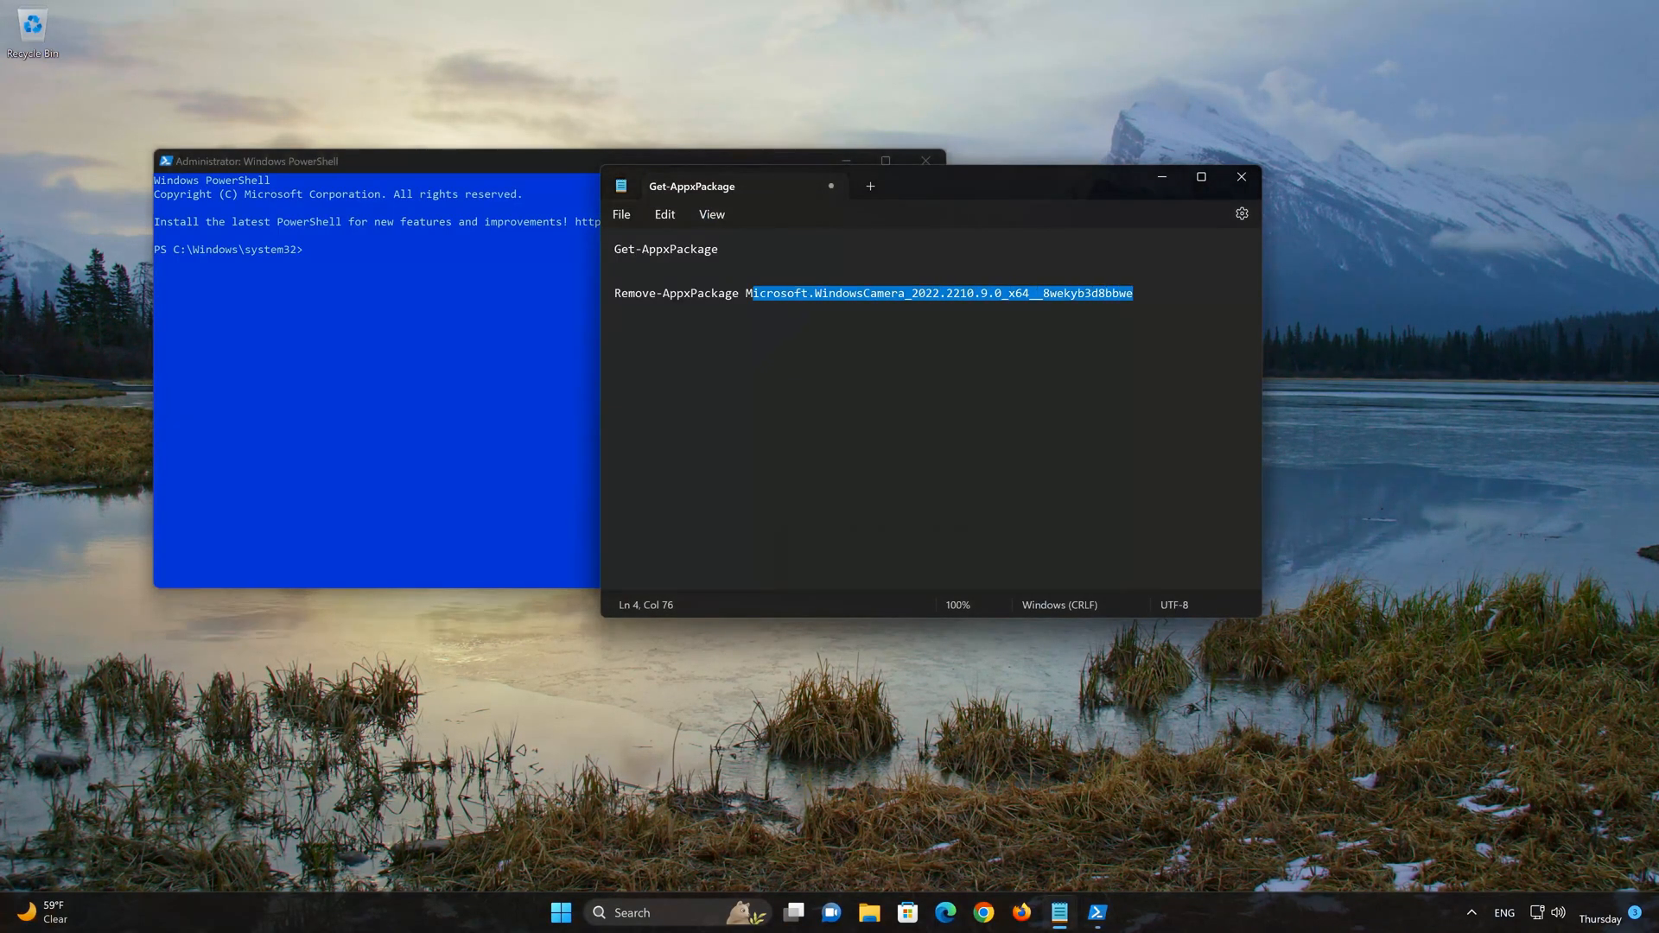
# - Copy the Remove-AppxPackage line from Notepad and run it in the admin PowerShell
pyautogui.rightClick(678, 294)
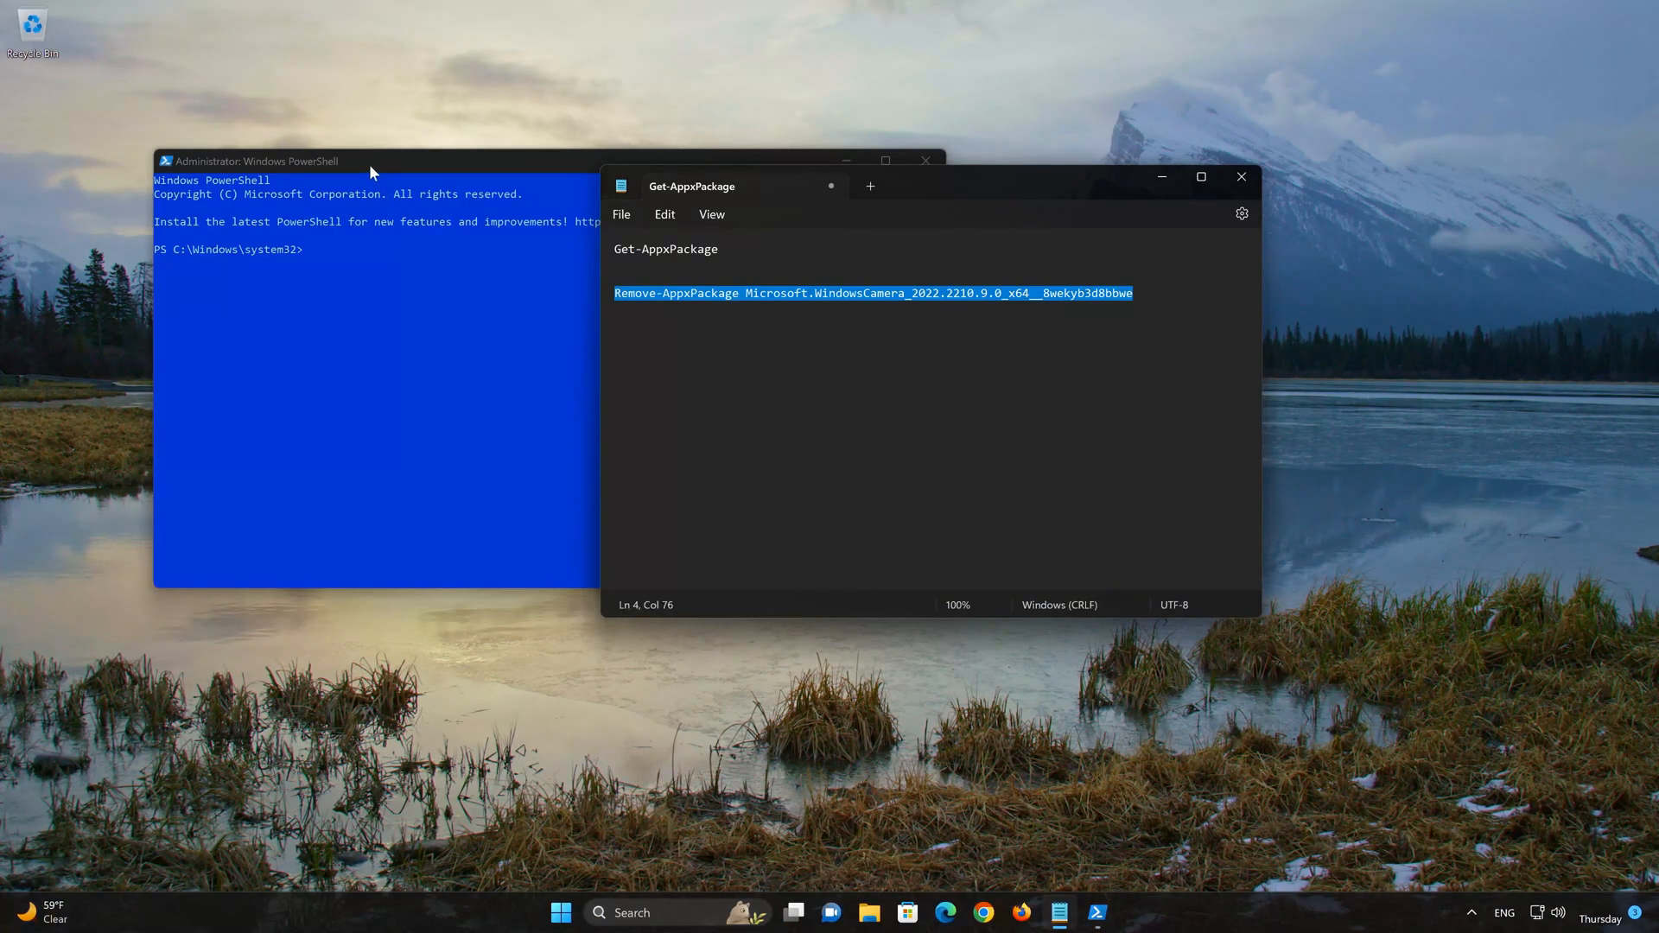
pyautogui.click(370, 161)
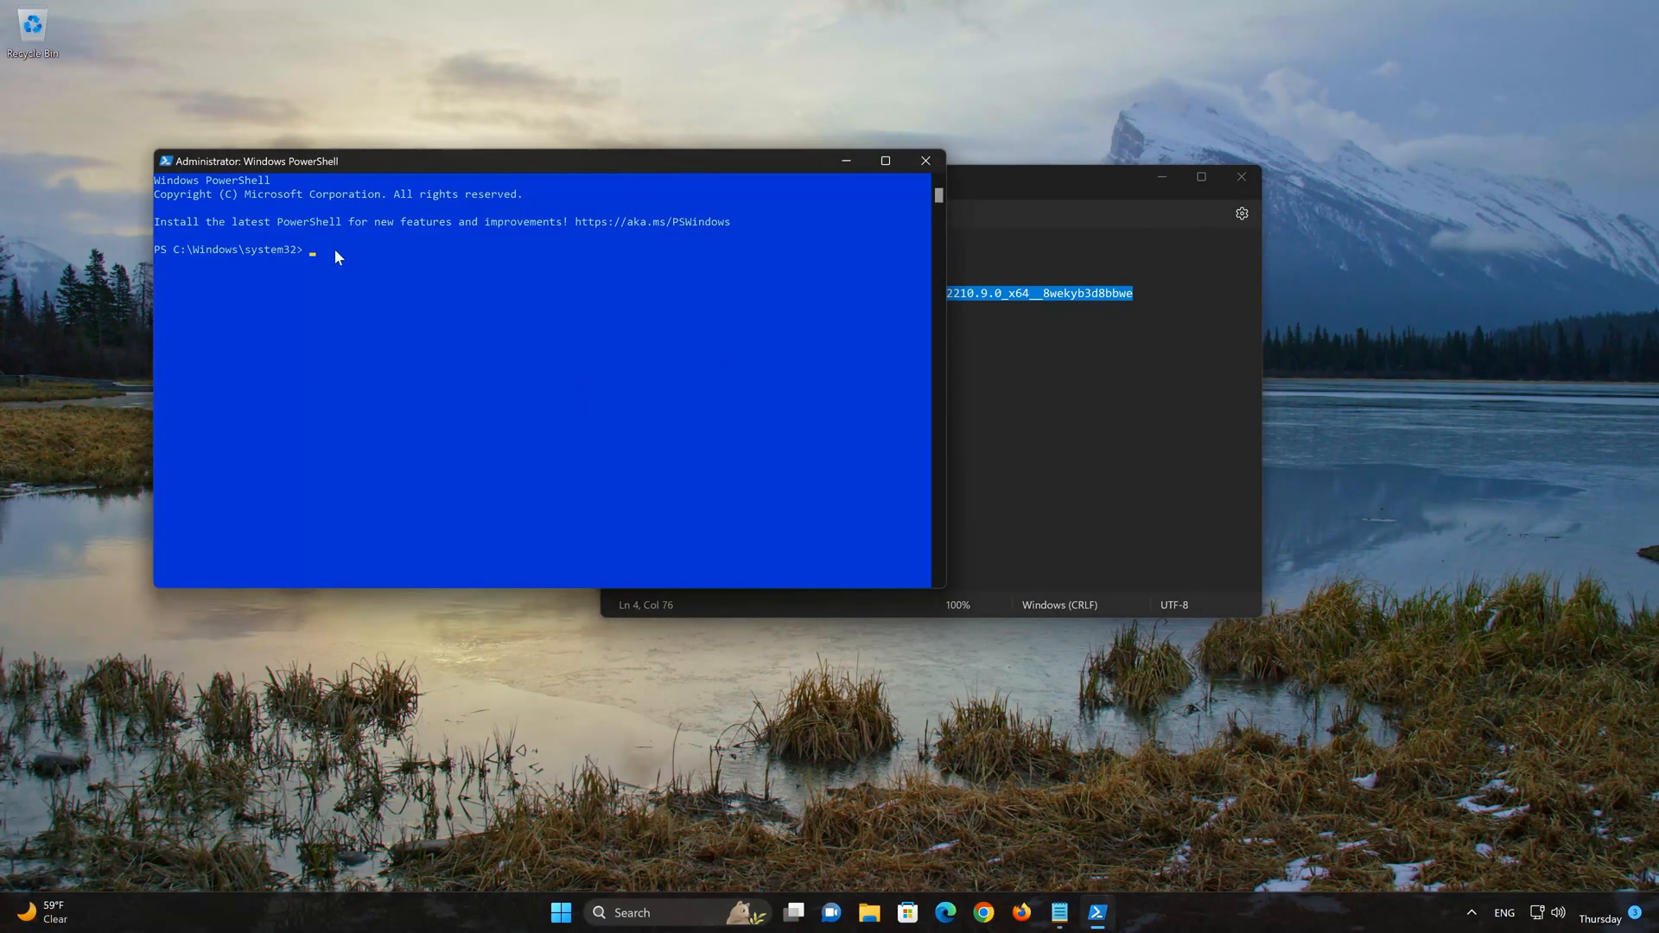
pyautogui.rightClick(254, 160)
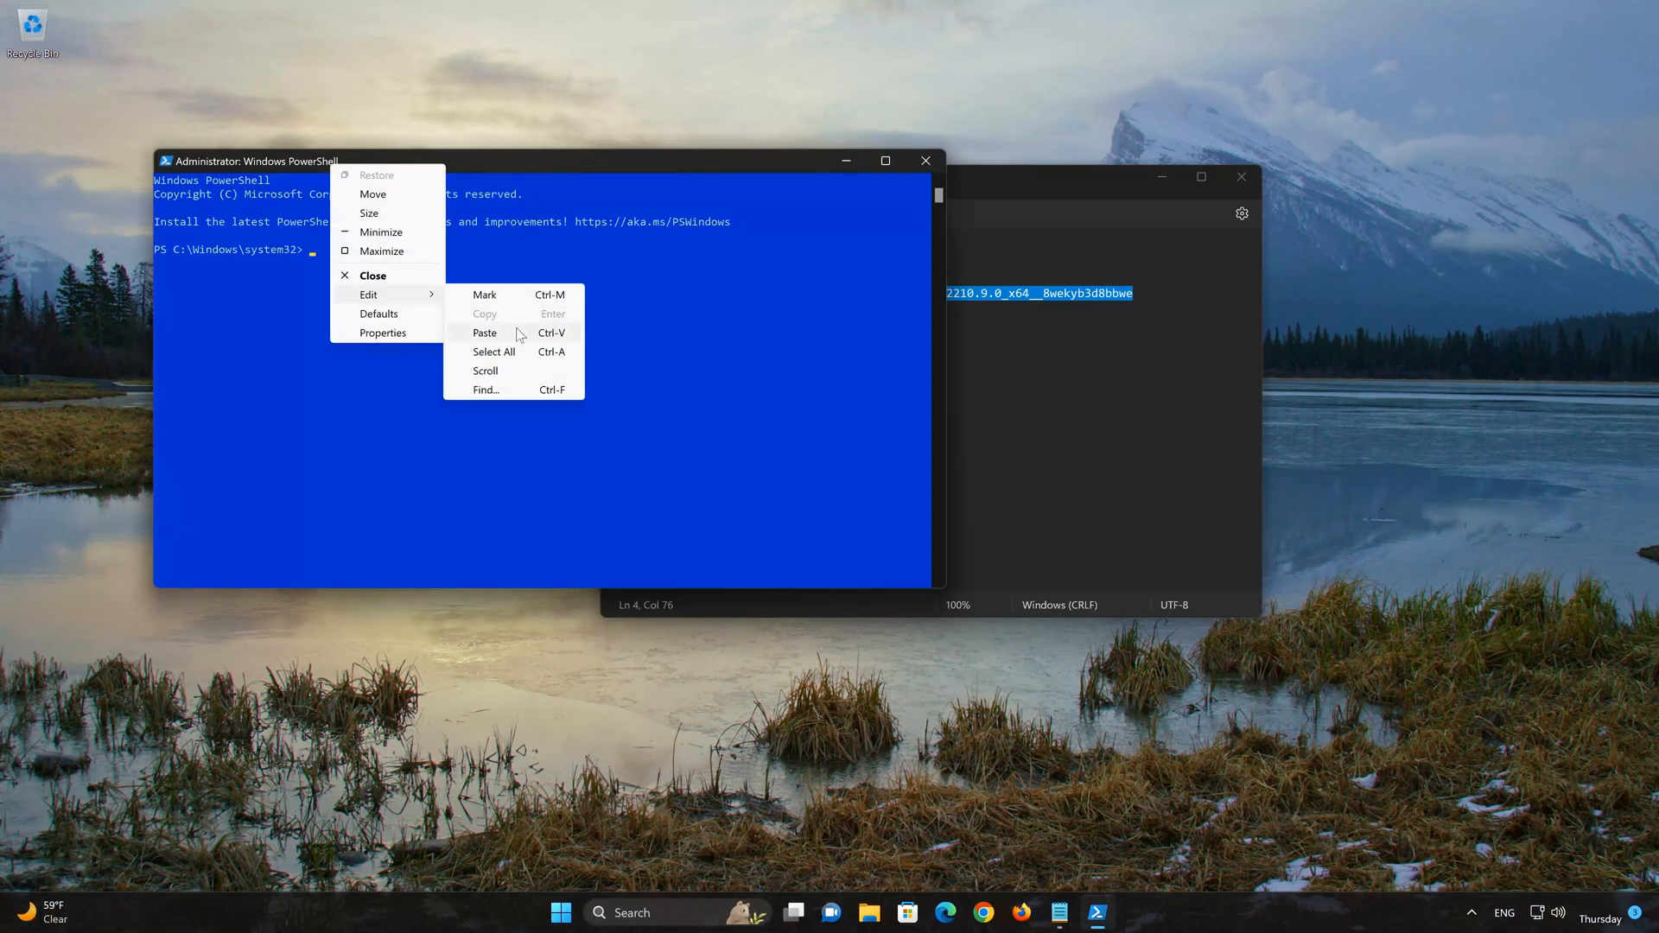
pyautogui.click(486, 332)
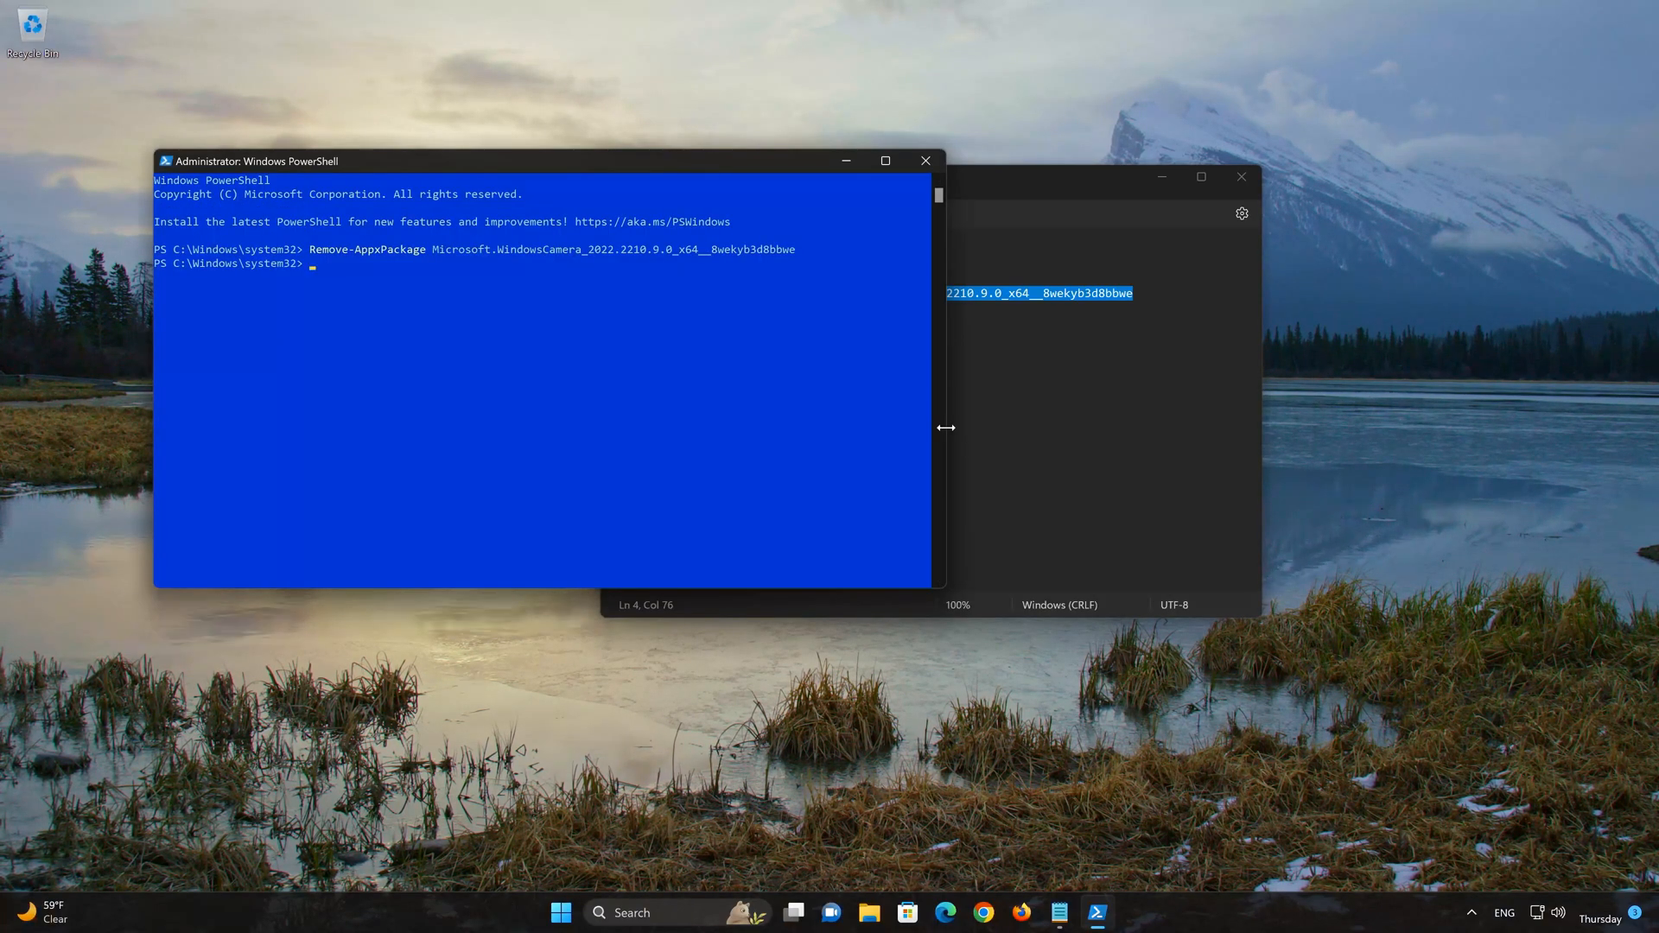
# - Exit PowerShell and close Notepad, leaving the desktop clear
pyautogui.write('ex')
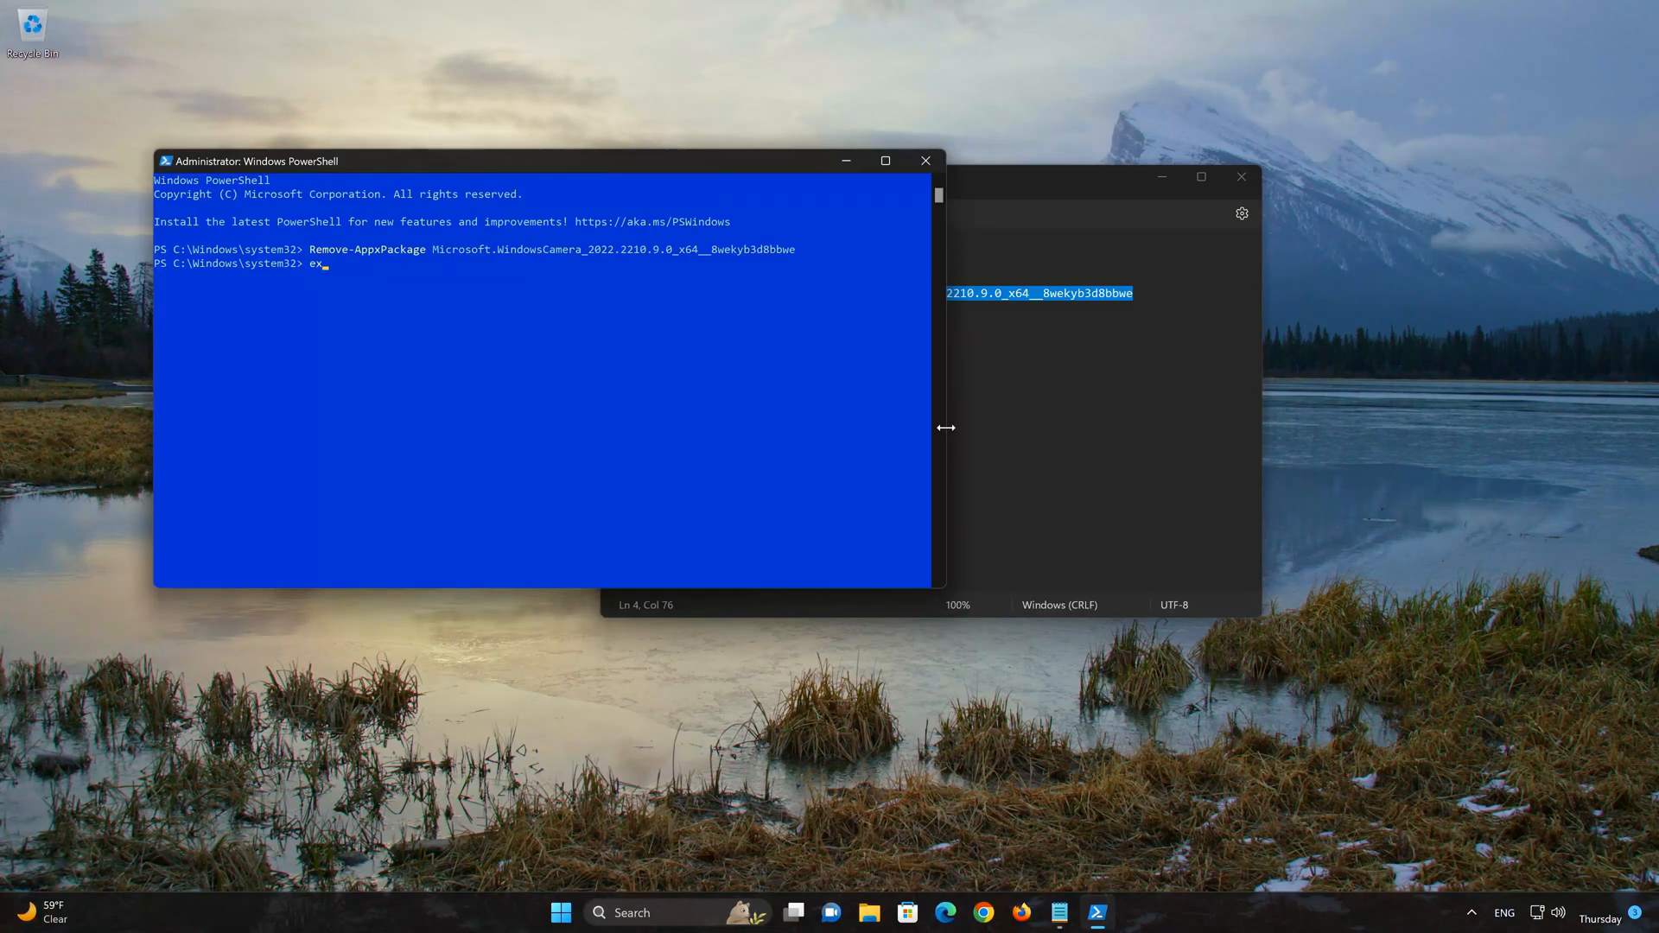
pyautogui.write('it')
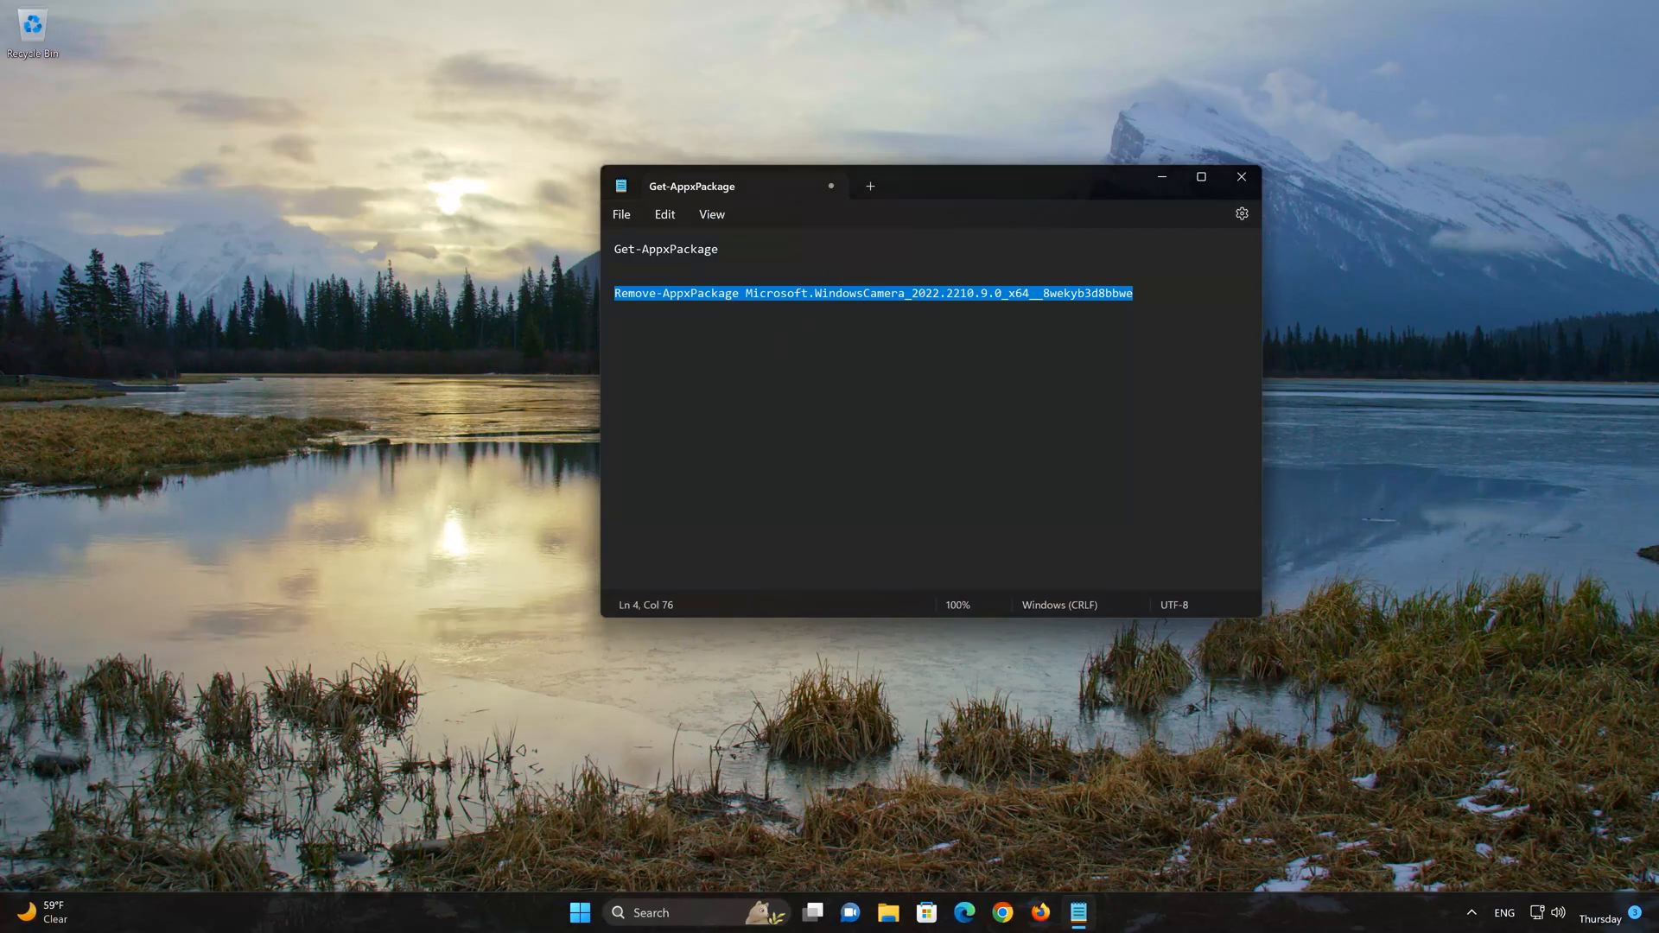
pyautogui.click(1241, 176)
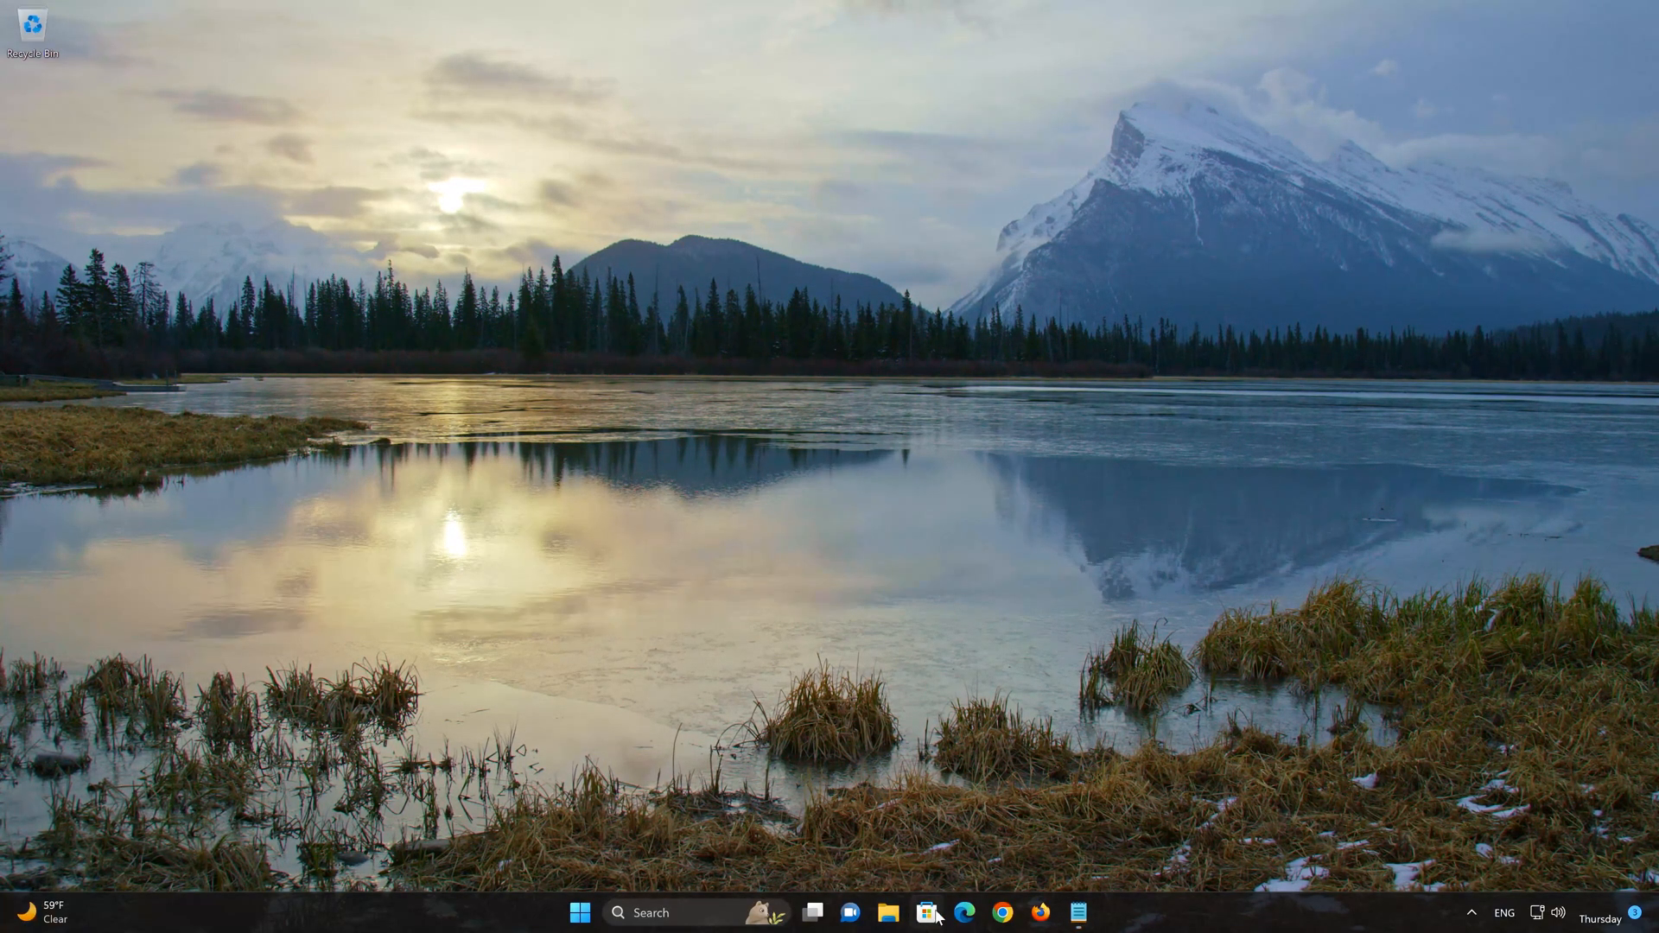
# - Search Microsoft Store for 'windows camera' and start its installation with Get
pyautogui.click(930, 913)
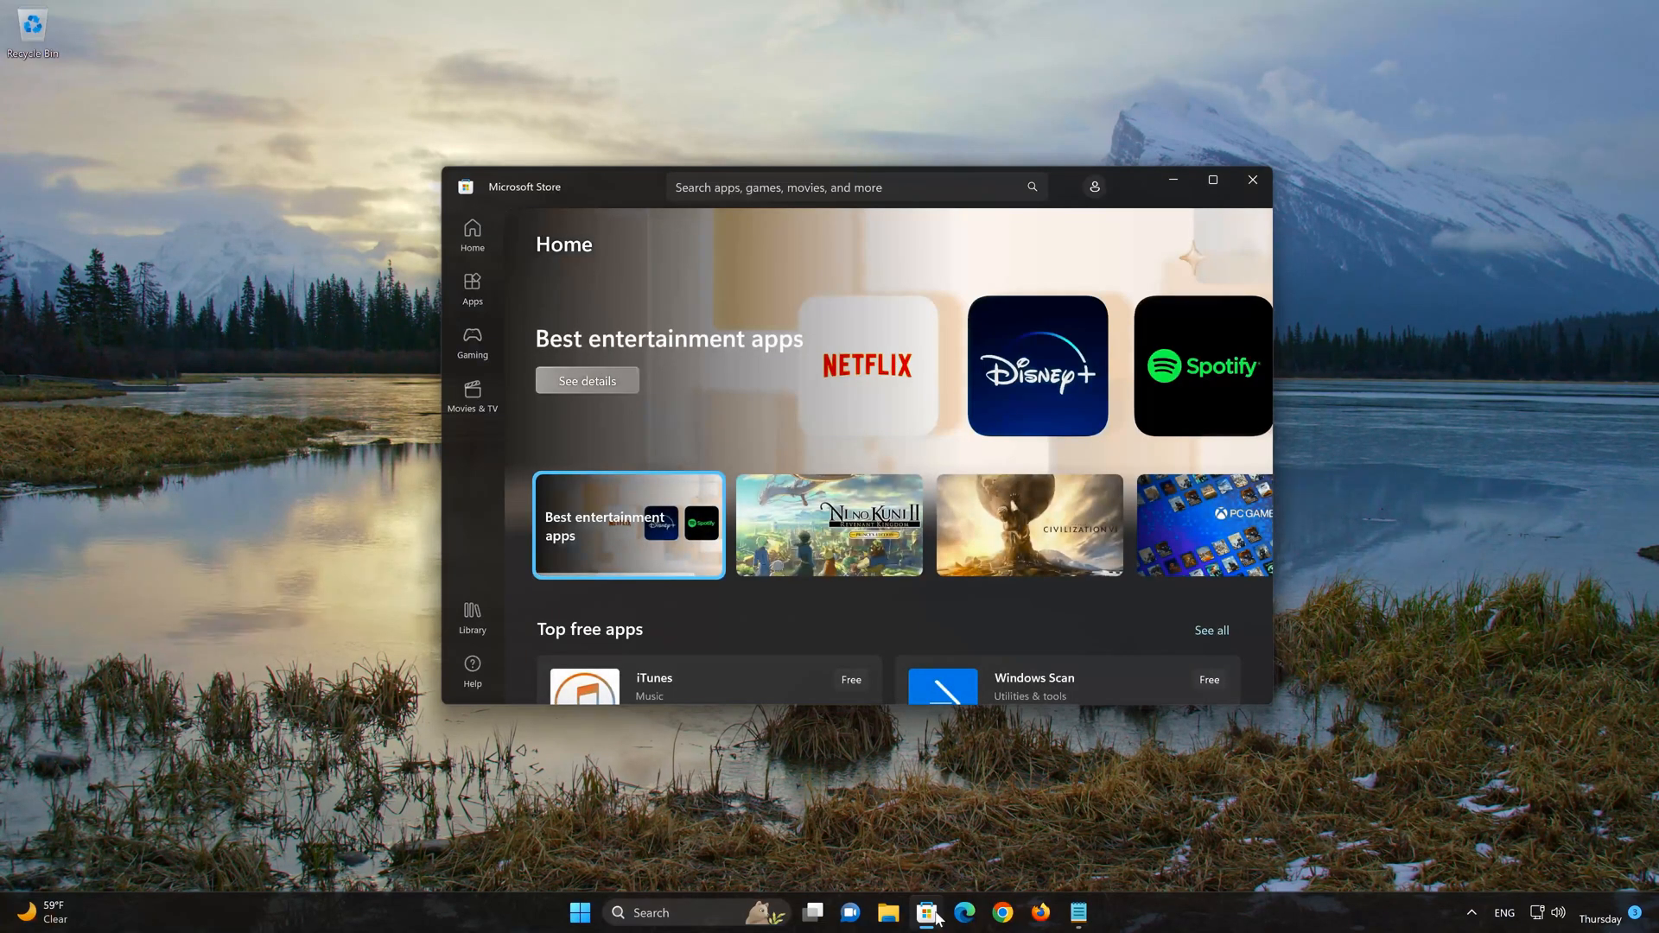
pyautogui.click(852, 186)
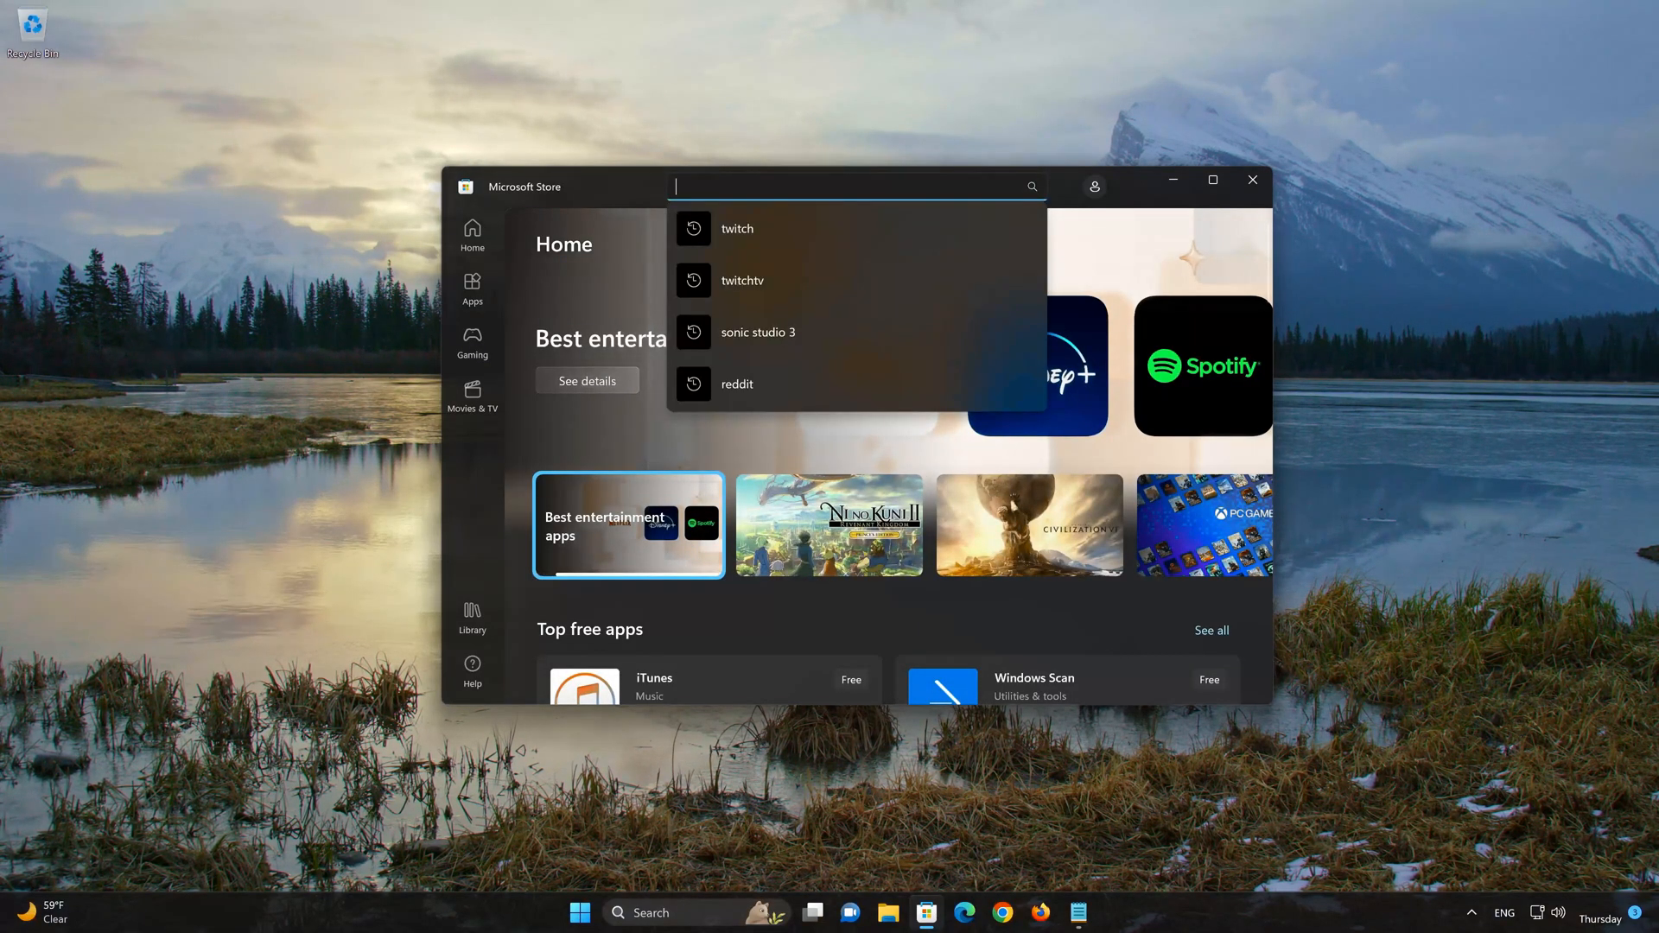
pyautogui.write('windows camera')
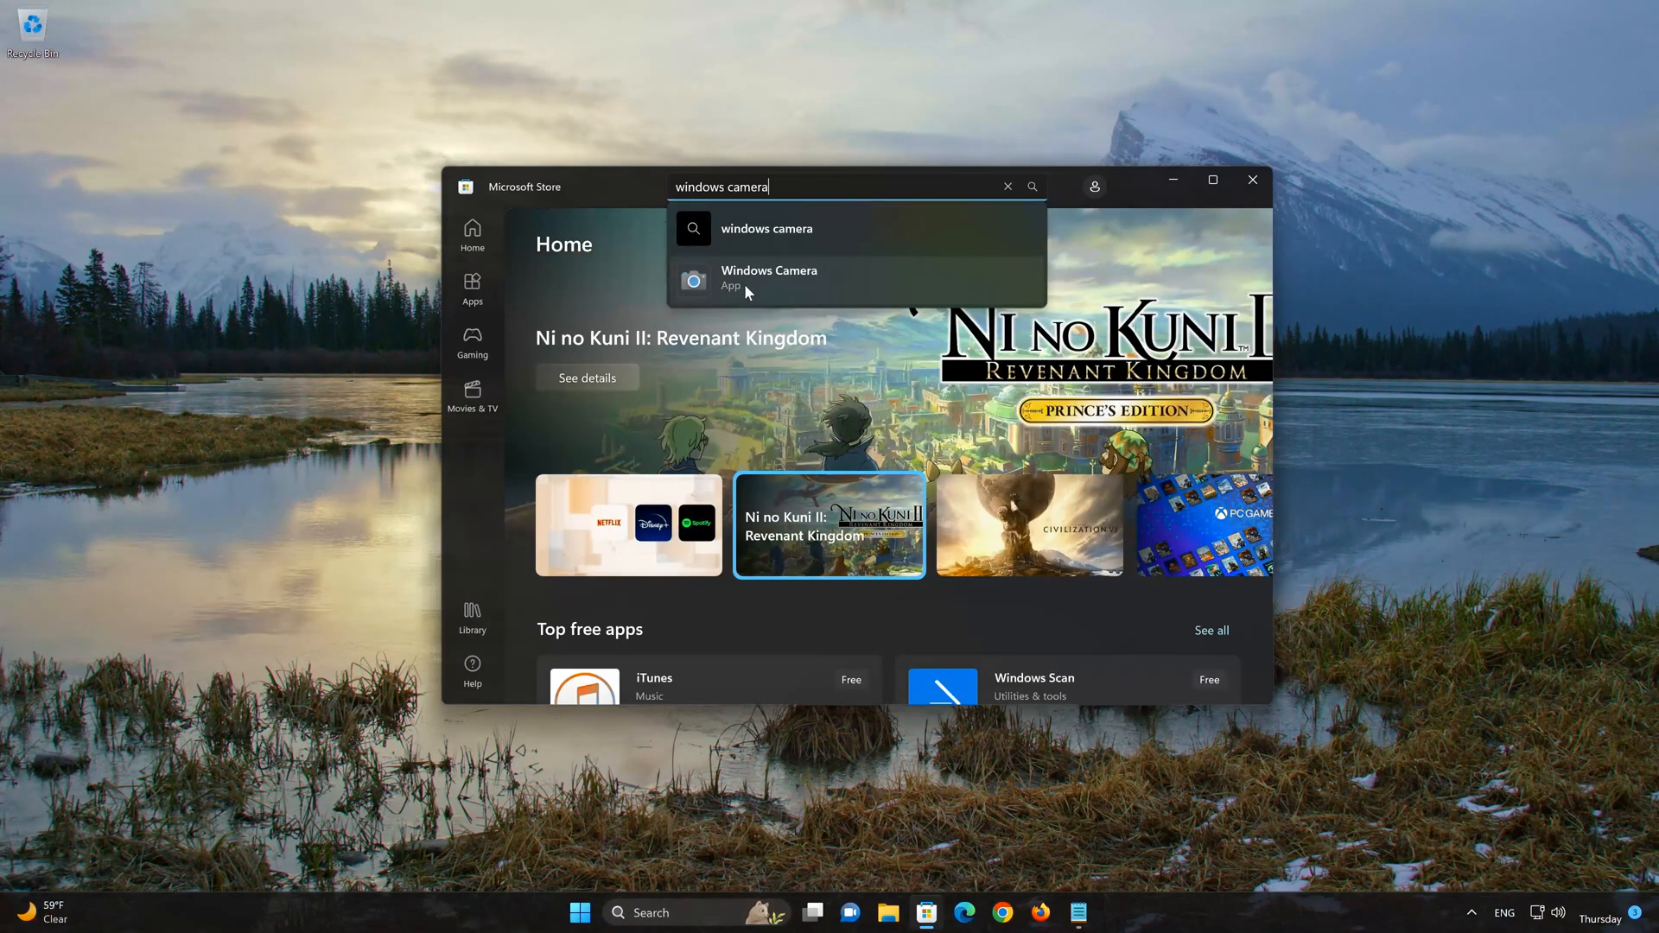
pyautogui.click(767, 277)
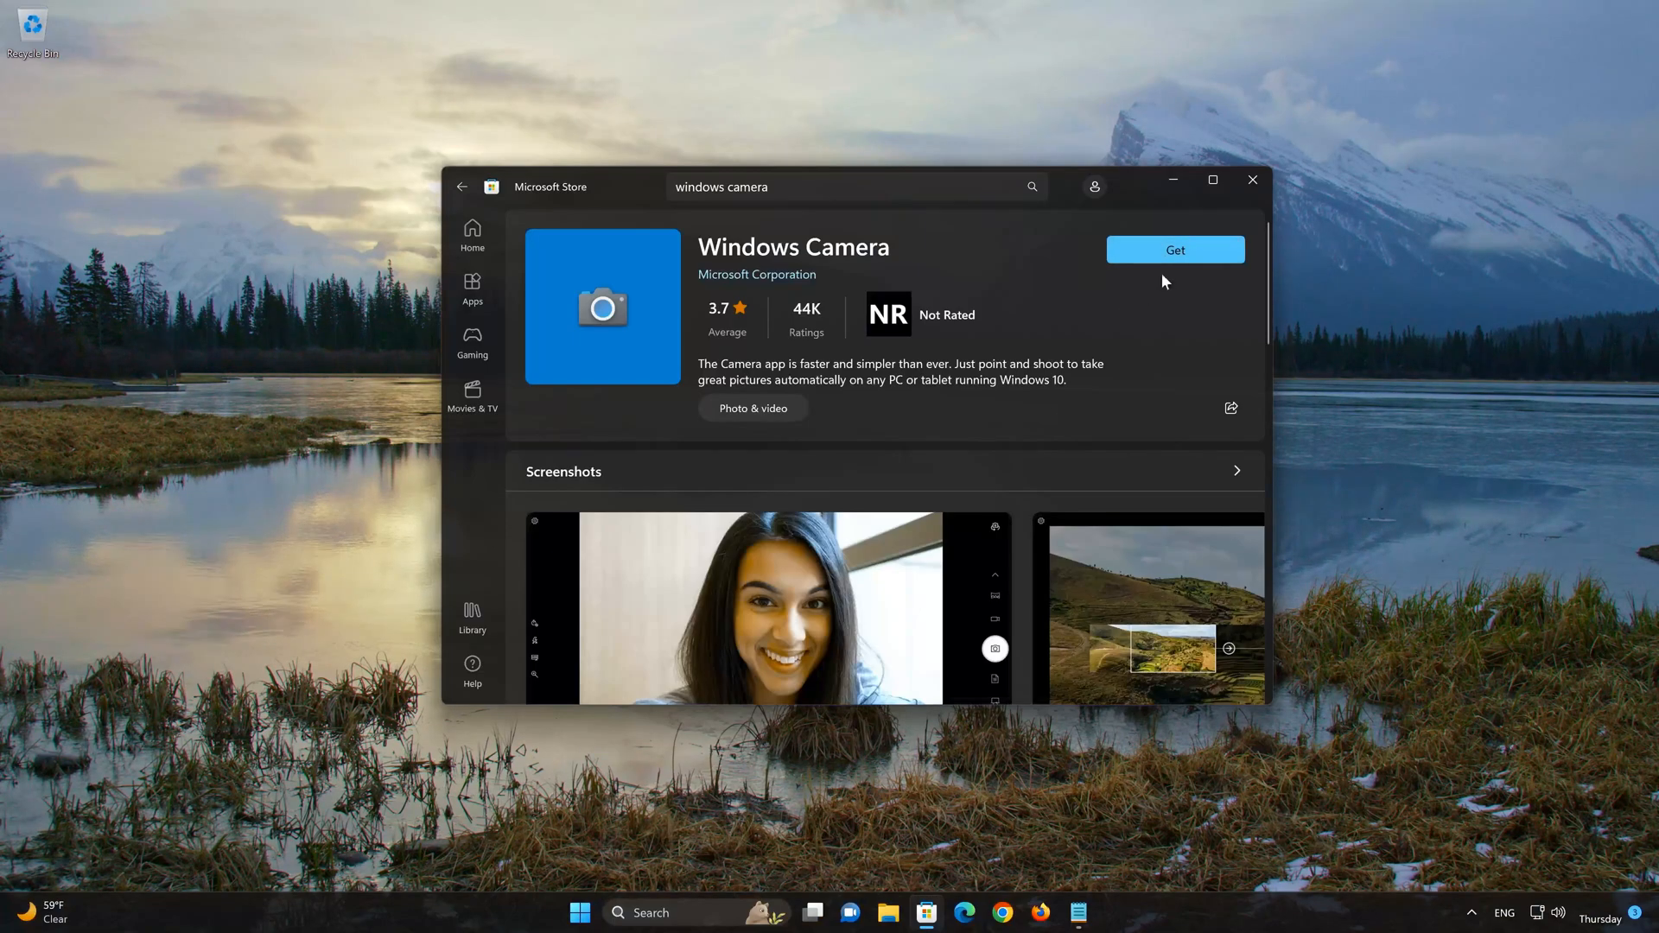
pyautogui.click(1175, 249)
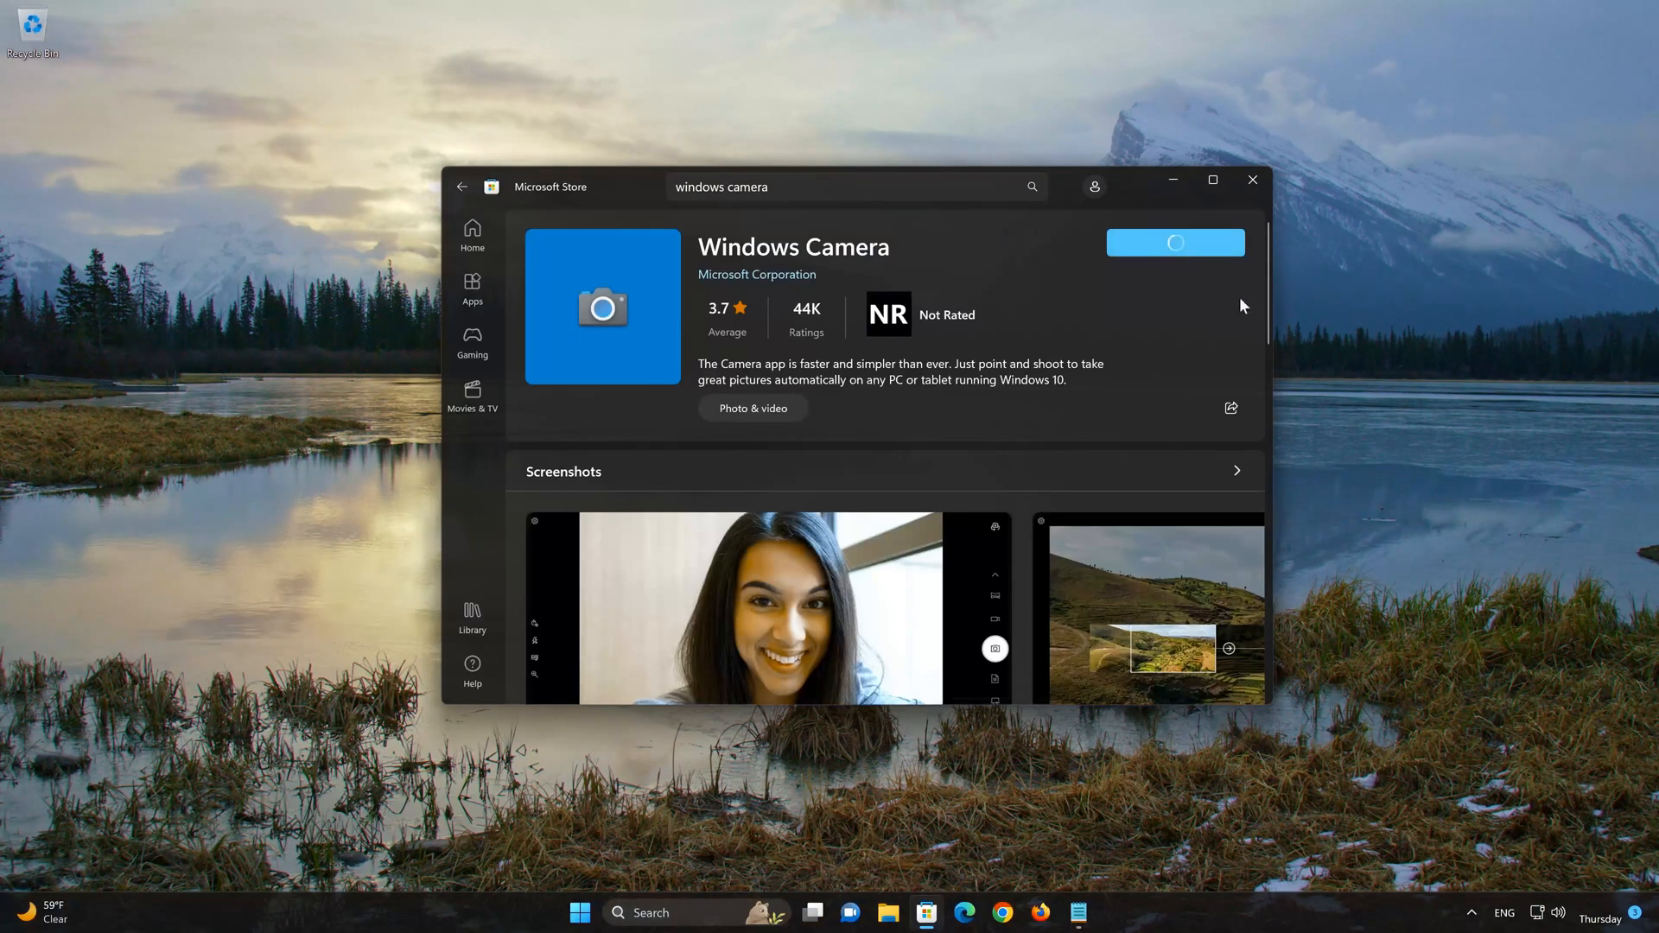
pyautogui.click(1175, 242)
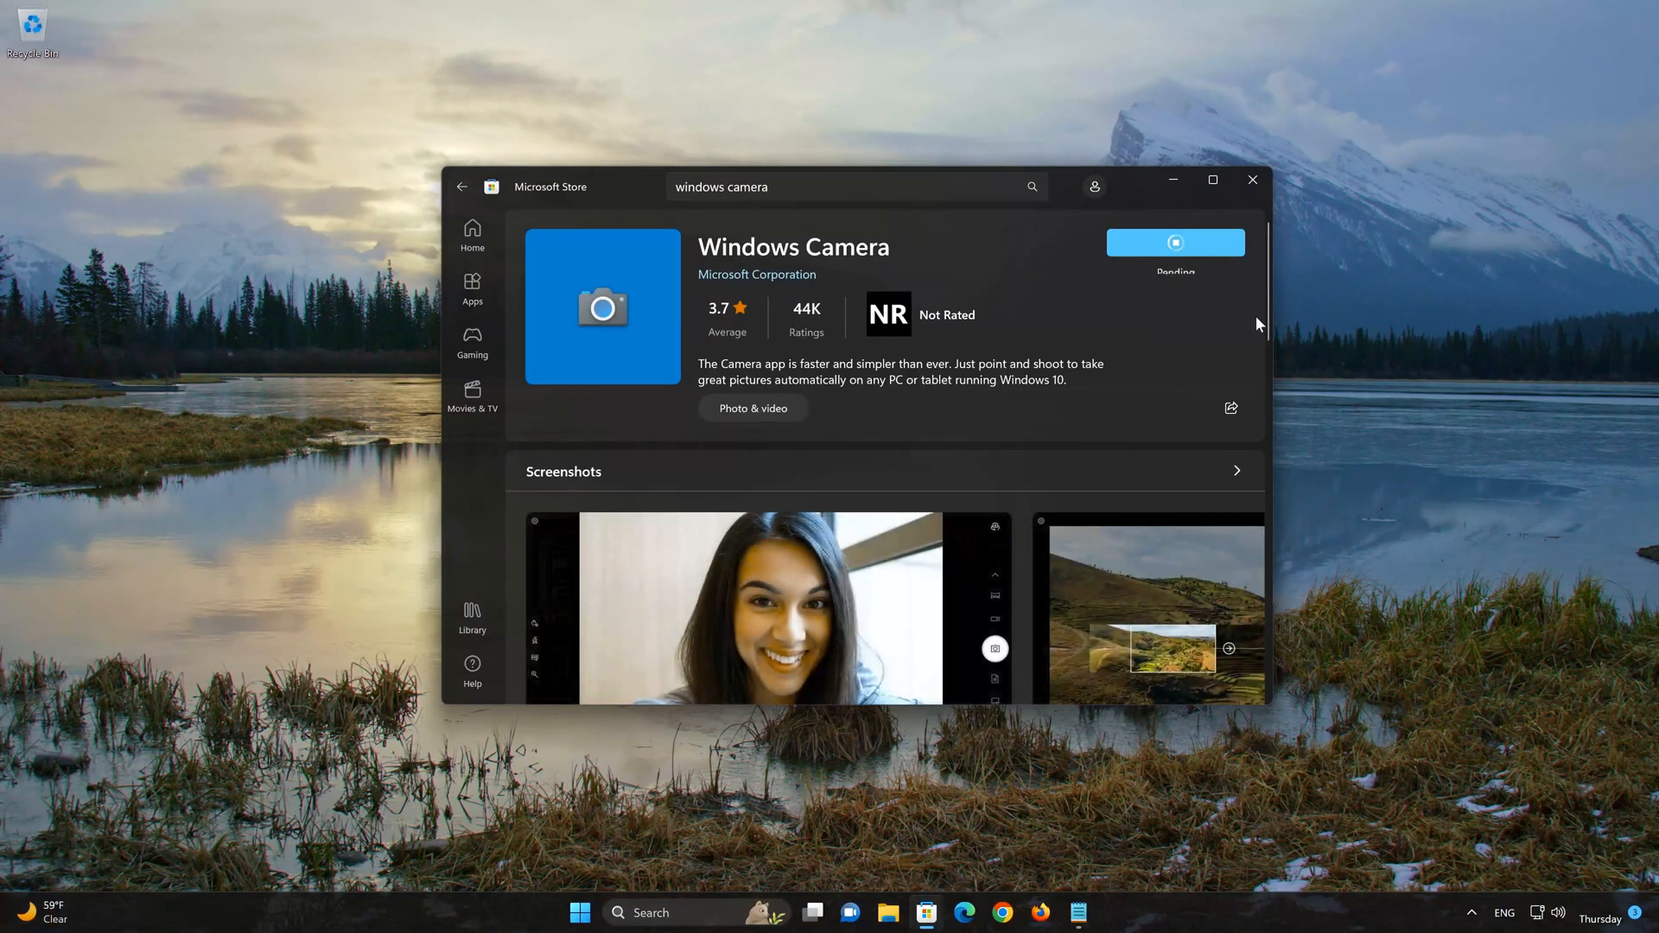
pyautogui.click(1175, 242)
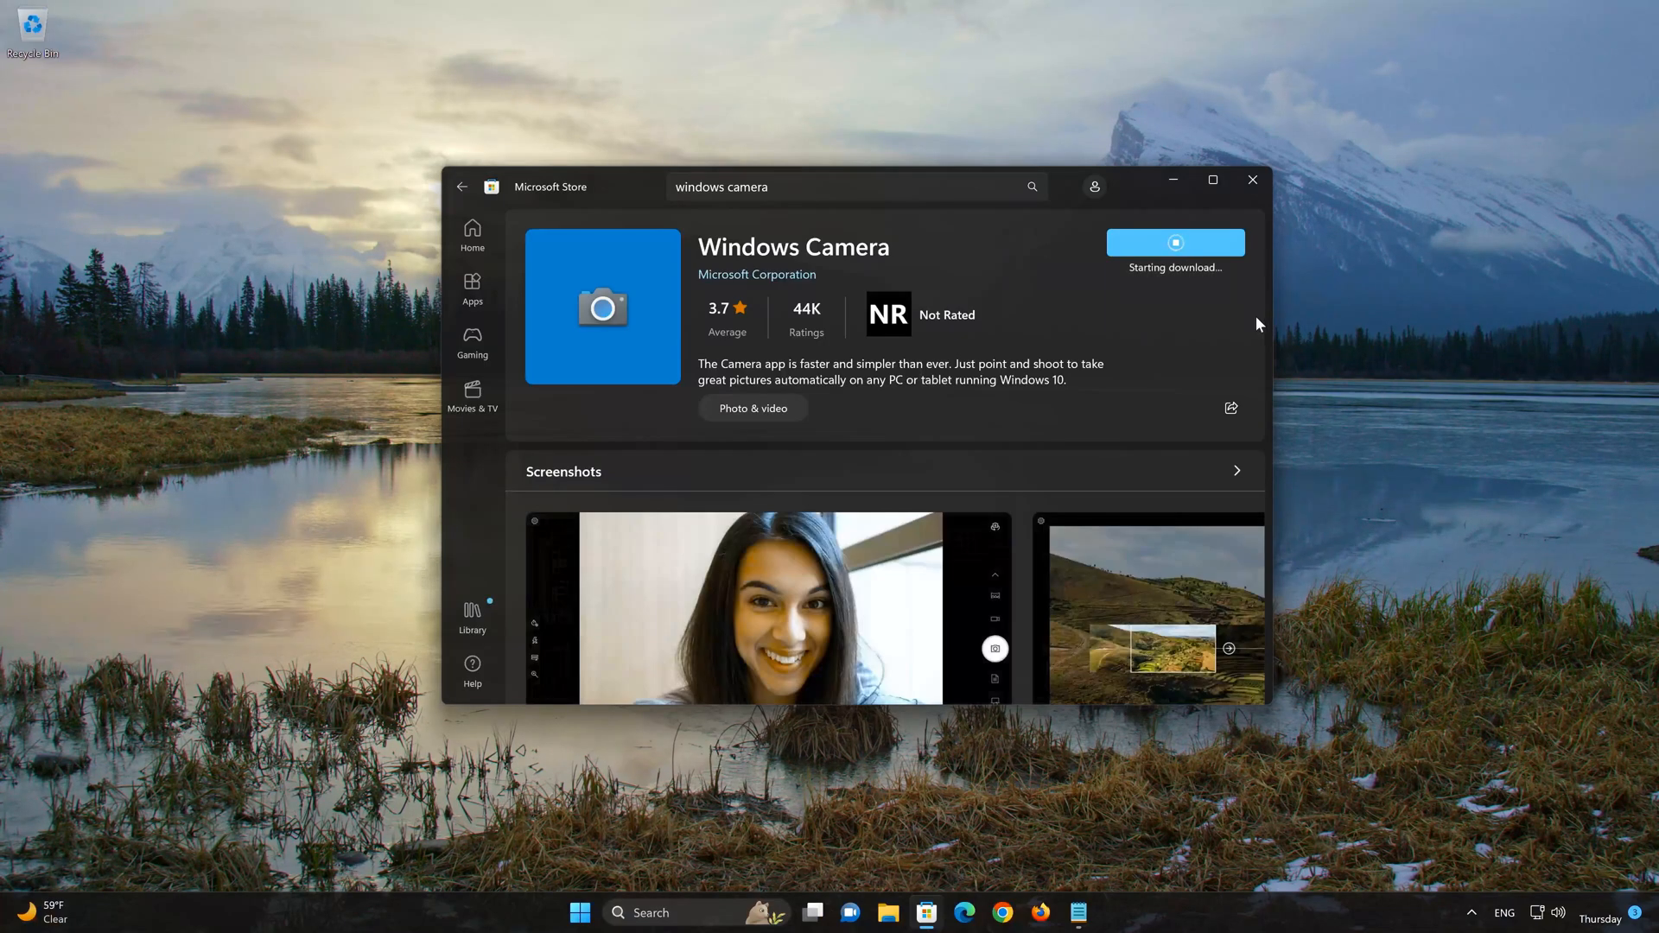